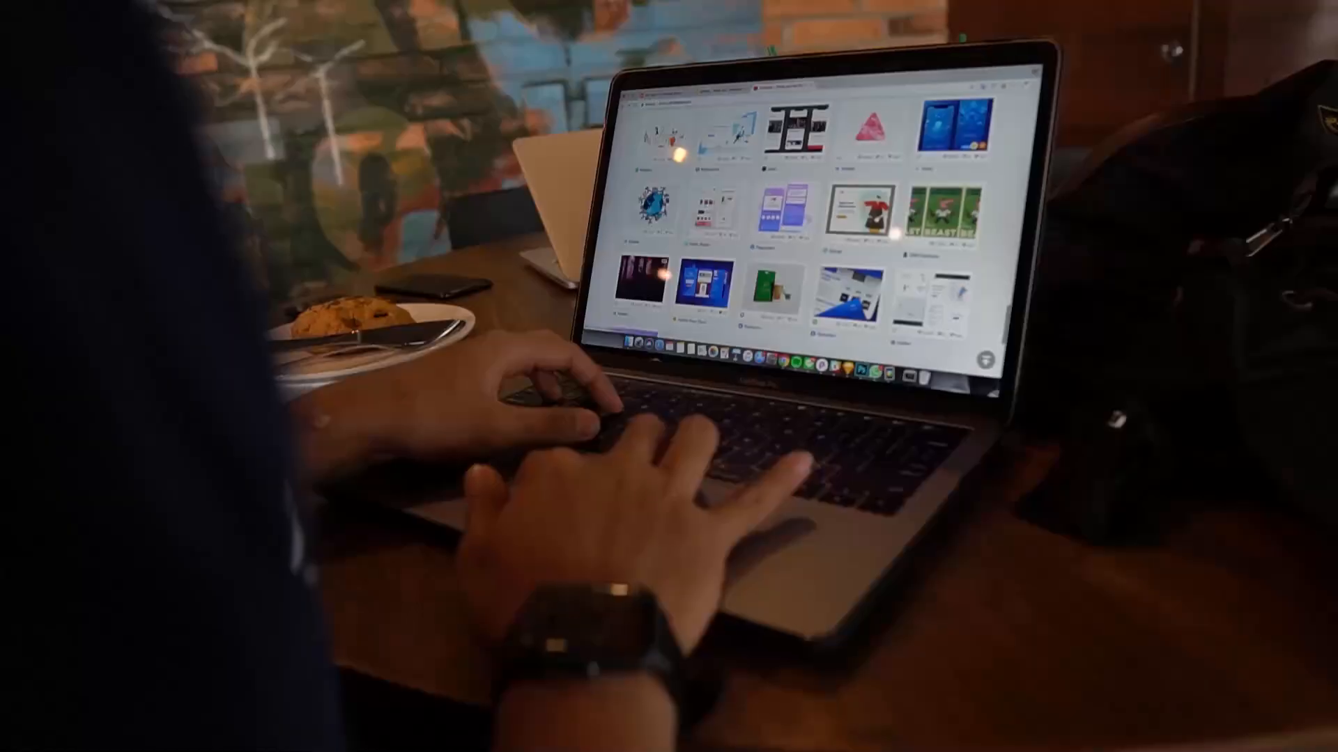
Step: Open Brave and go to the python.org/downloads page
scroll(down, 3)
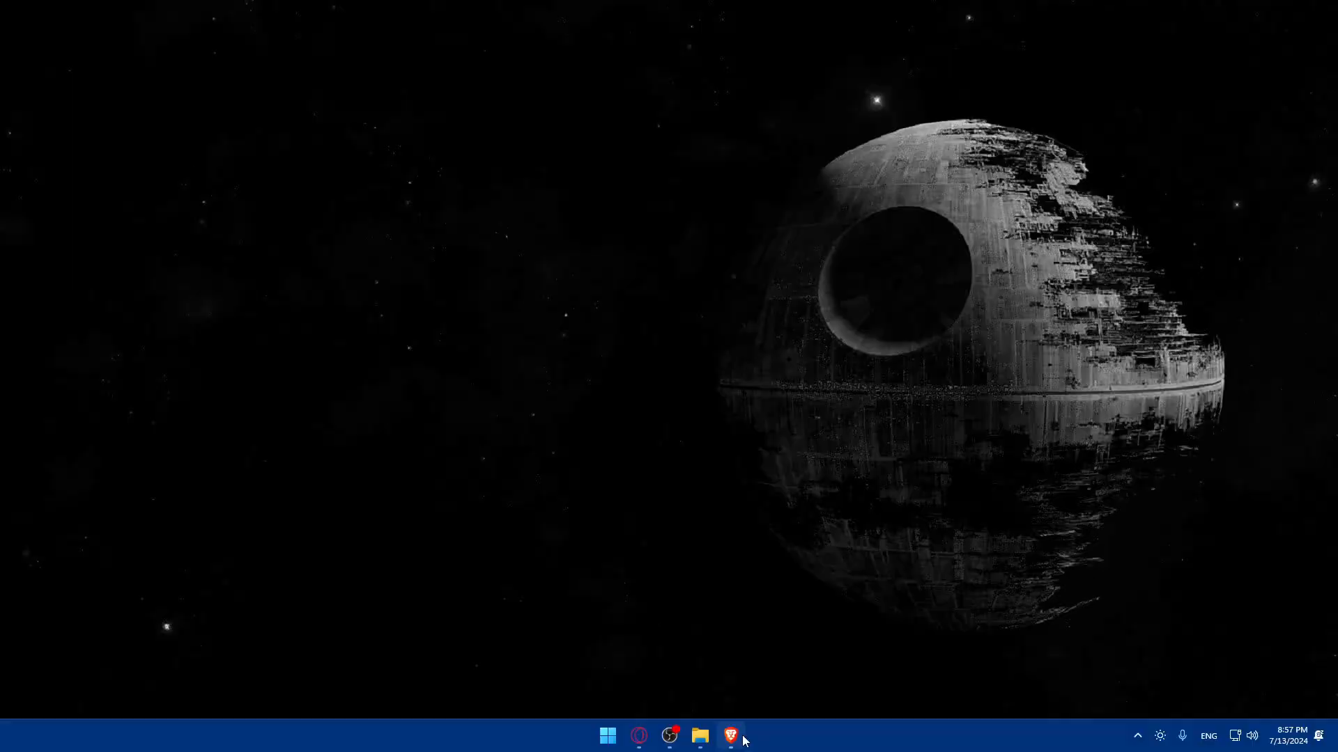
click(729, 736)
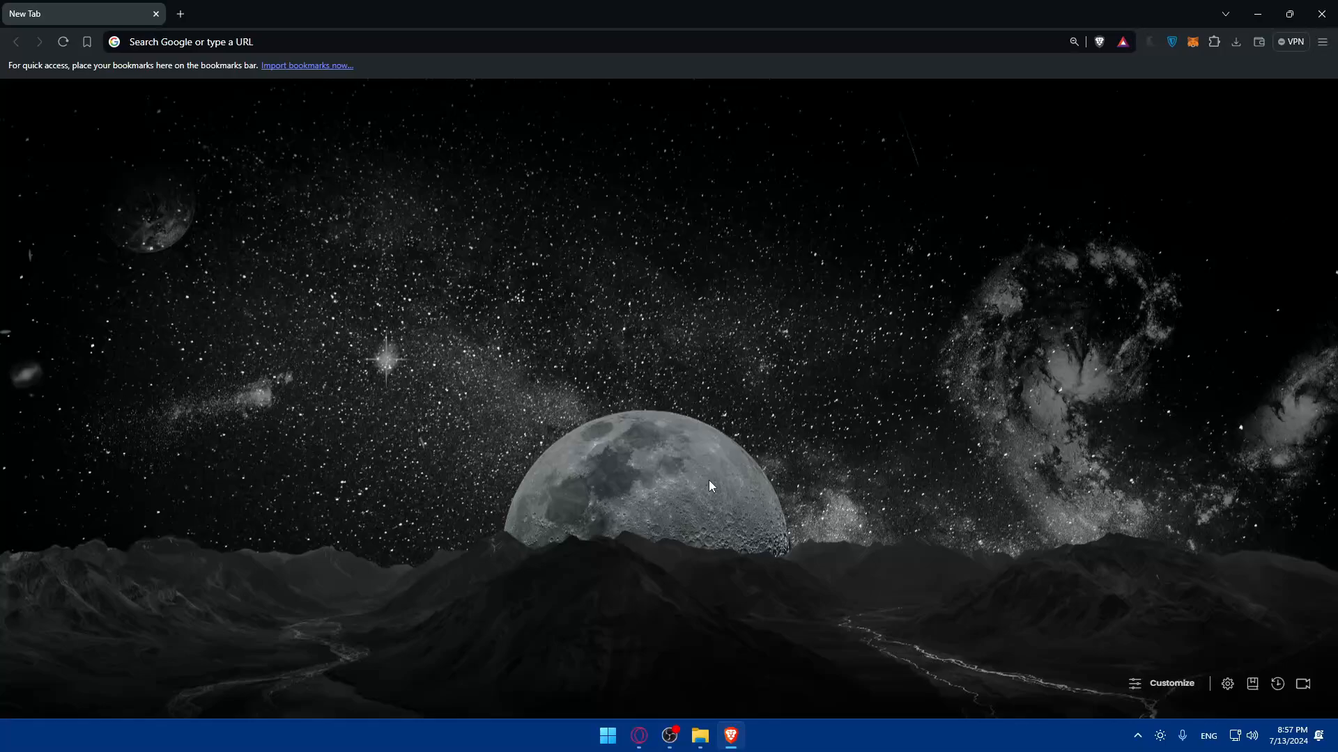
mouse_move(970, 512)
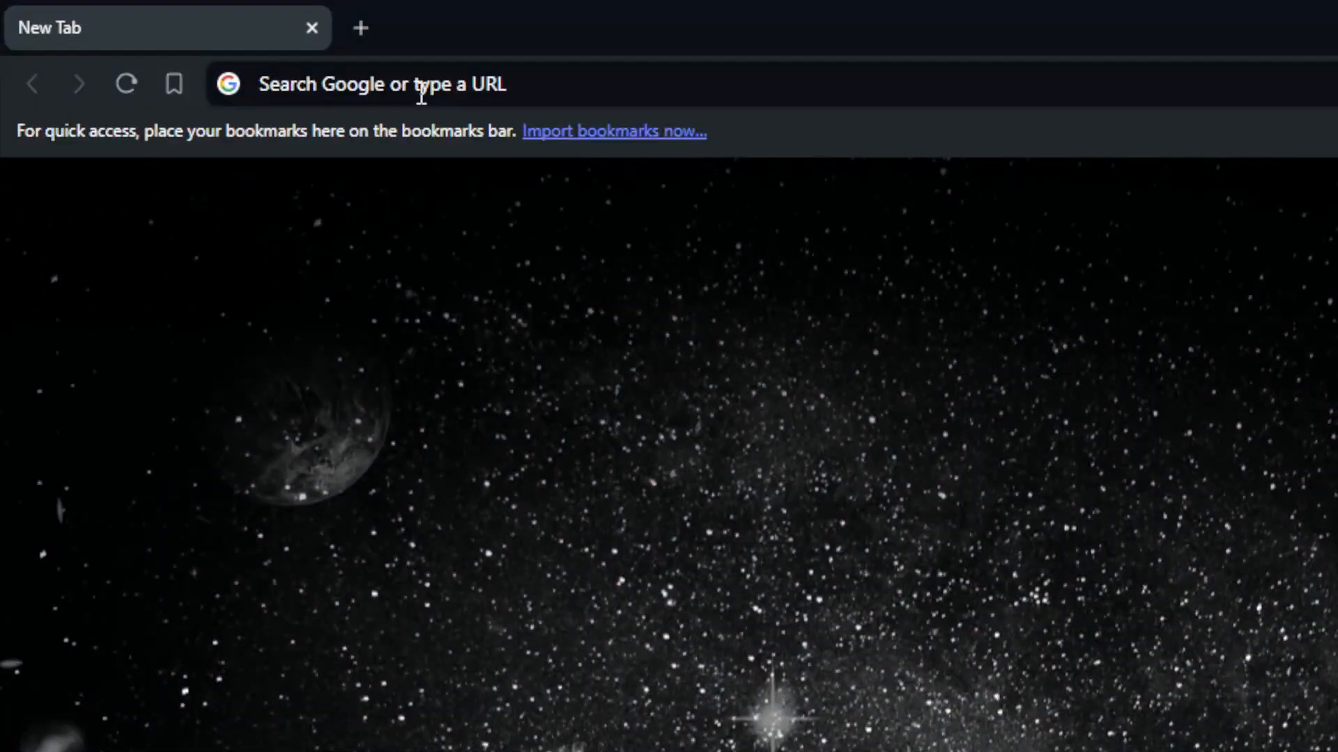
text(python.org/downloads/)
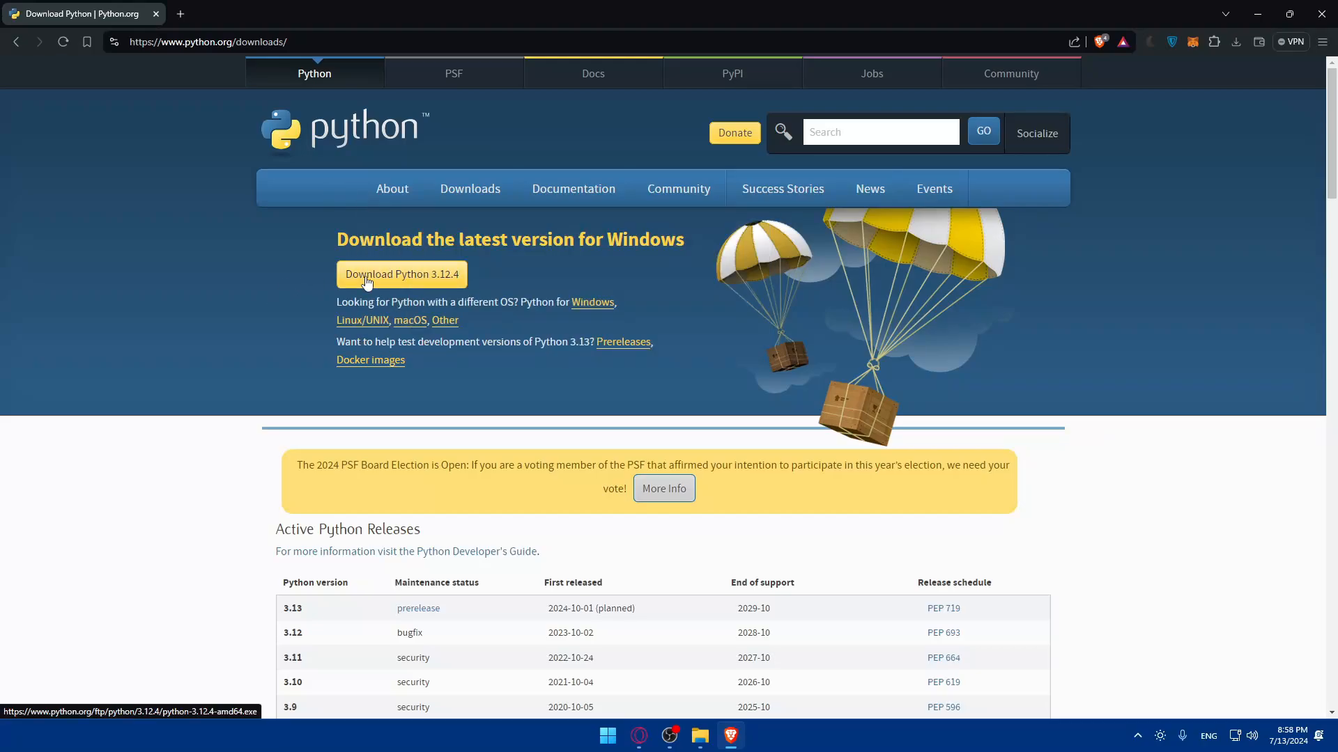
mouse_move(636, 73)
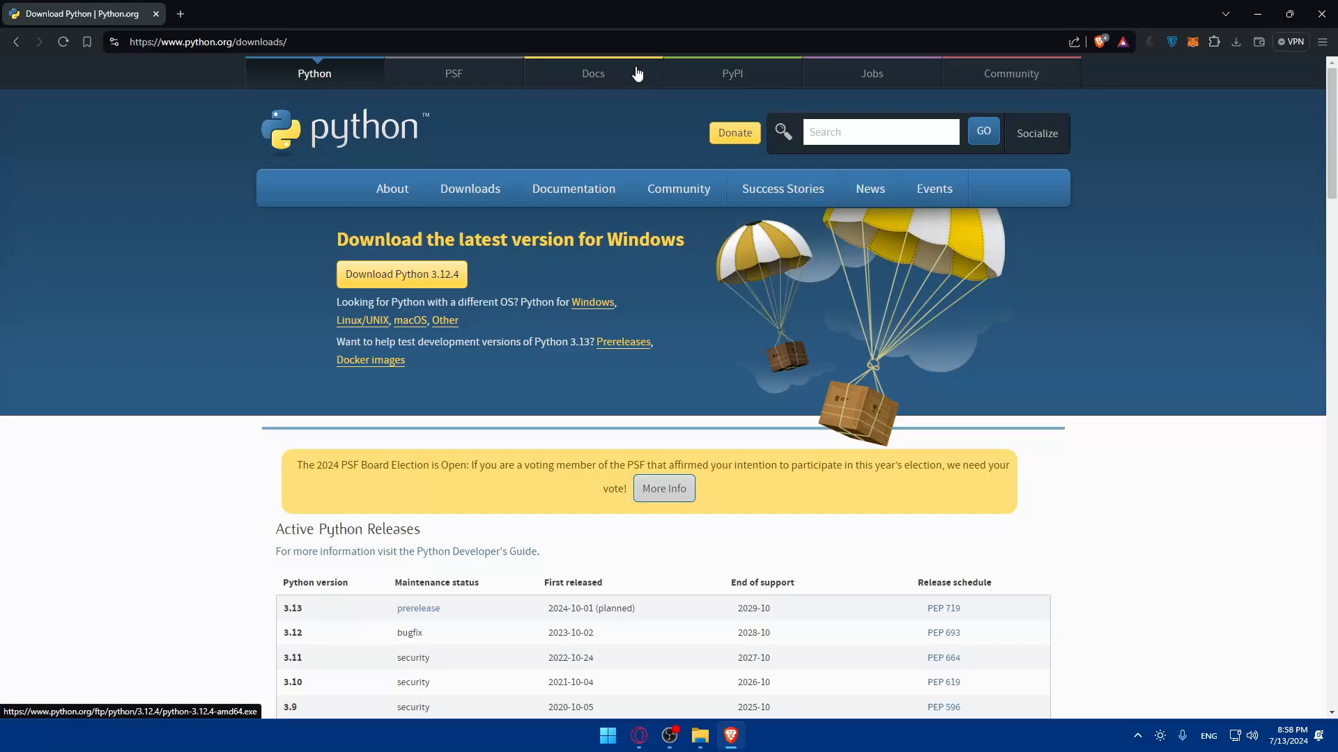
mouse_move(292, 301)
text(git)
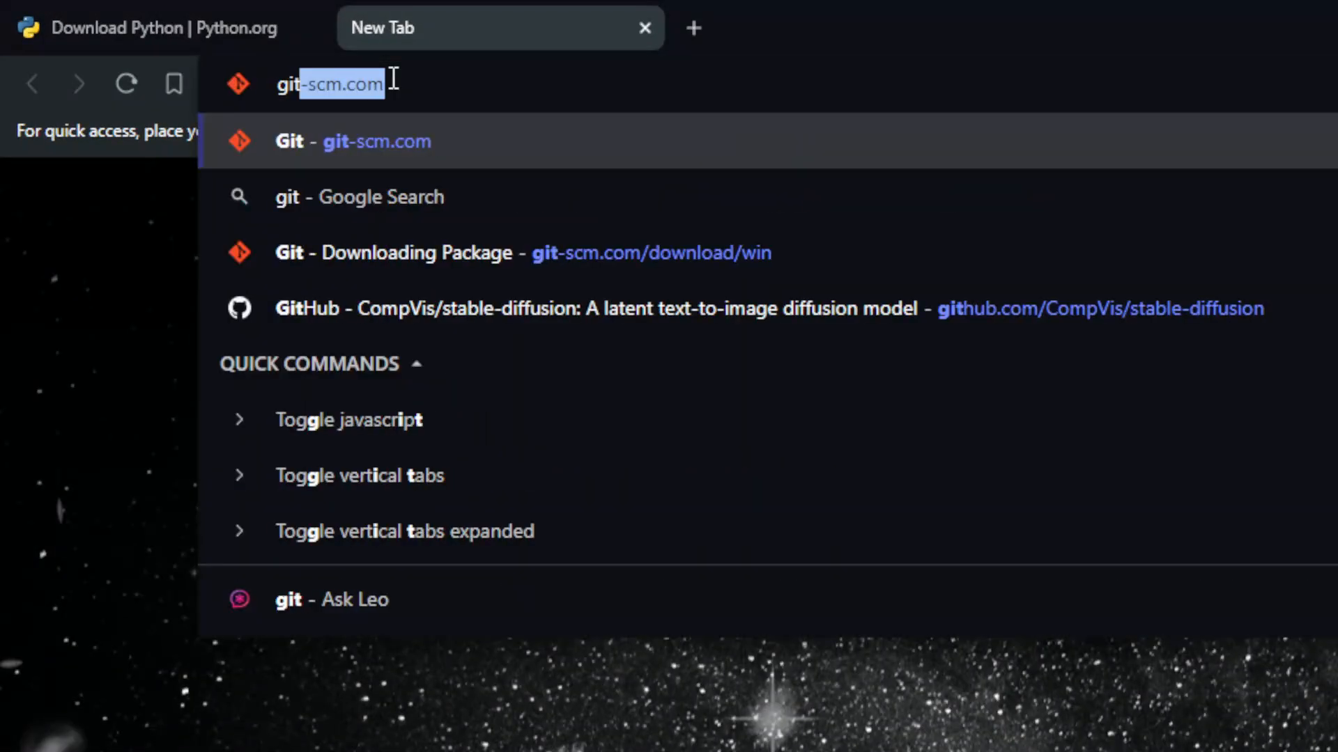
Step: Open git-scm.com's Download for Windows page and highlight the winget install command
text(s)
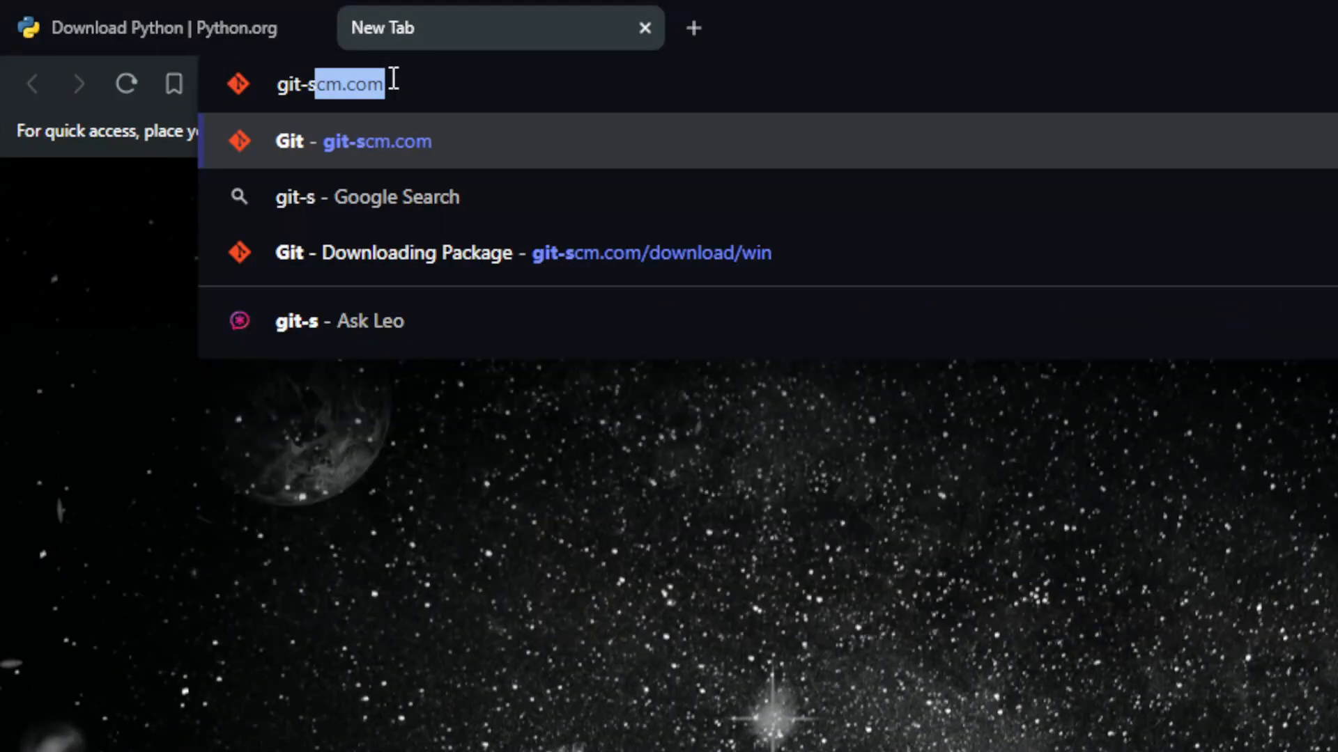
text(cm.com)
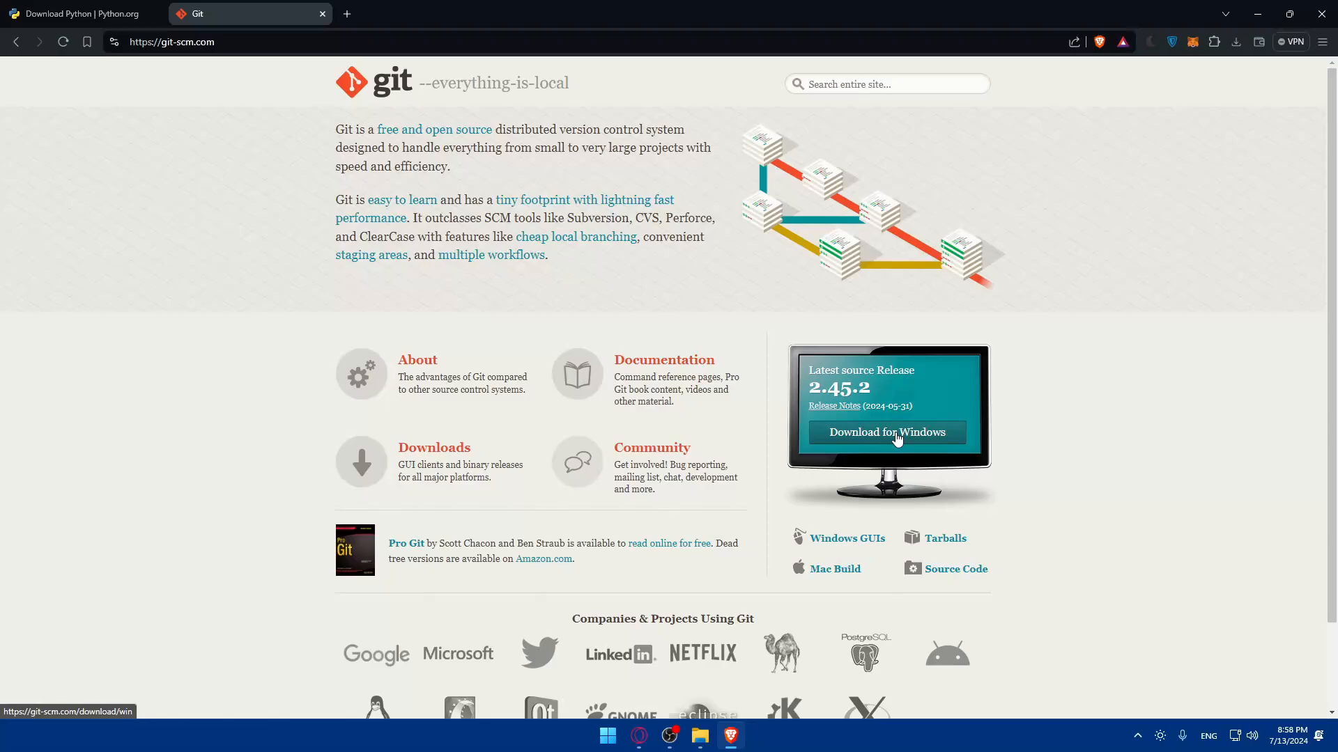
click(887, 433)
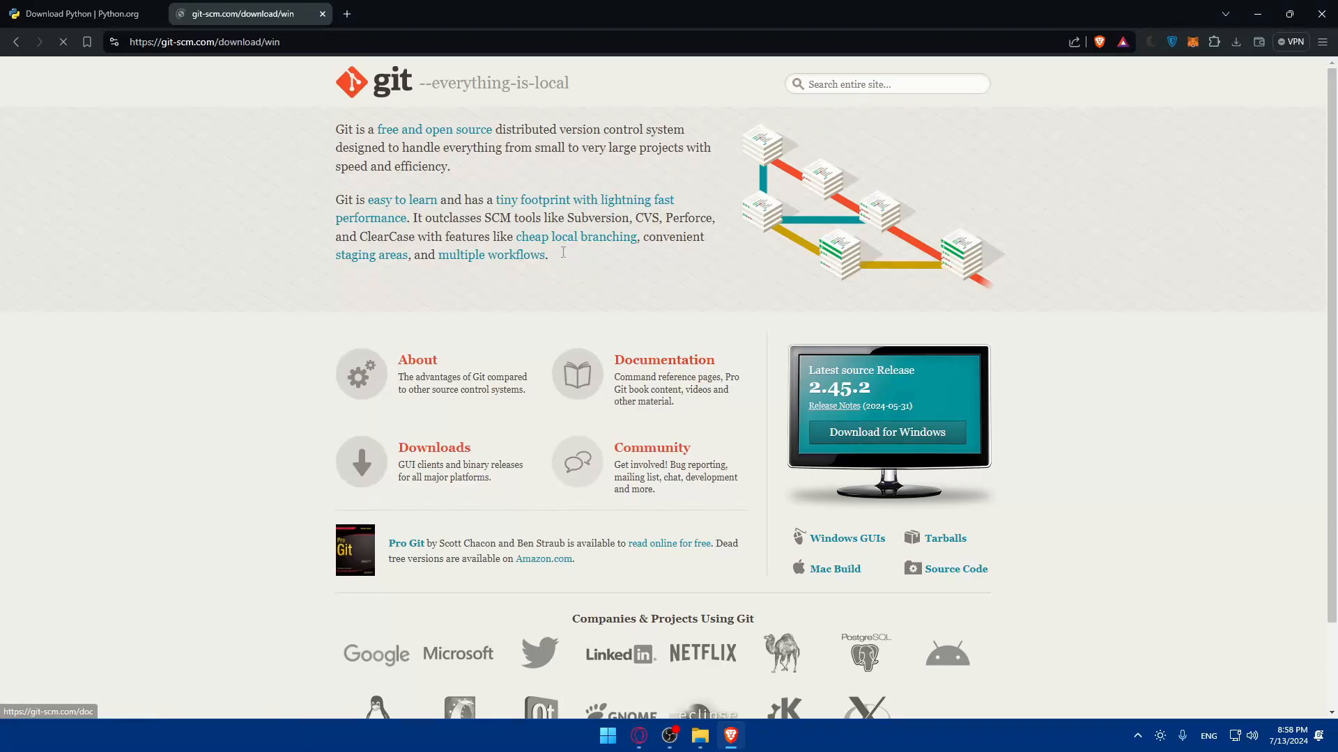
click(885, 432)
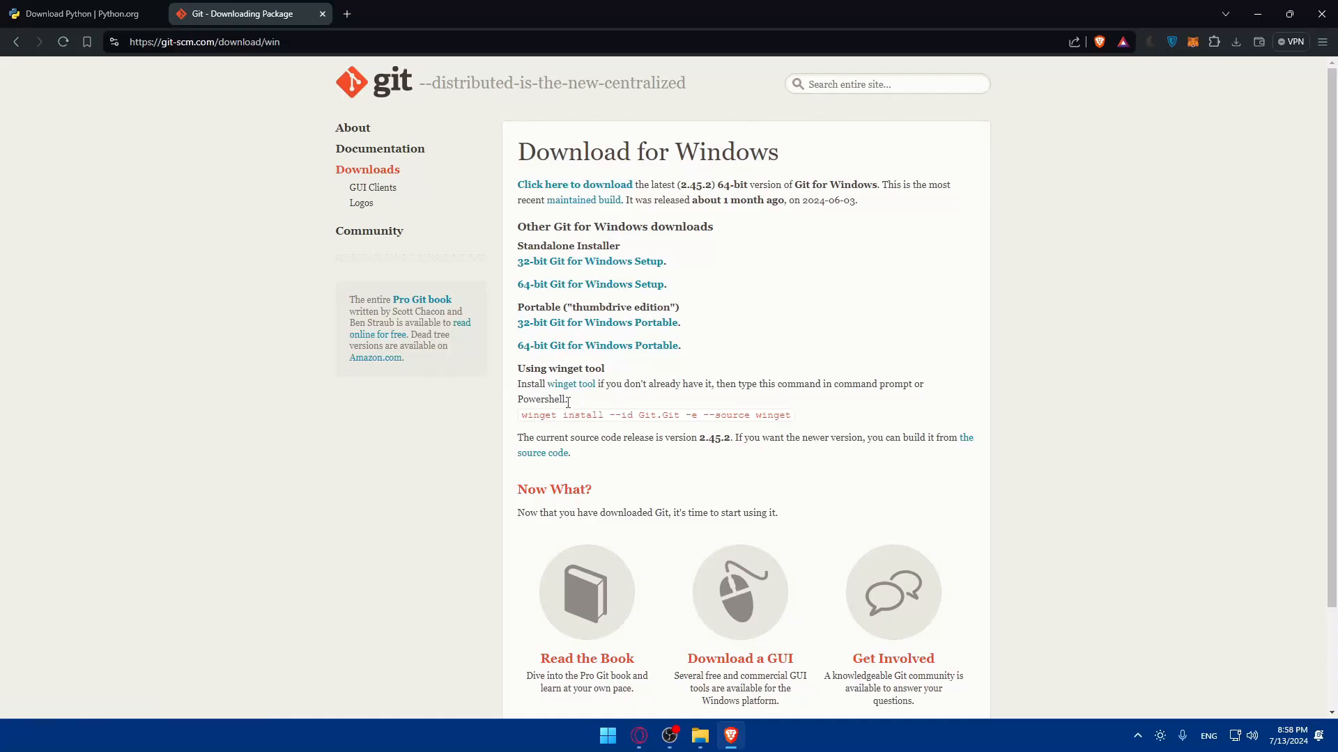
mouse_move(520, 421)
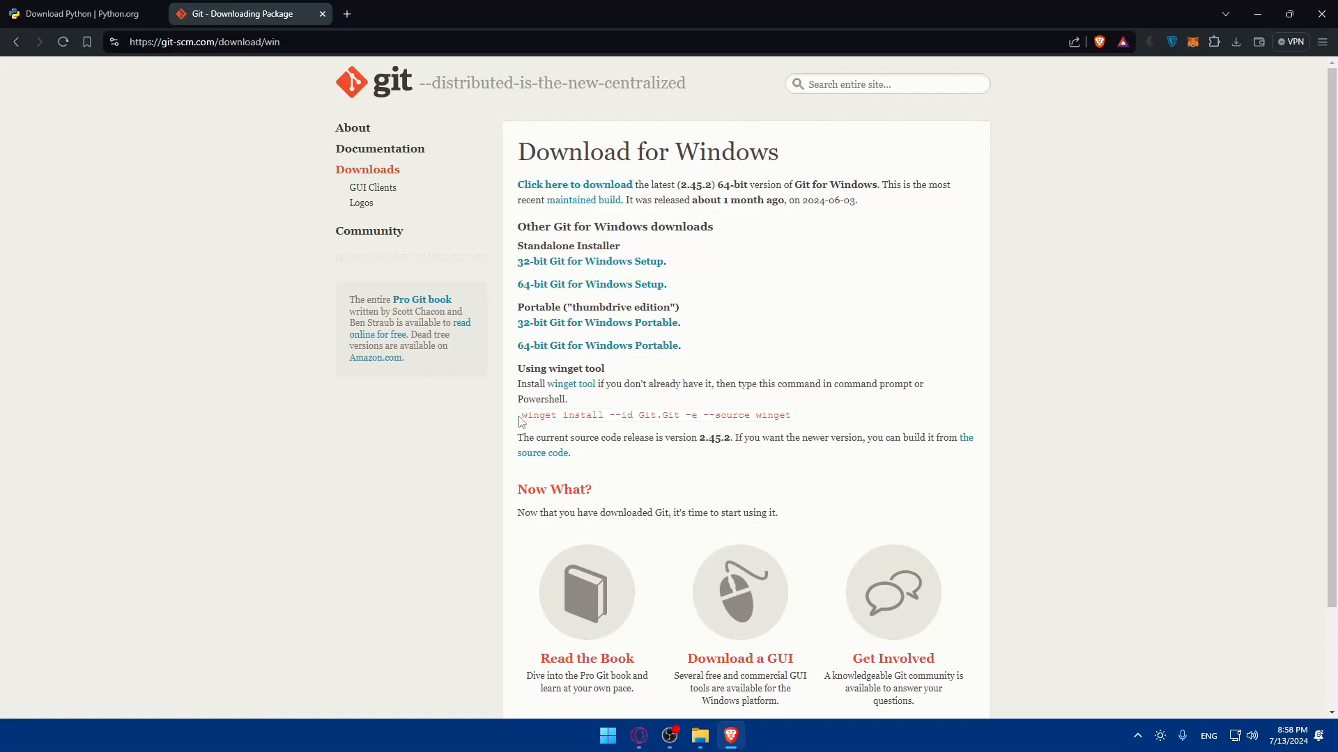
drag(520, 415, 791, 415)
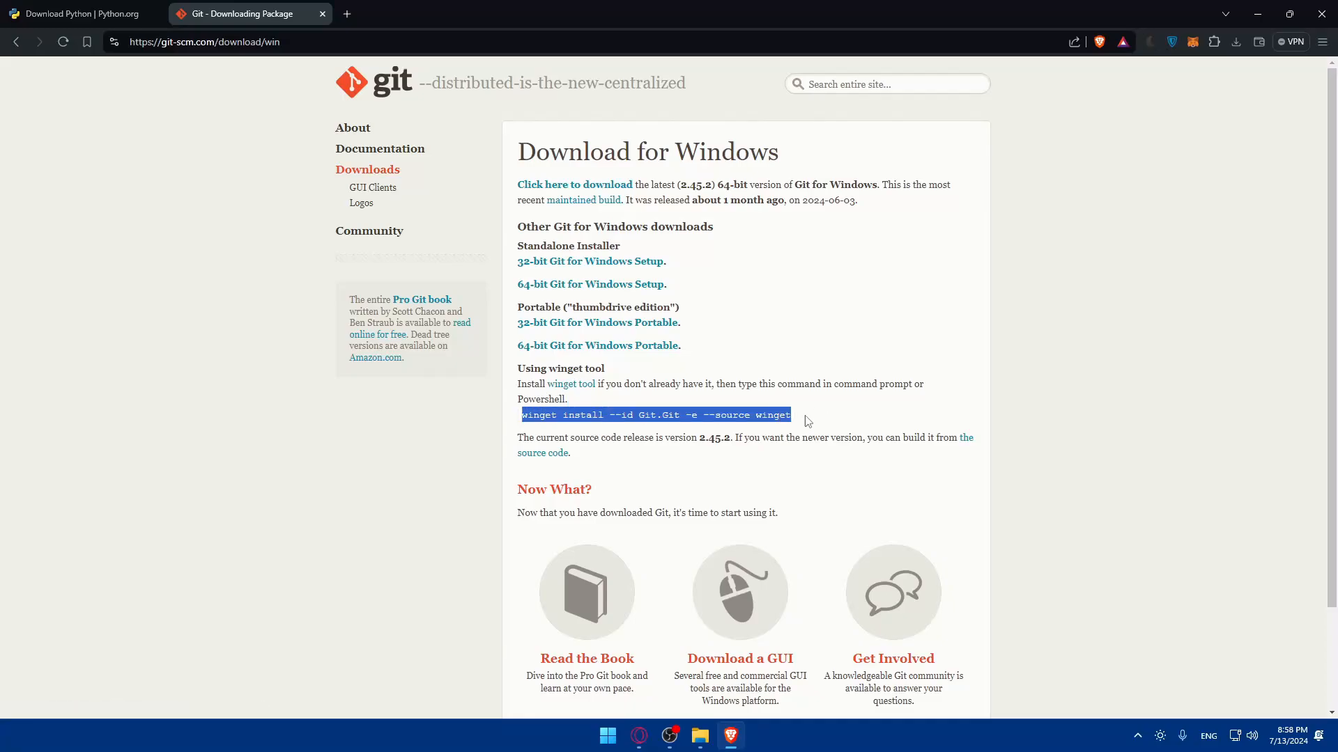
Step: Search 'power' and launch Windows PowerShell from the Best match result
text(power)
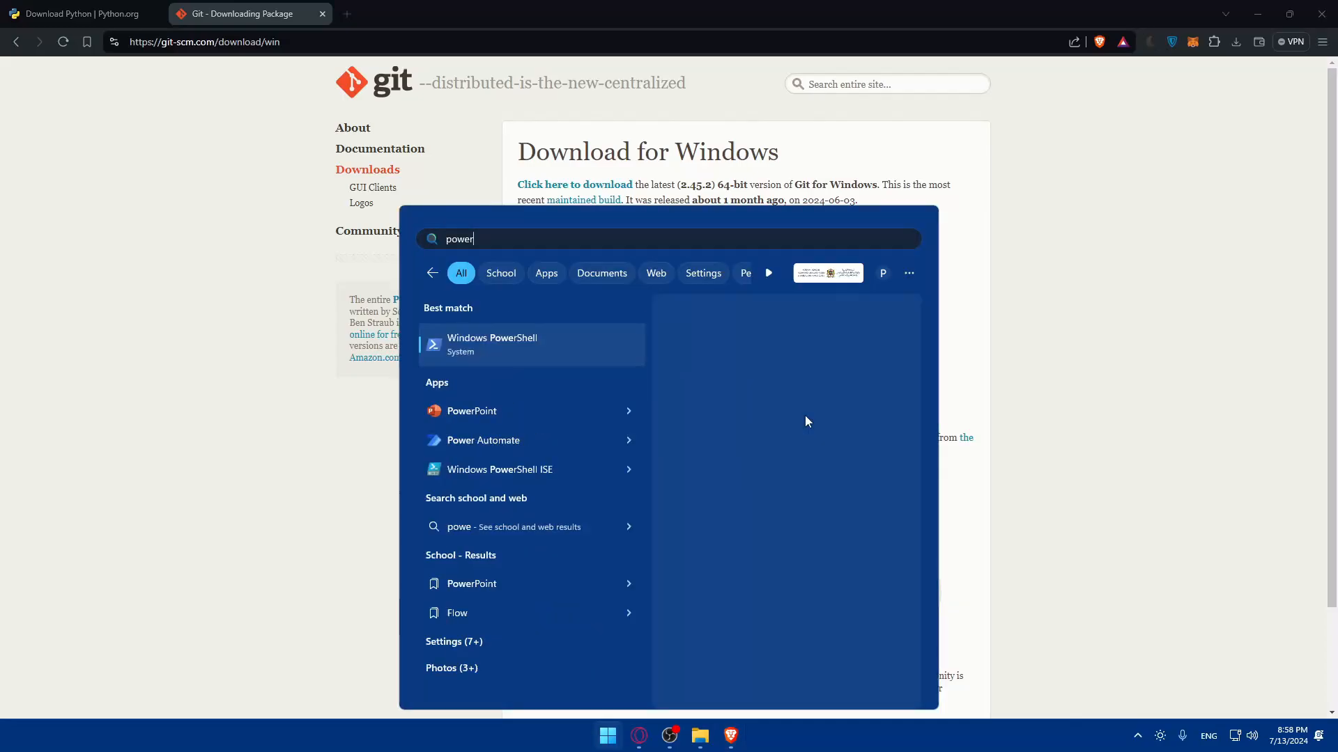
click(492, 343)
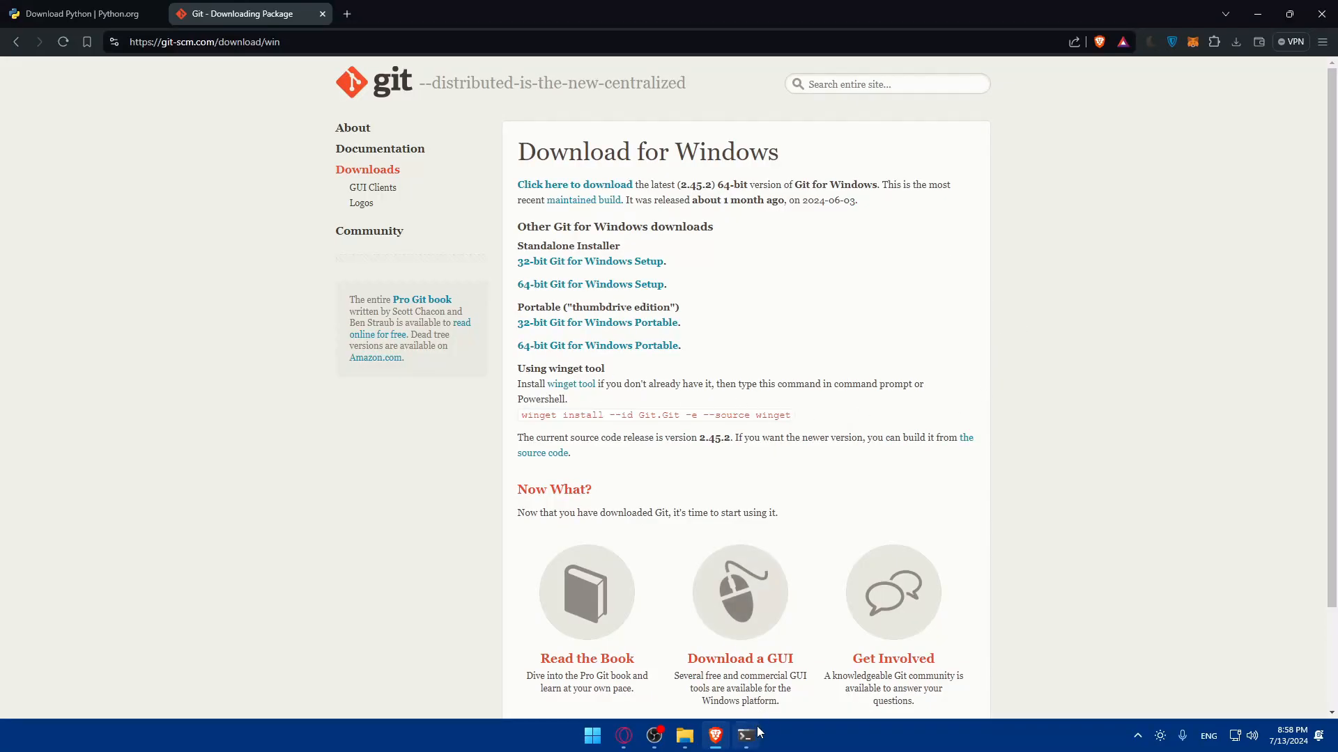
click(745, 736)
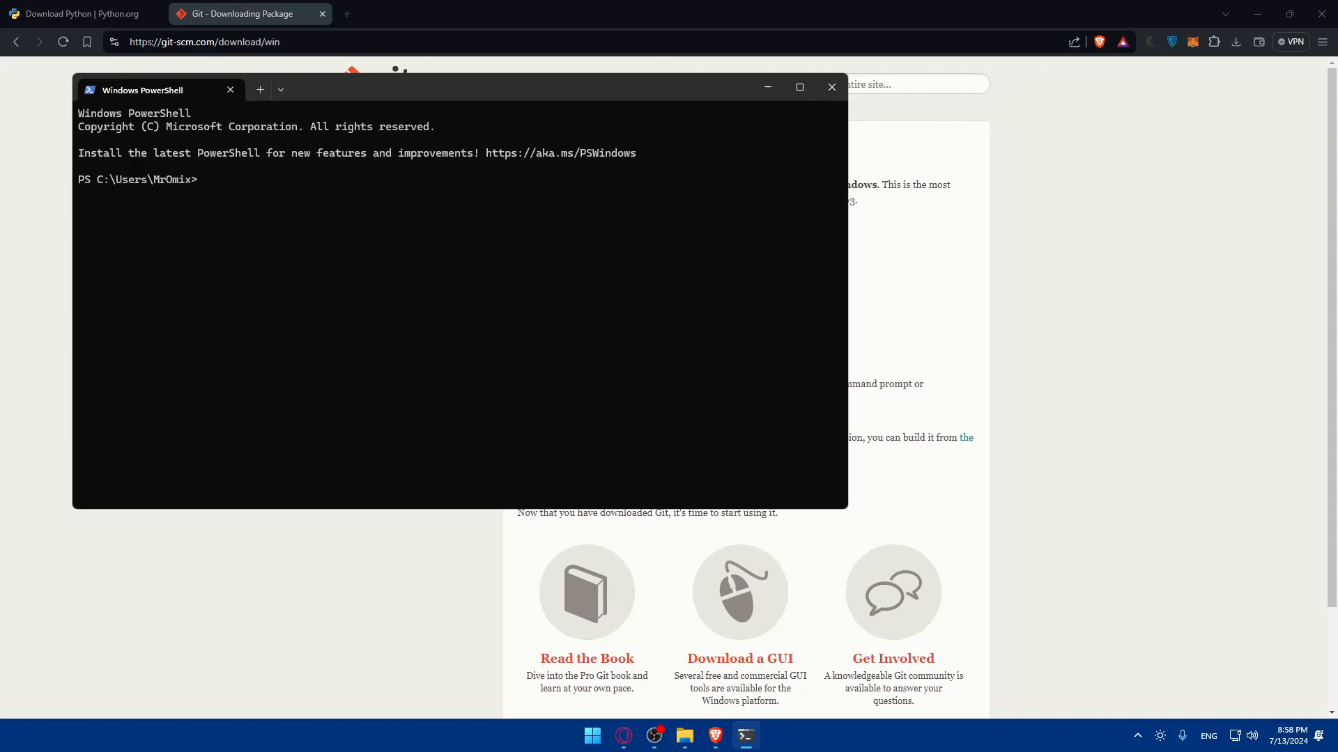
mouse_move(484, 208)
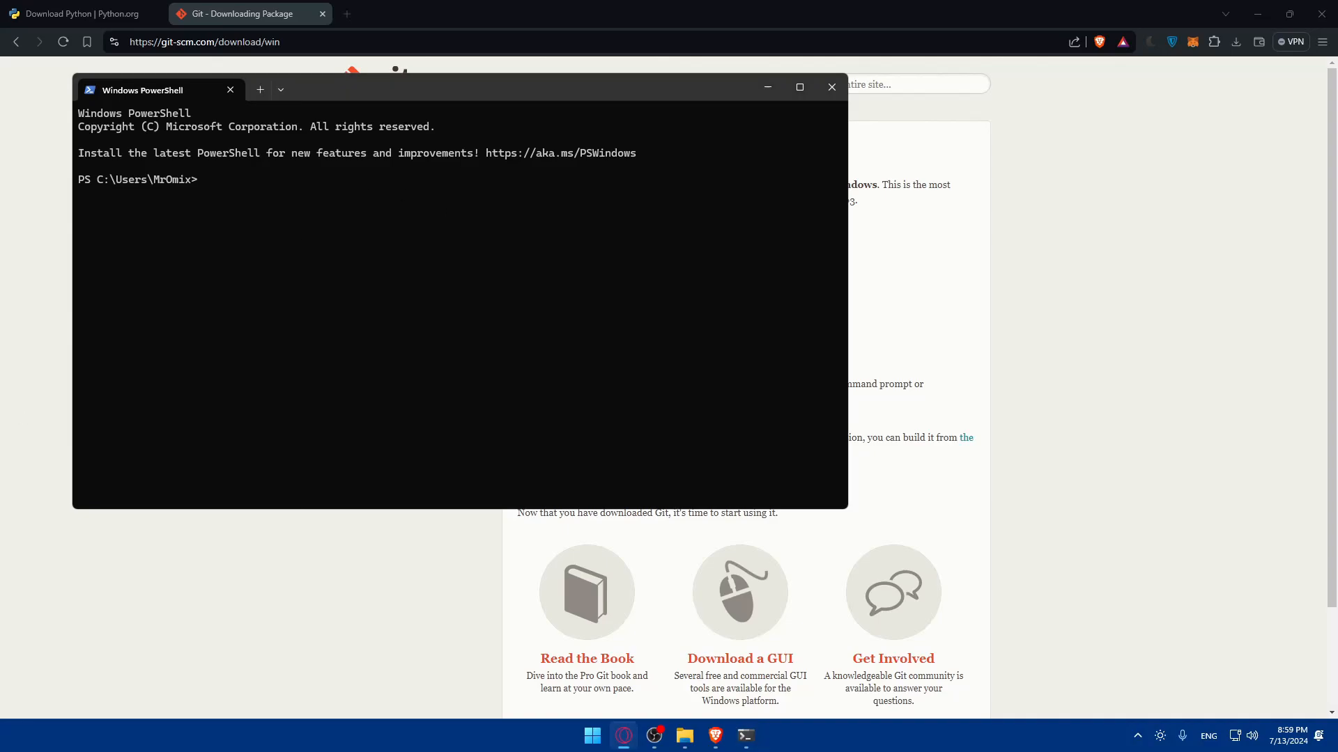
text(python -m venv stable_diffusion_env)
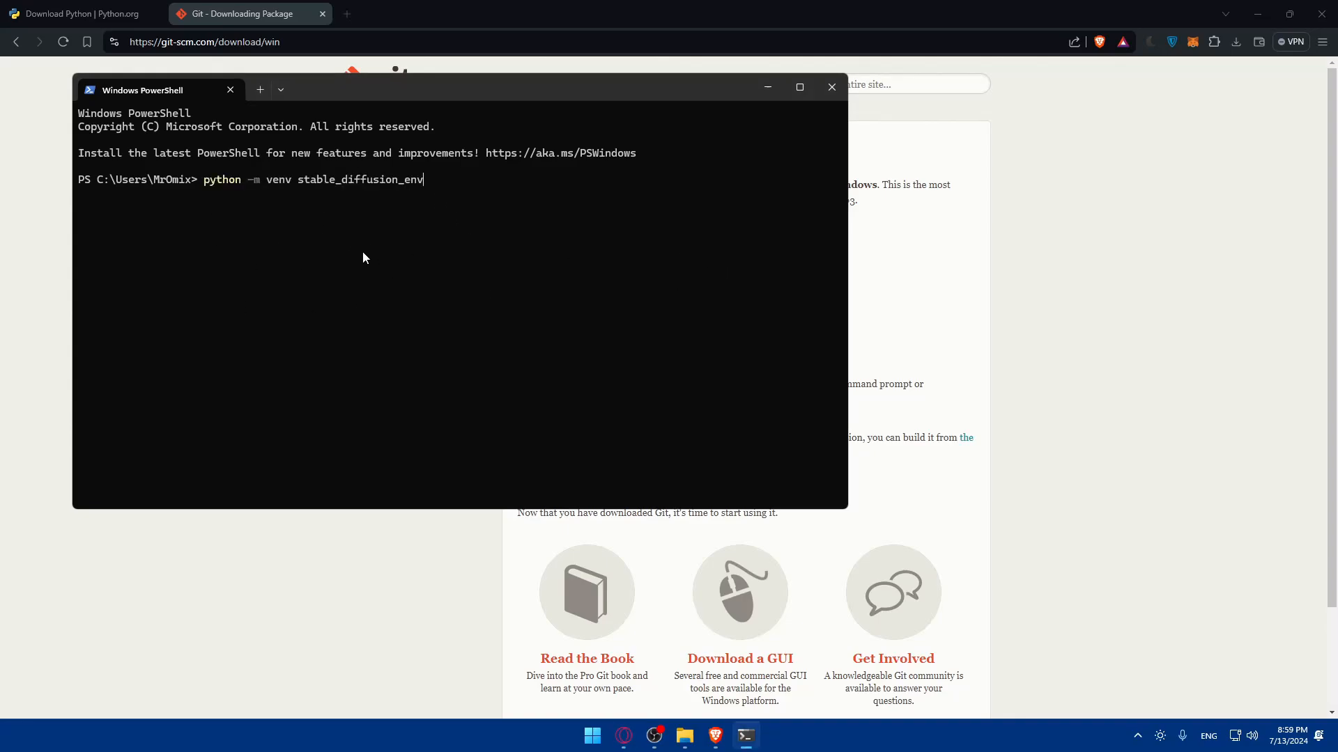
mouse_move(24, 322)
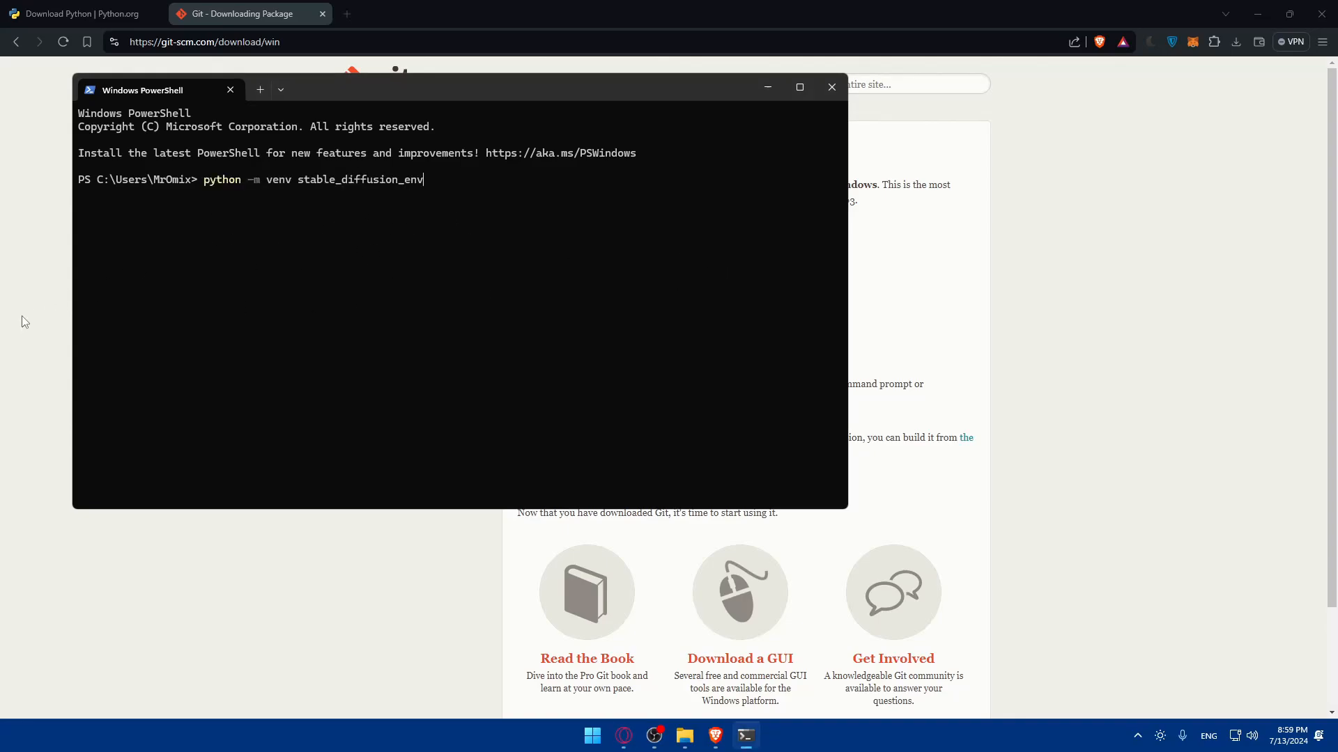
key(ctrl+backspace)
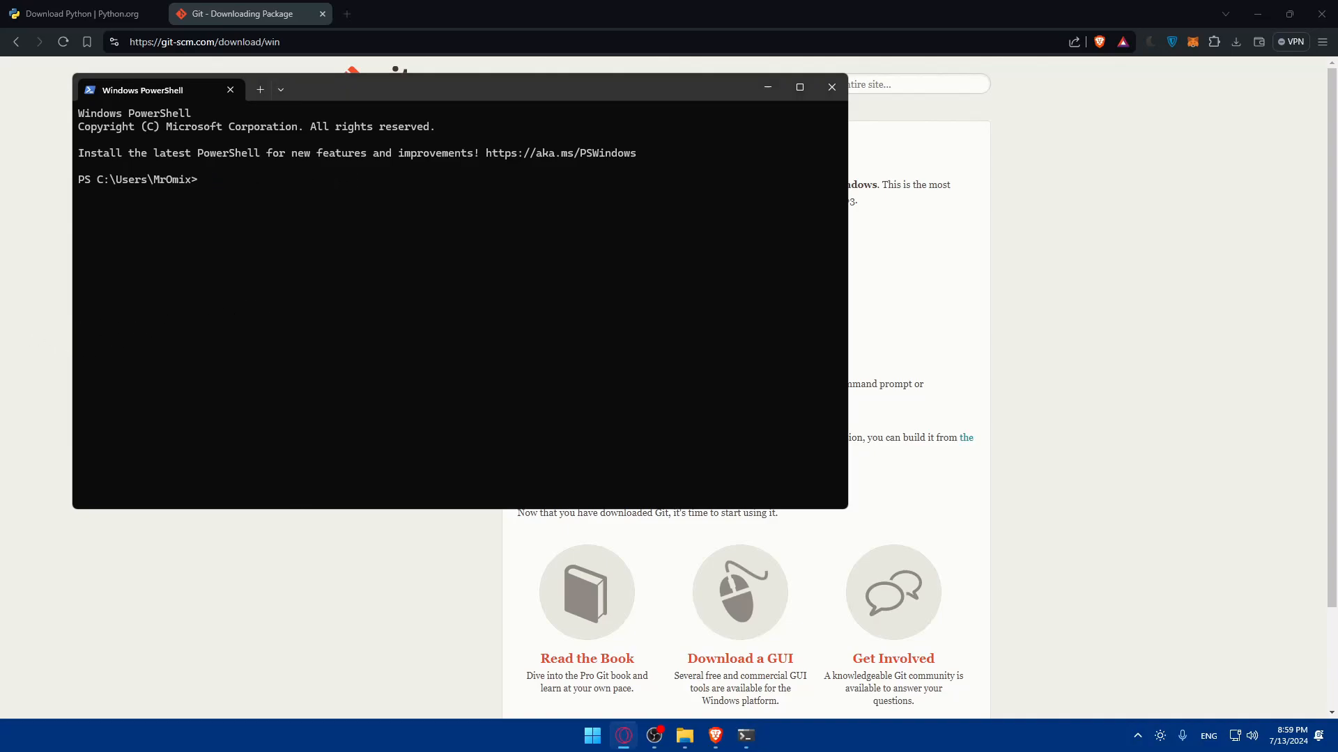
text(source stable_diffusion_env/bin/activate)
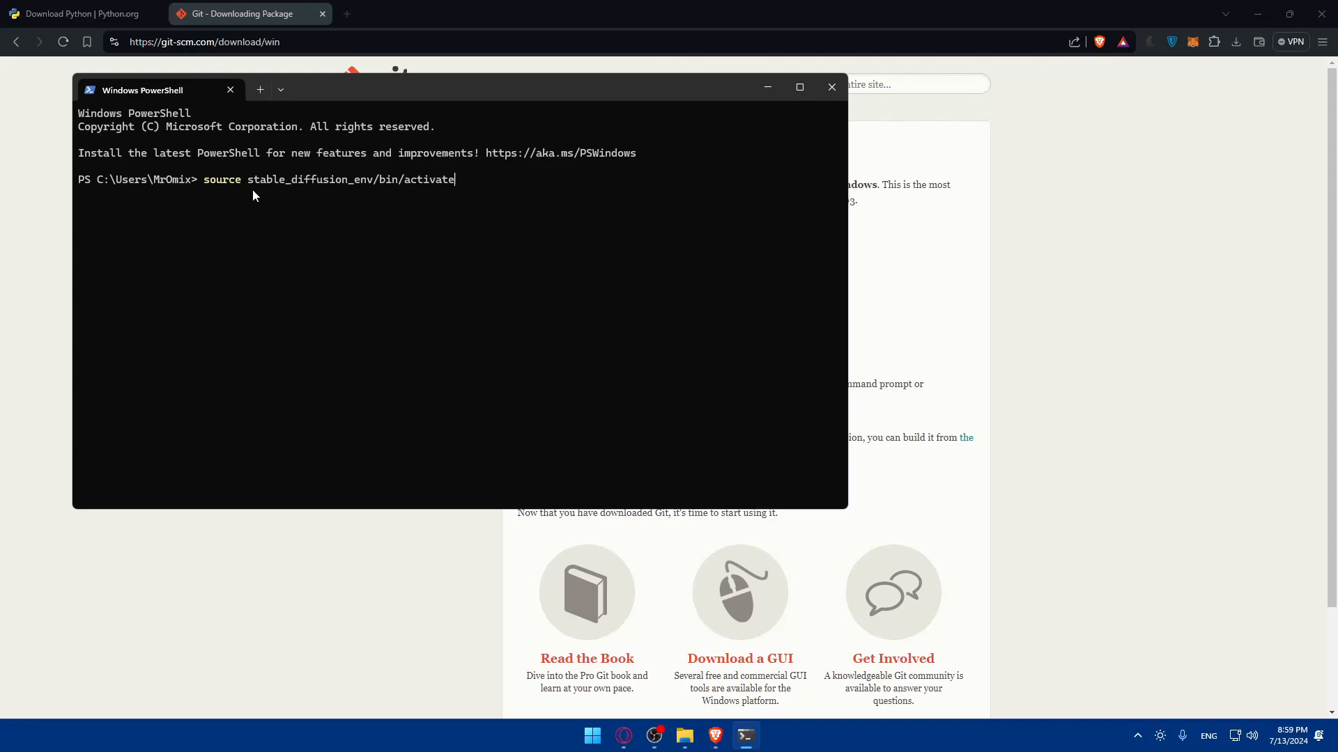
mouse_move(358, 233)
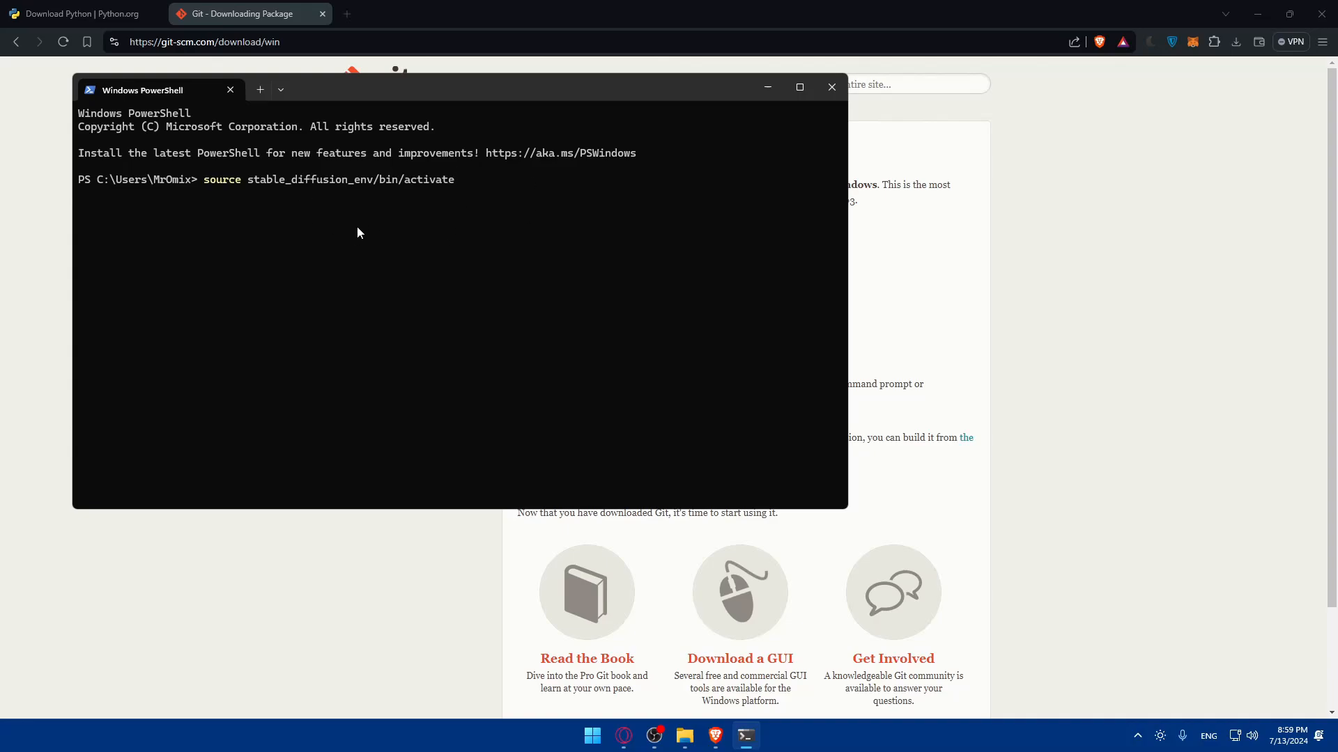
text(s)
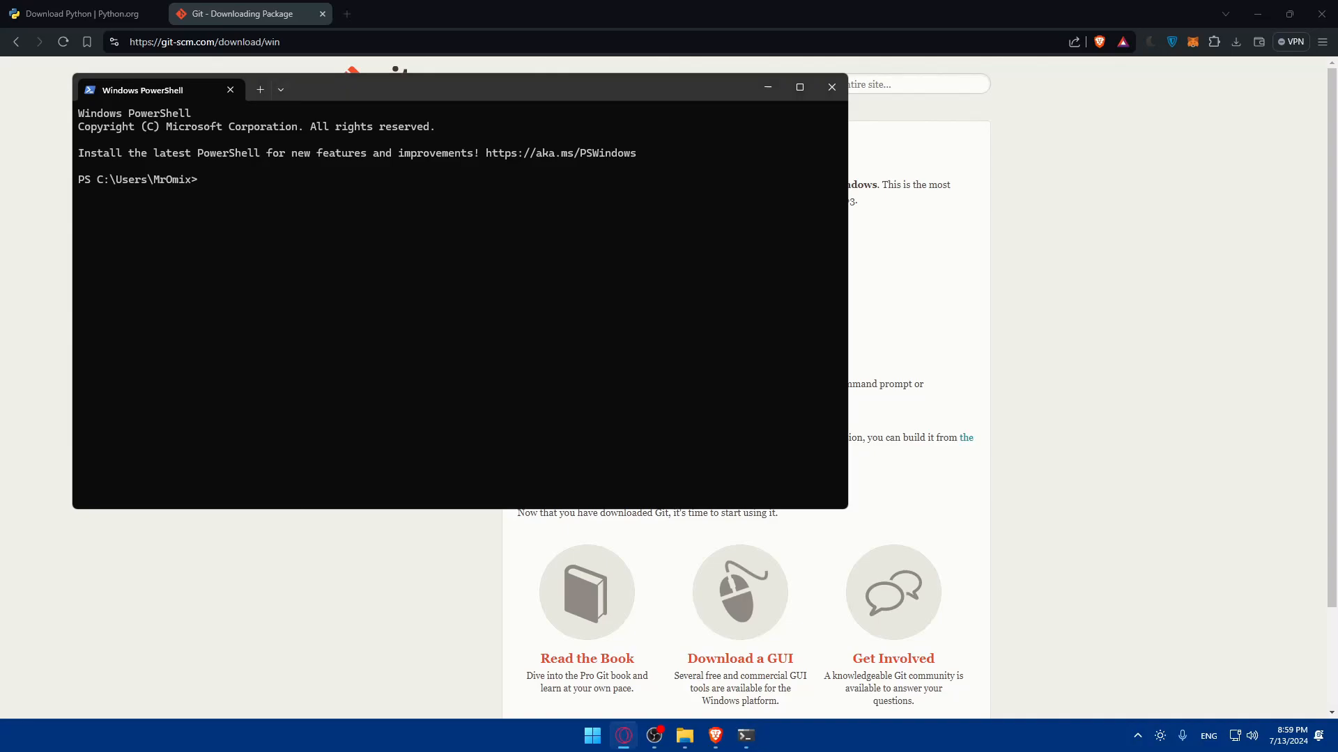
text(stable_diffusion_env\Scripts\activate)
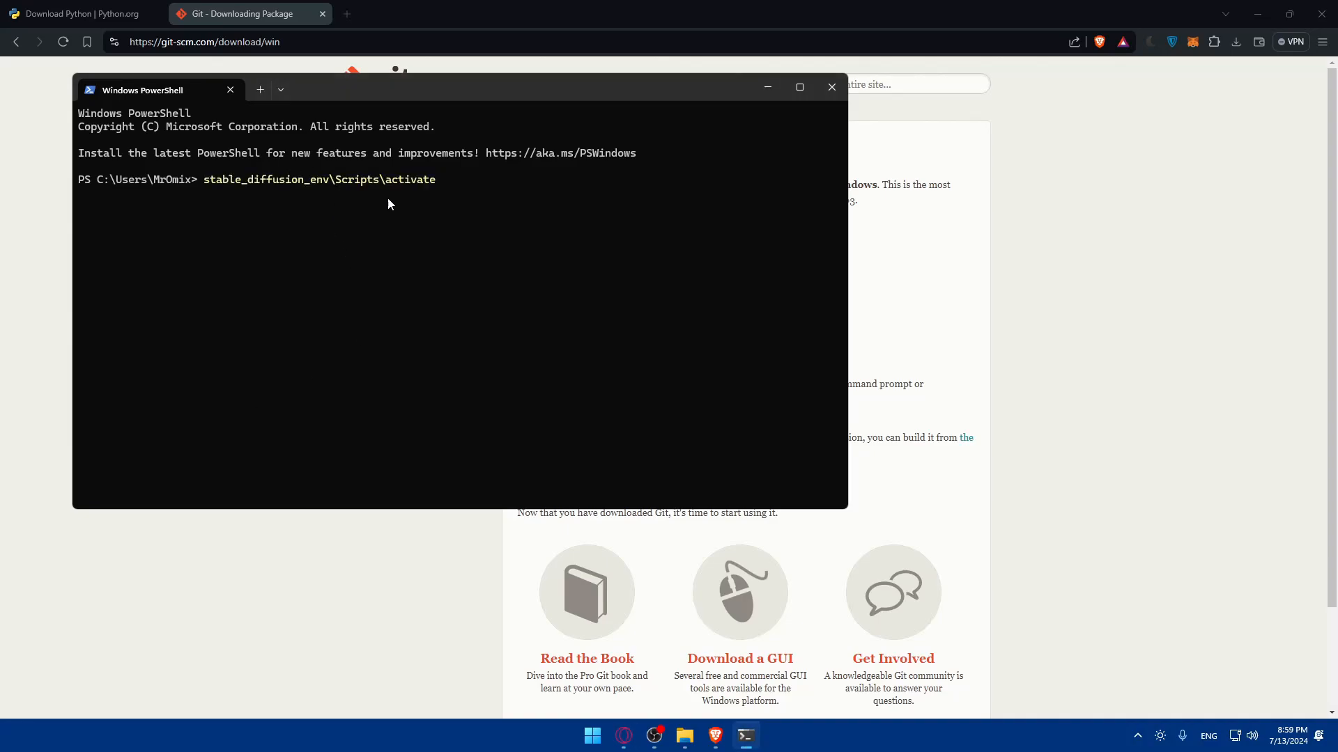
mouse_move(345, 220)
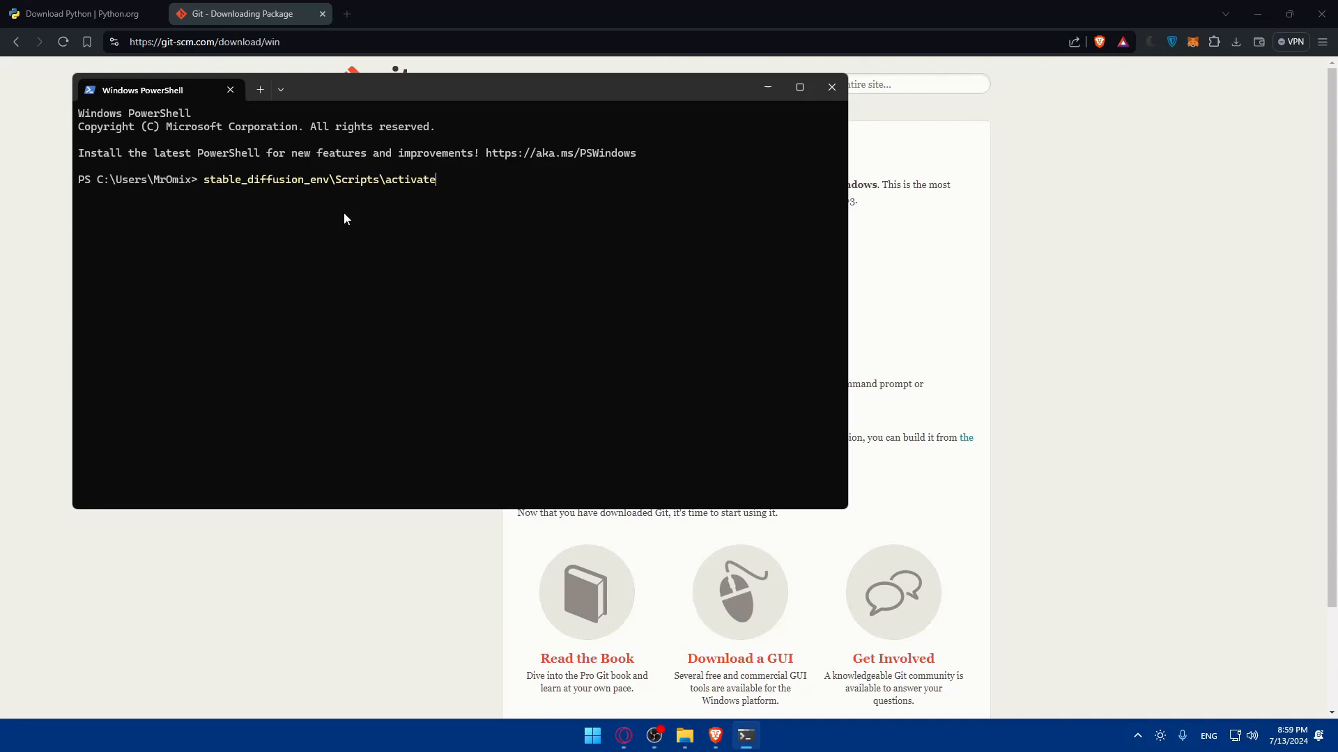
mouse_move(367, 252)
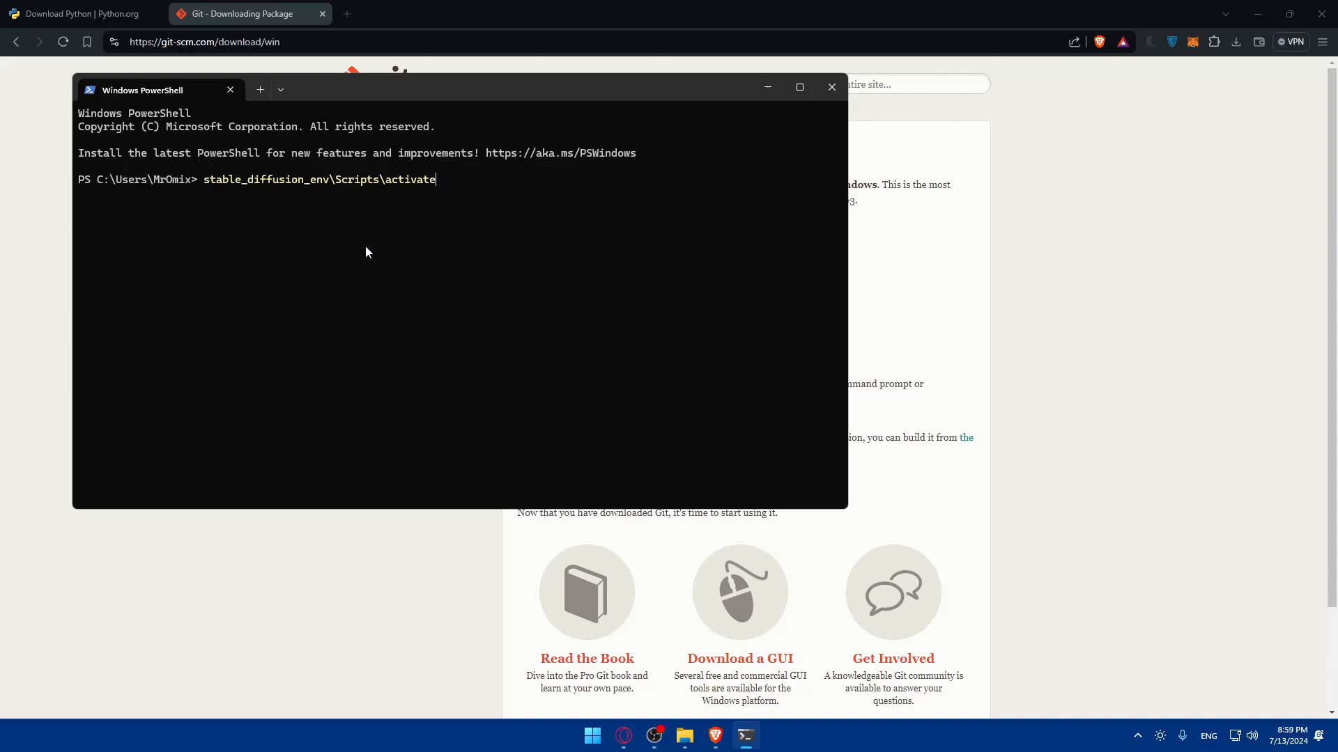
key(Backspace)
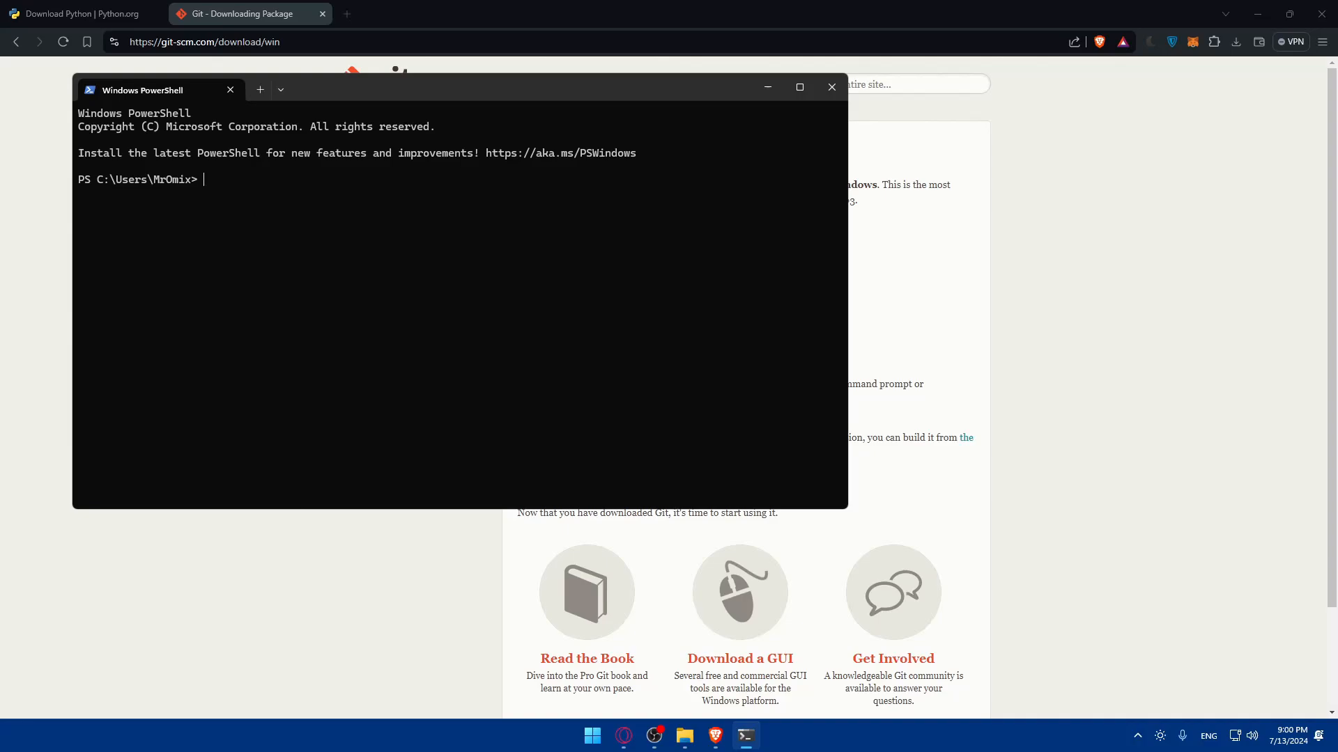
text(git cloine)
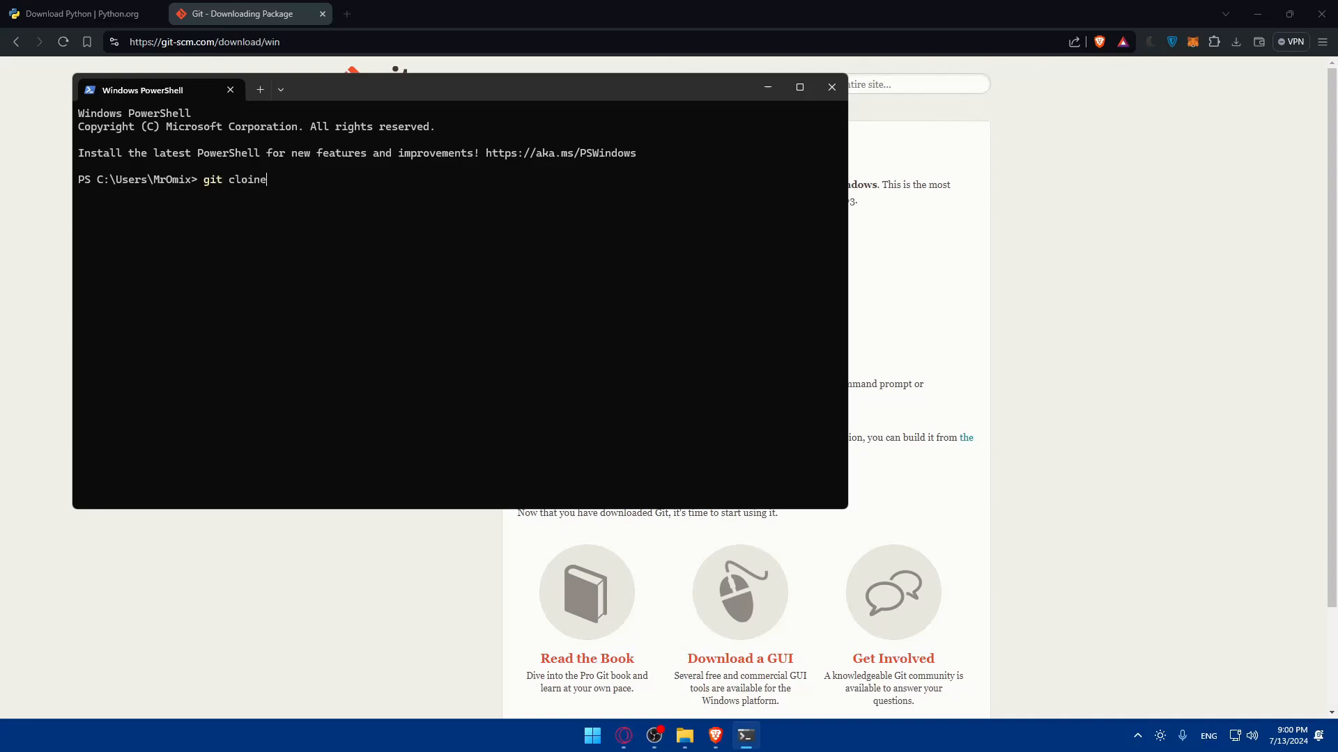
key(Backspace)
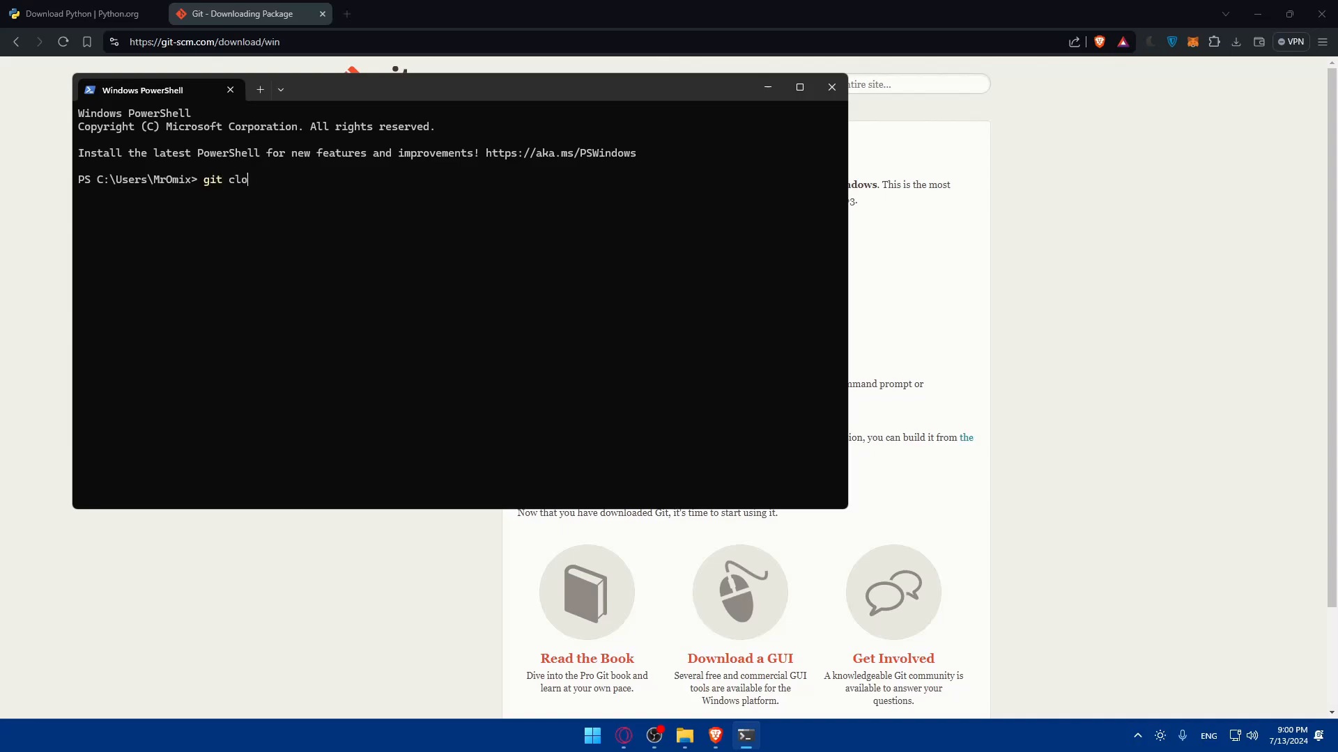
text(ne)
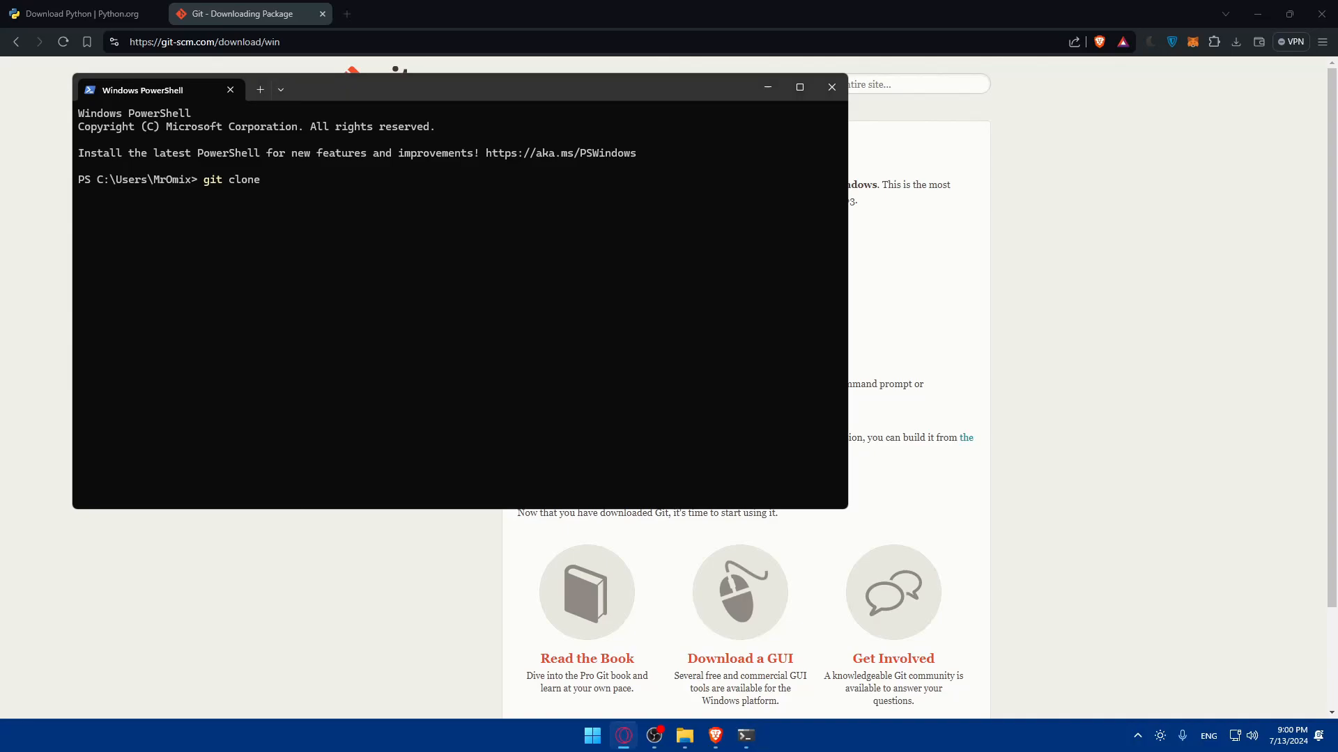
text(https://github.com/CompVis/stable-diffusion.git)
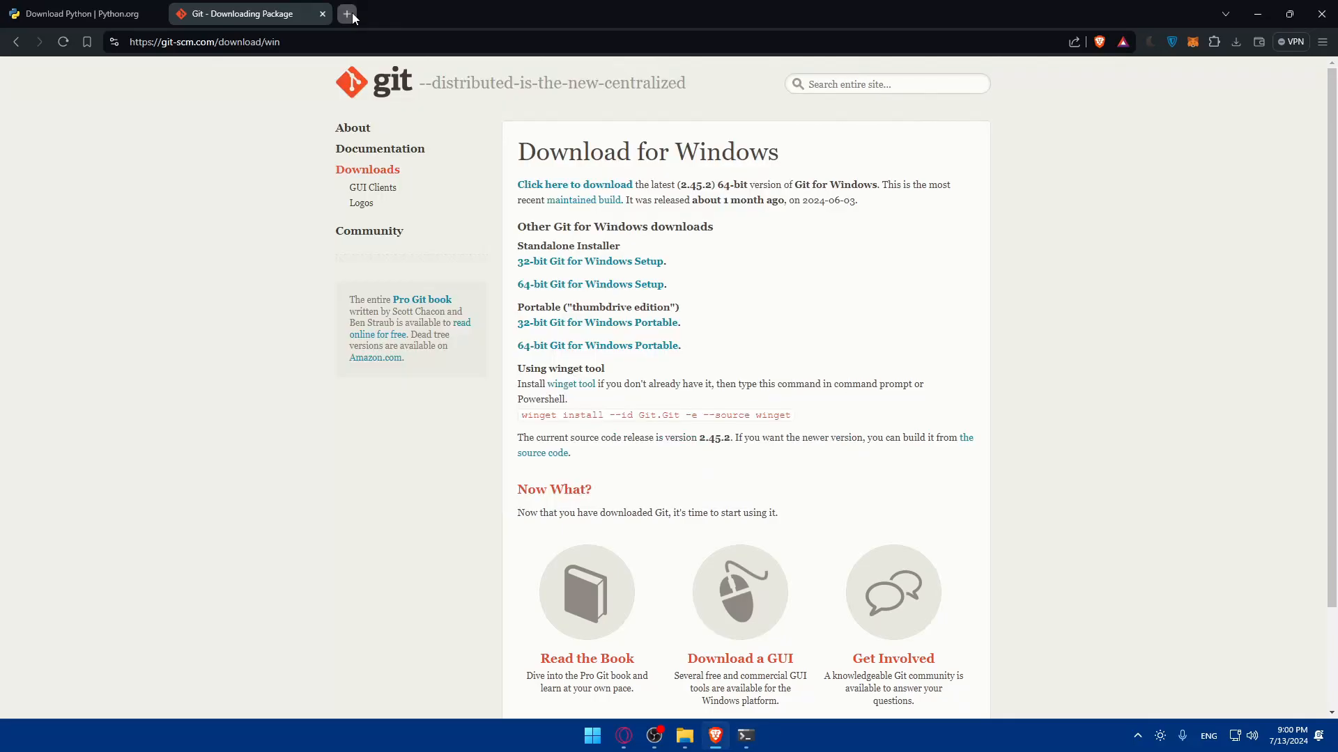
Step: In a new tab, open the CompVis/stable-diffusion search result
click(346, 13)
text(stable diffusion github)
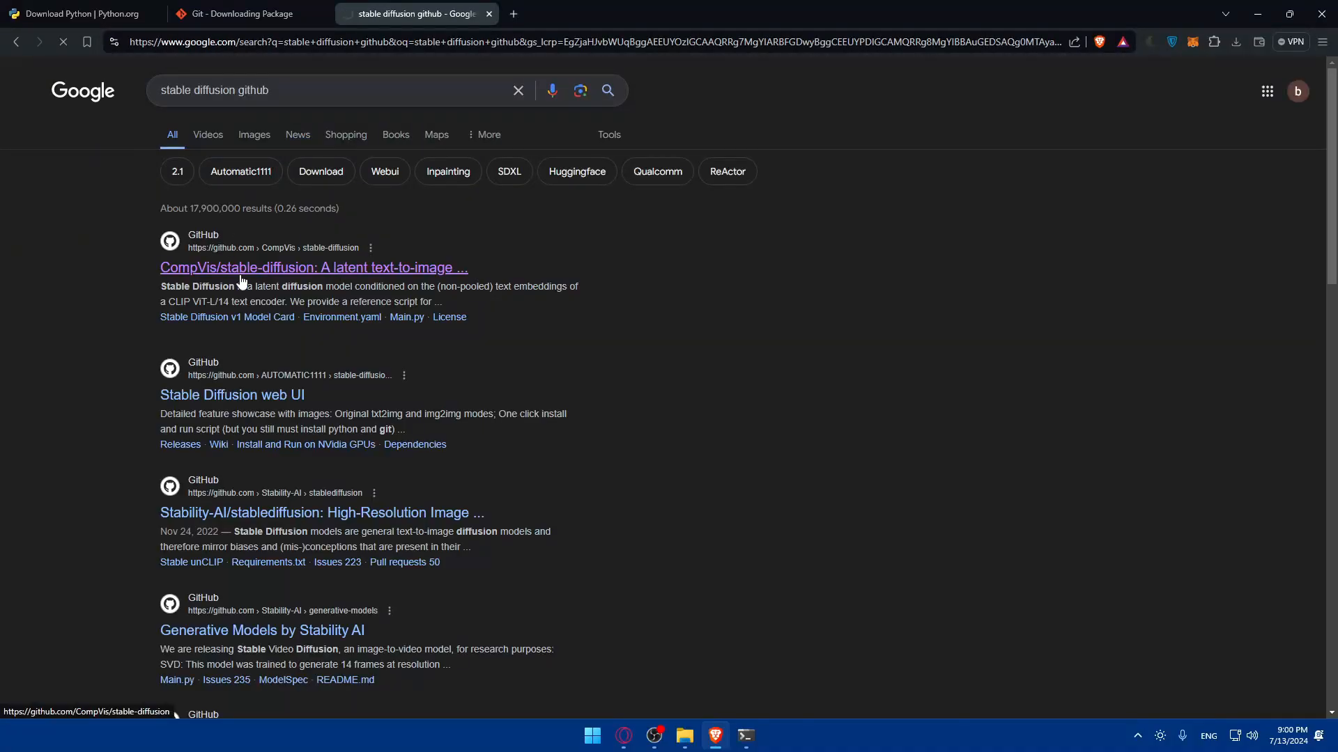
click(313, 267)
text(git chttps://github.com/CompVi)
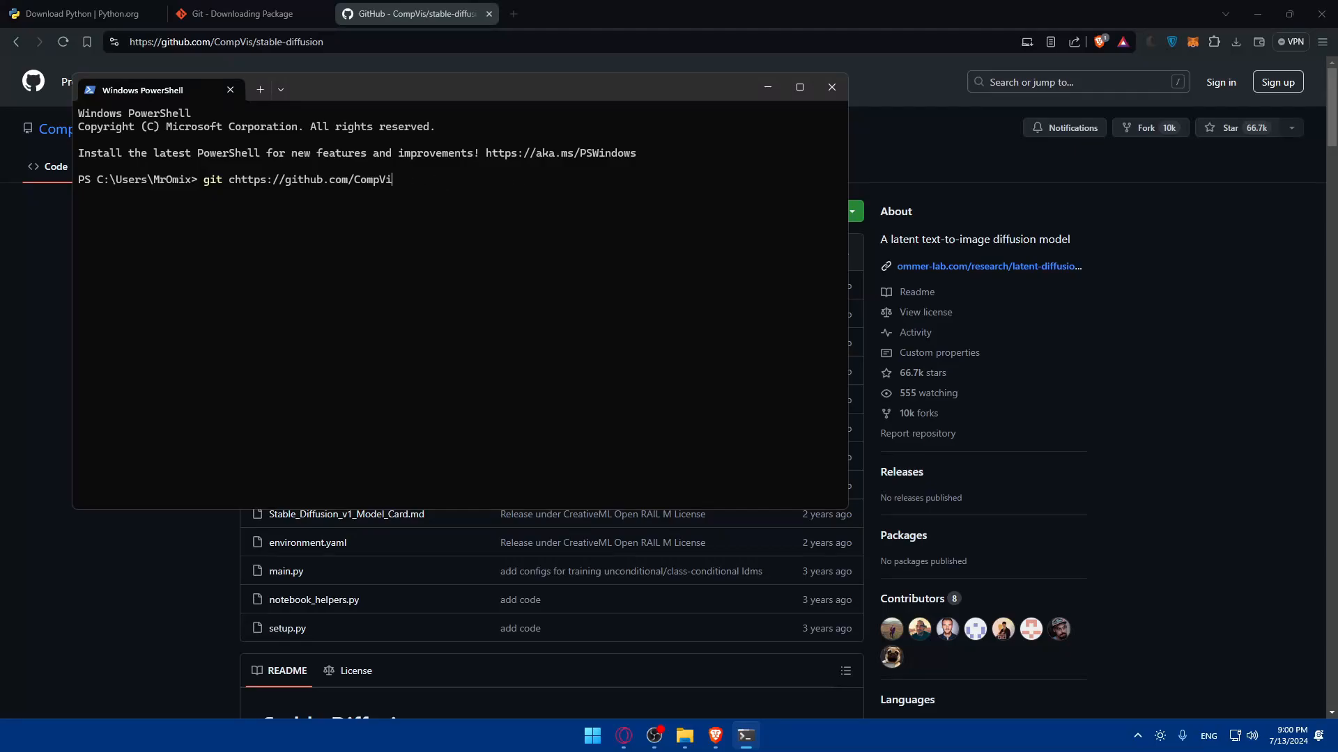
Step: Type a cd command into the stable-diffusion folder
text(cd)
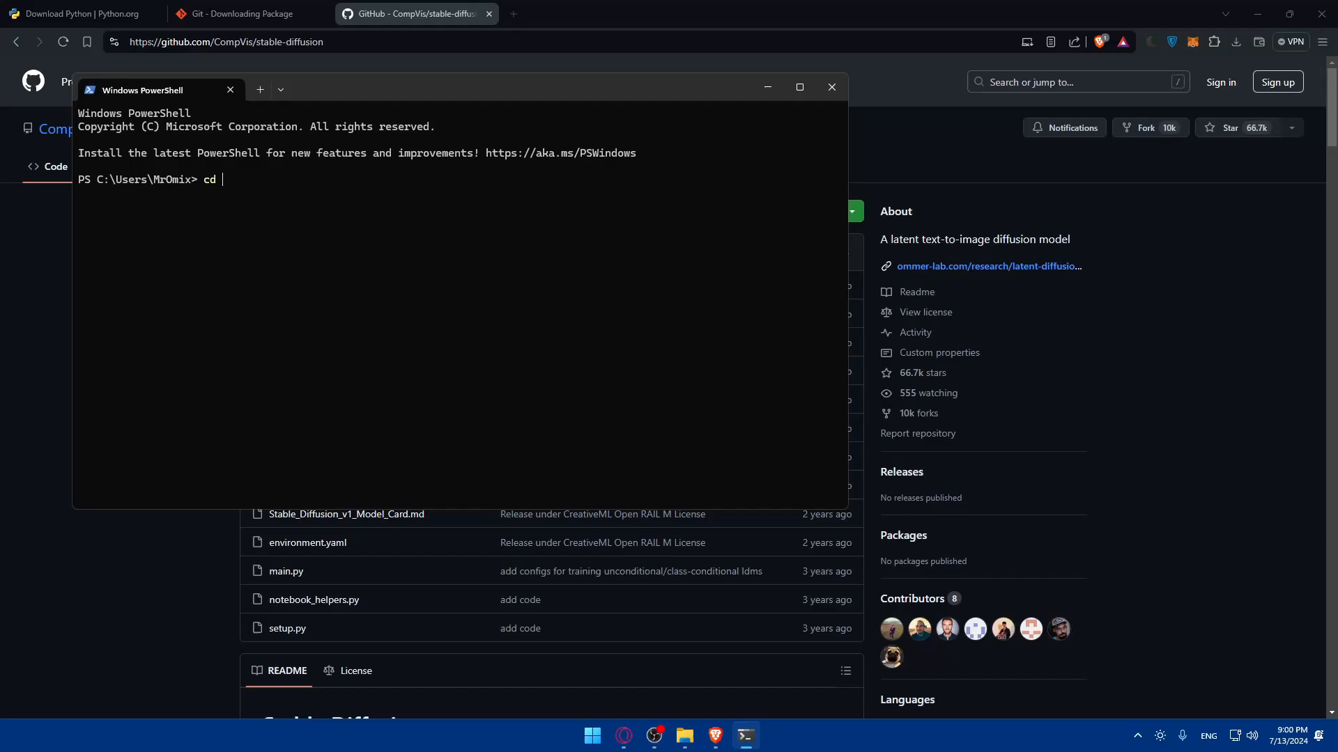
text(stab)
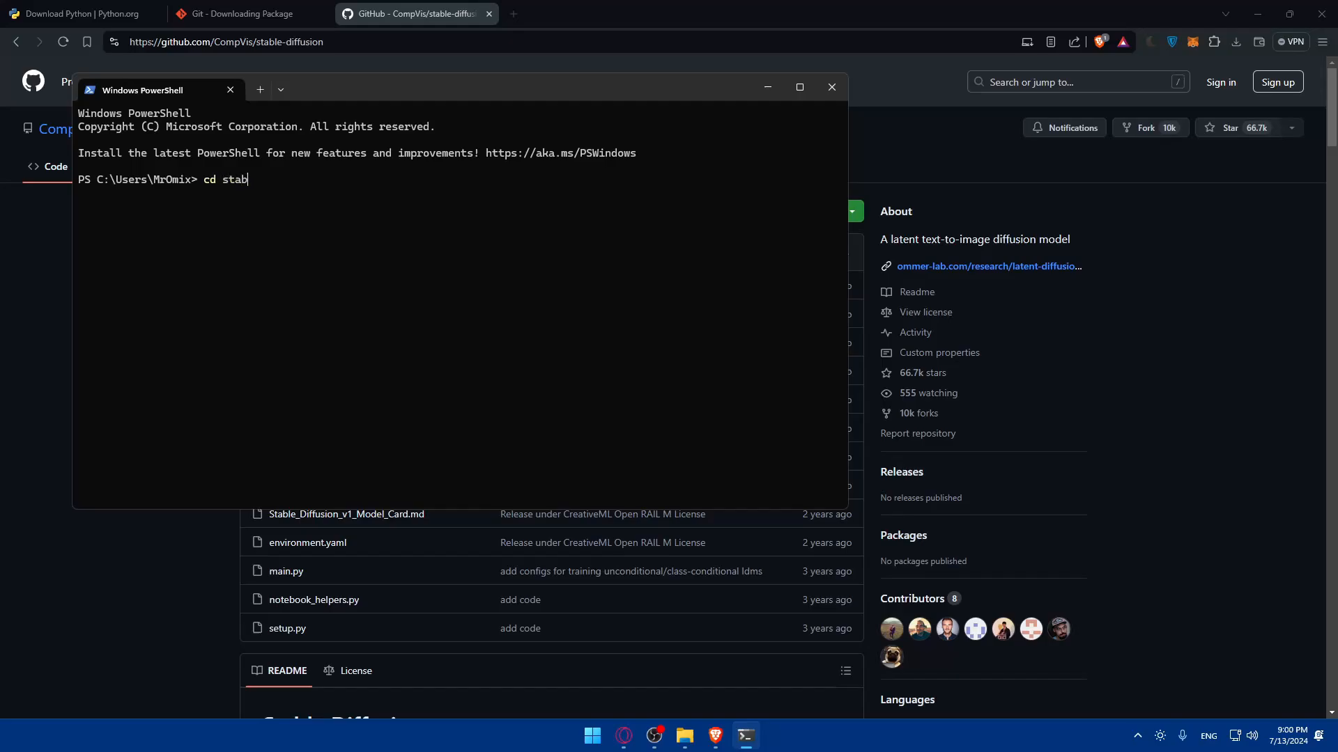
text(lediff)
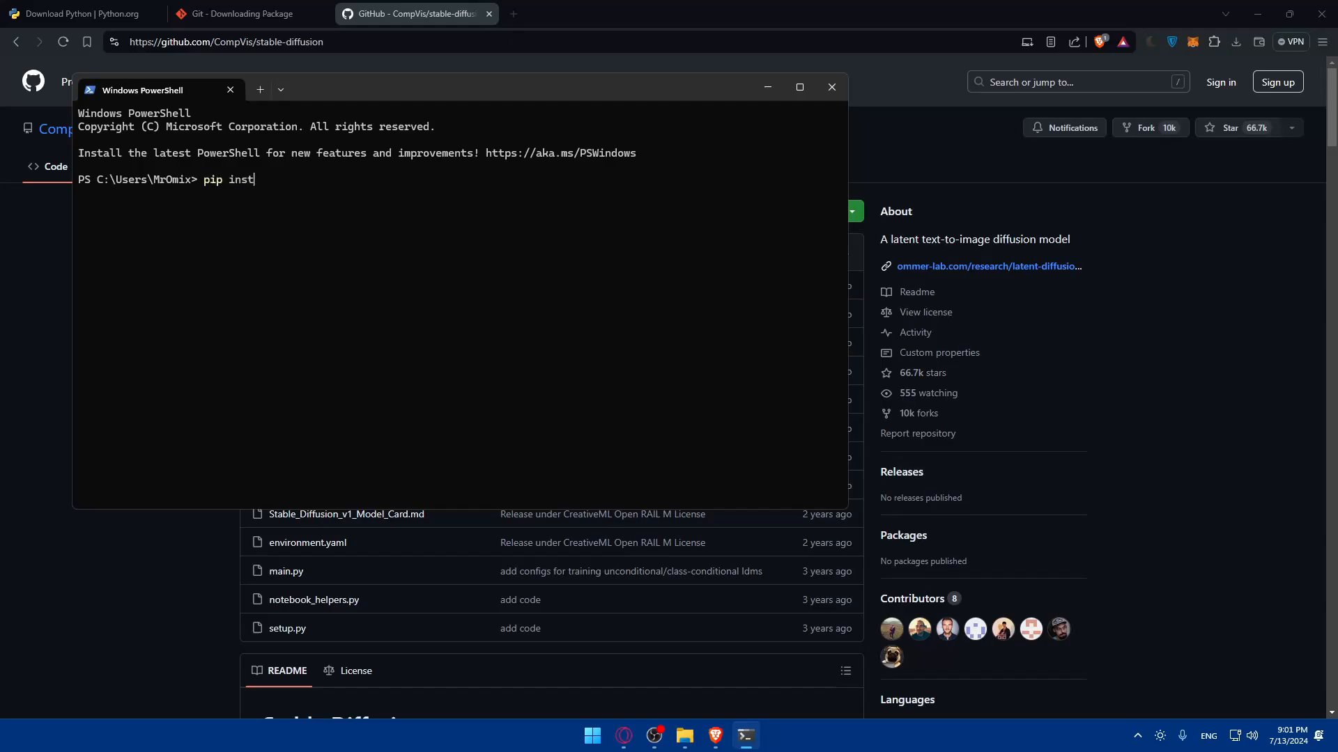
Step: Type pip install -r requirements.txt, fixing the 'installl' typo
text(alll)
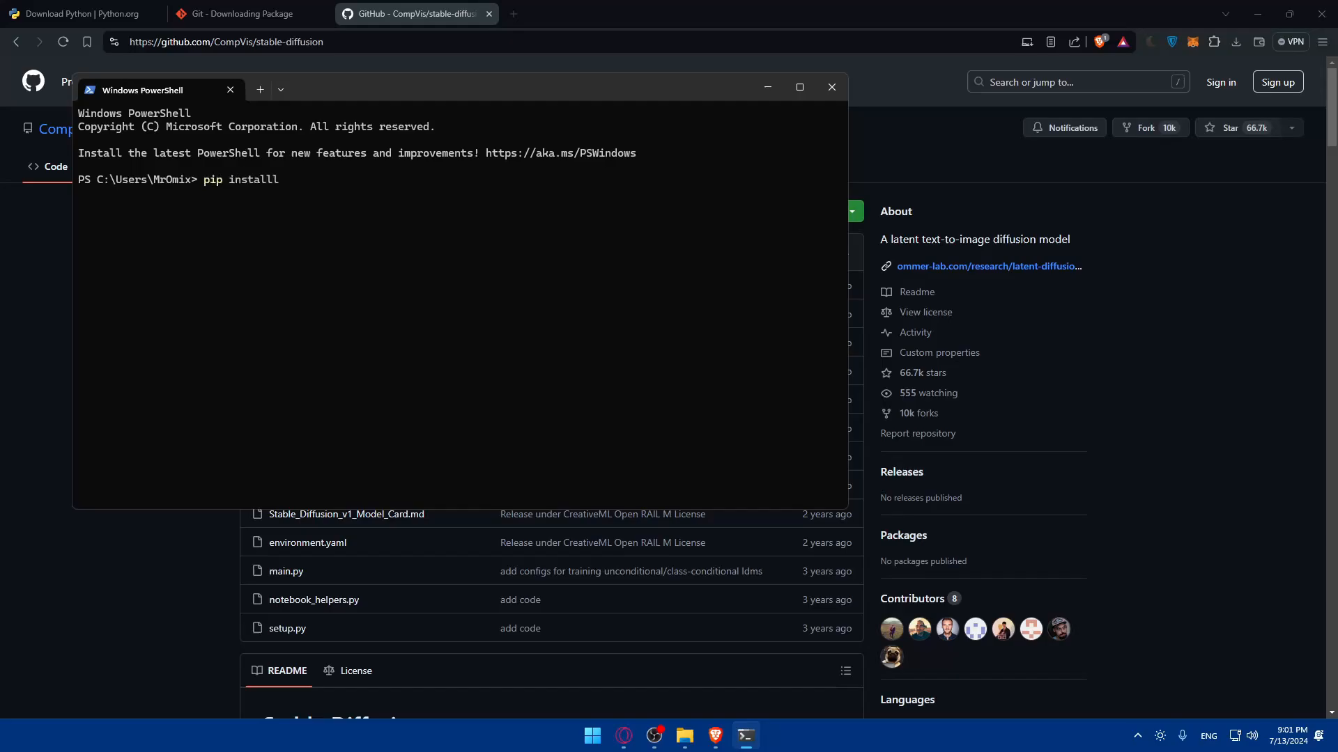
text(-r)
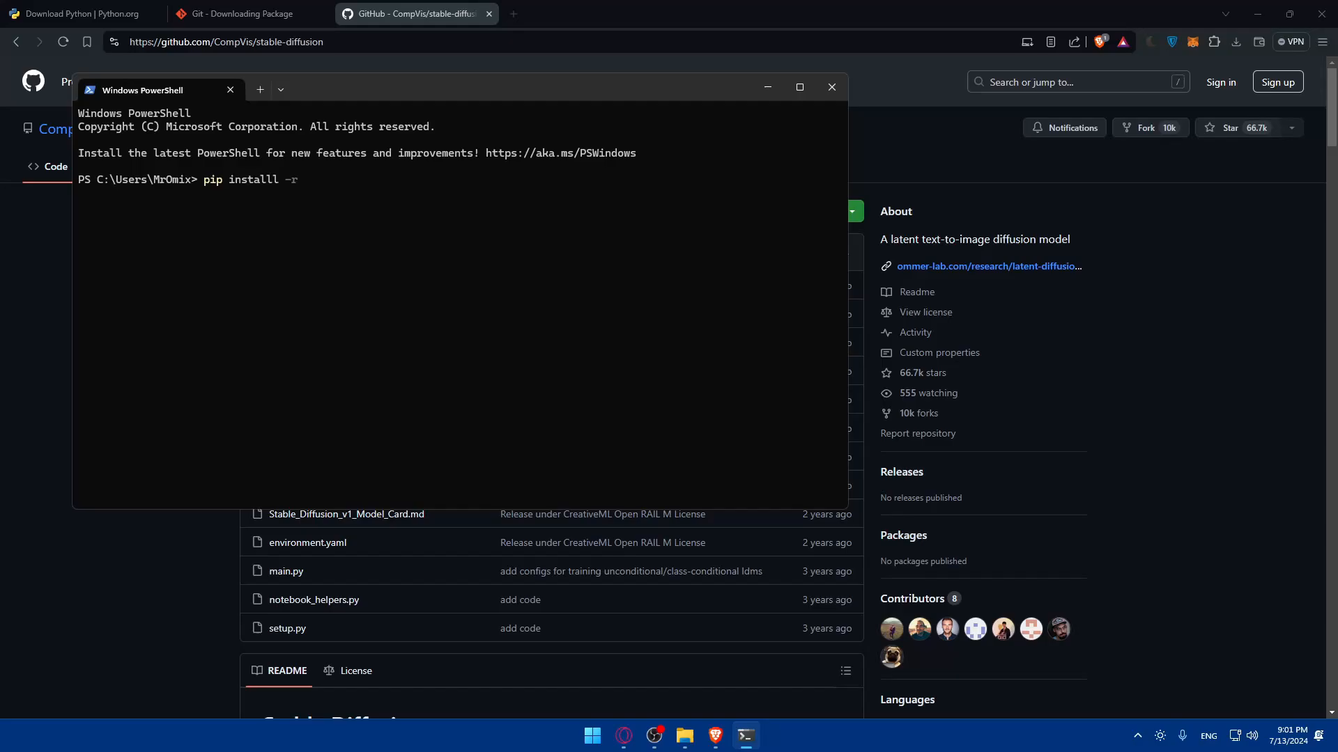
key(Backspace)
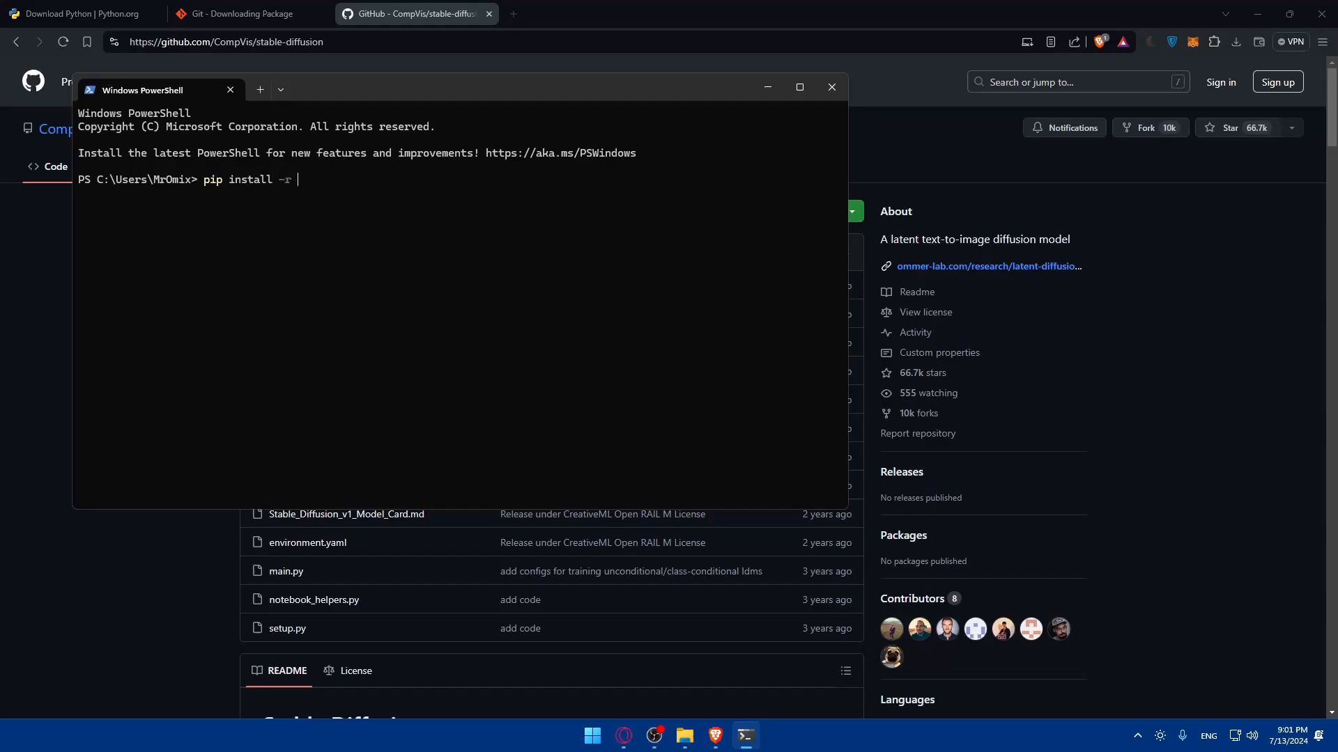
text(reques)
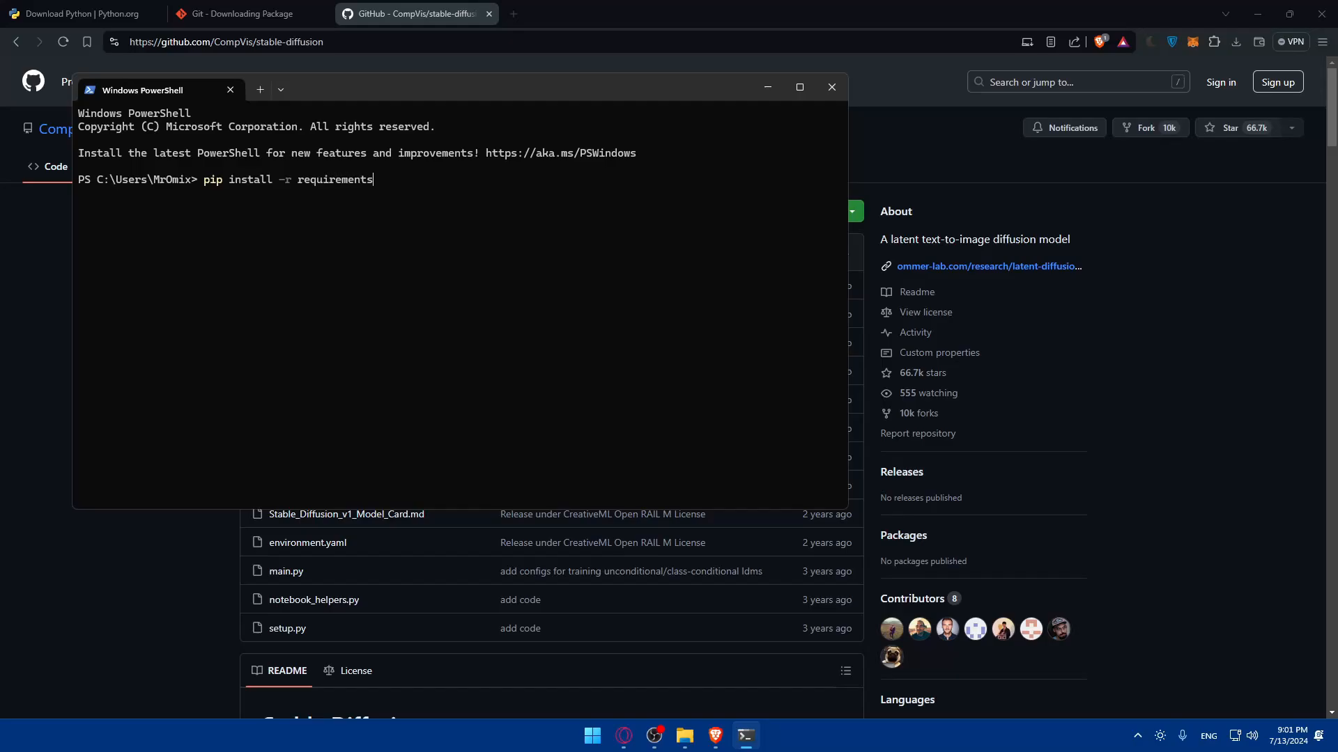
text(.txt)
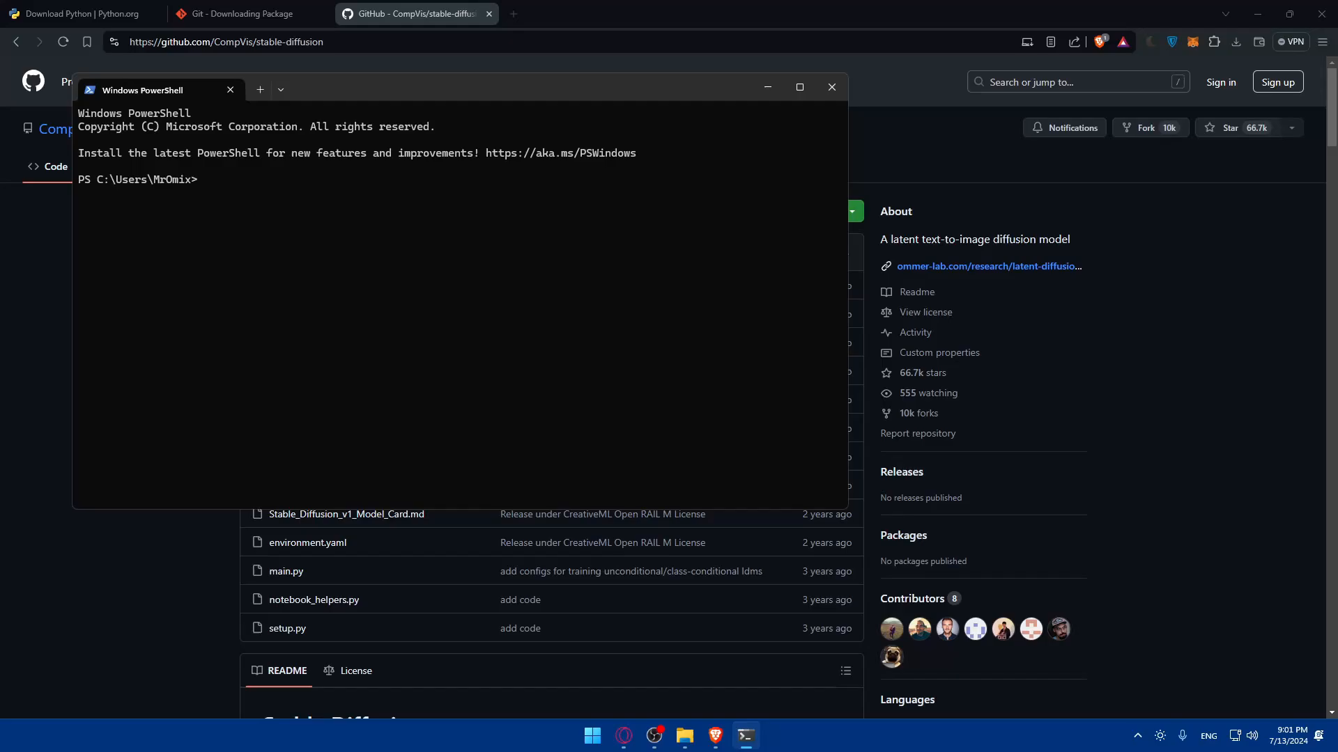
mouse_move(53, 313)
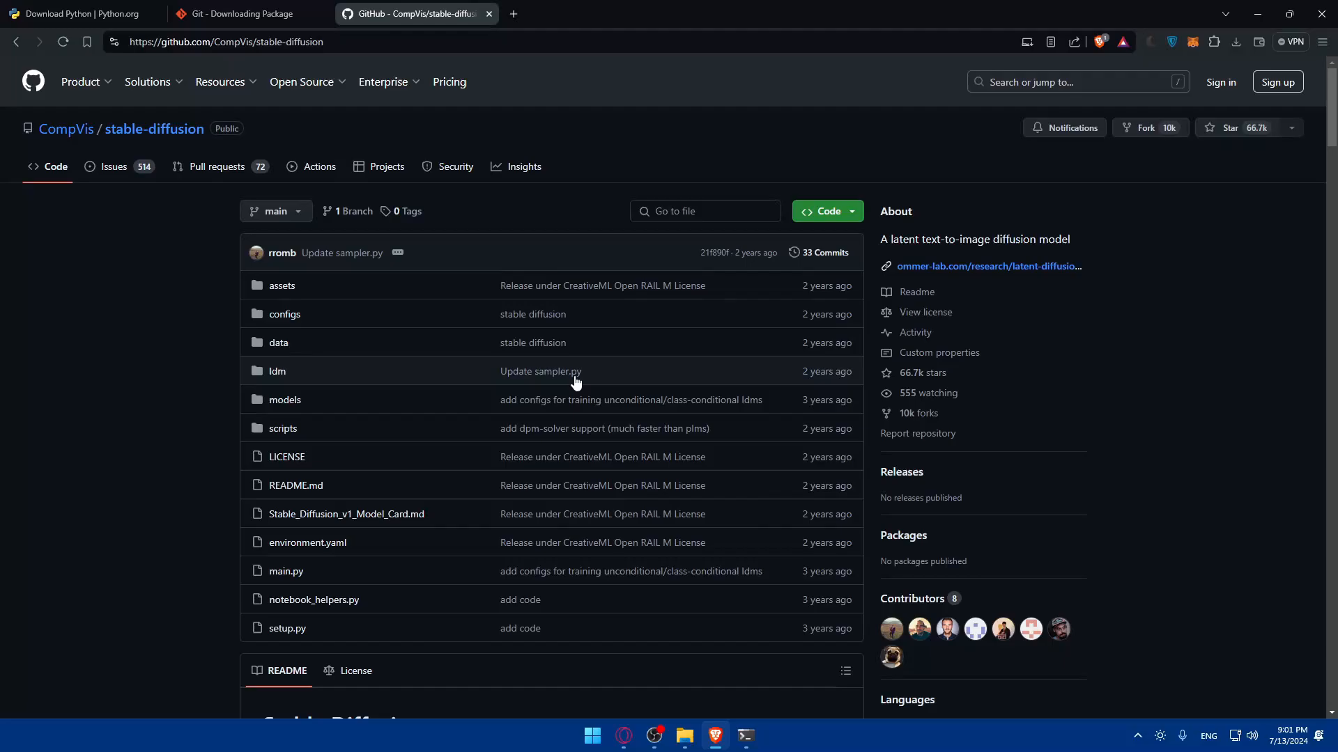
Step: Read the README's Requirements and Weights sections, then return to PowerShell
scroll(down, 3)
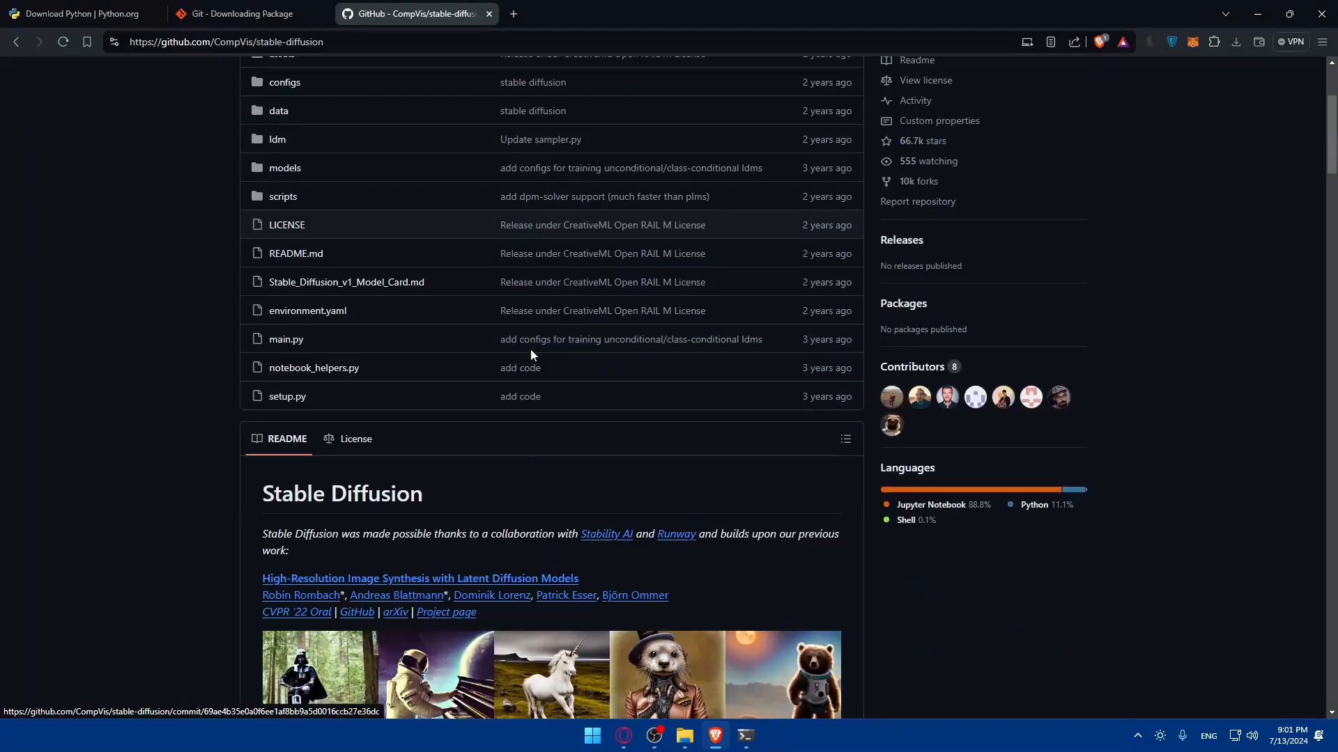
scroll(down, 3)
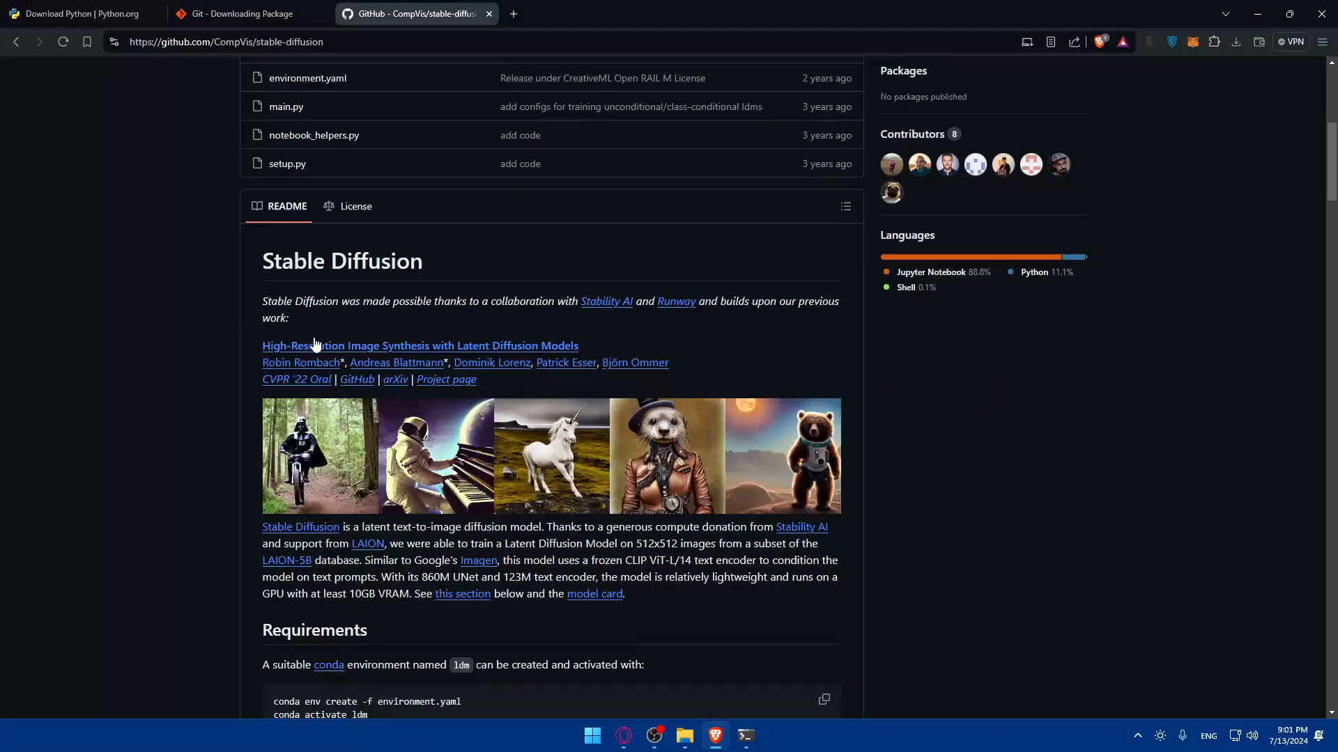
scroll(down, 3)
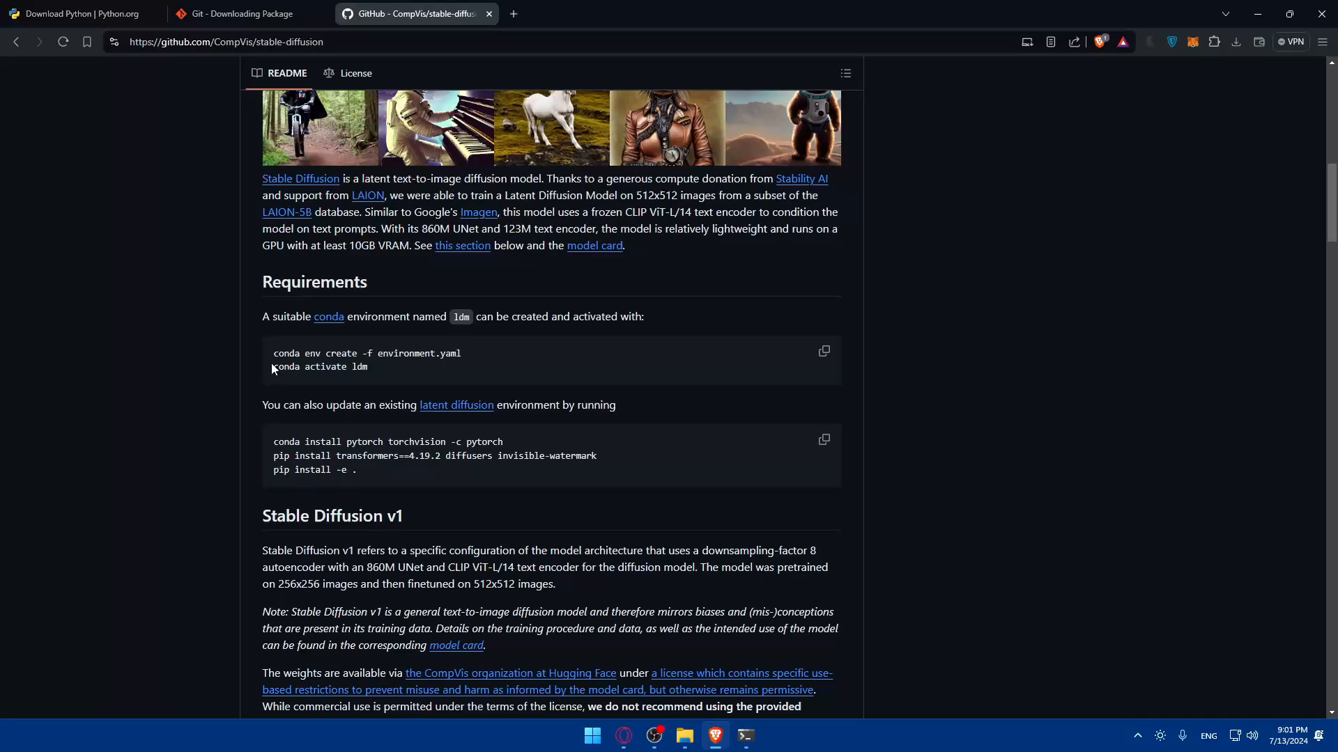
scroll(down, 3)
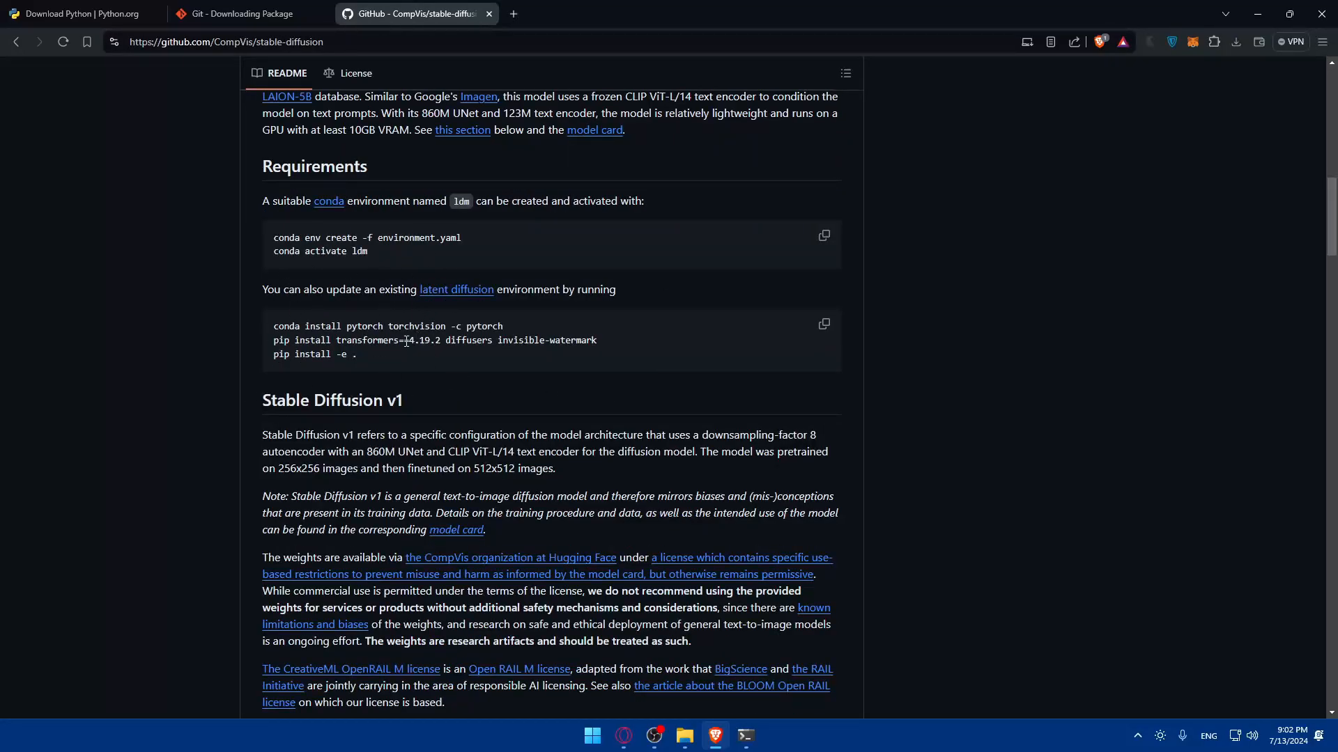
scroll(down, 3)
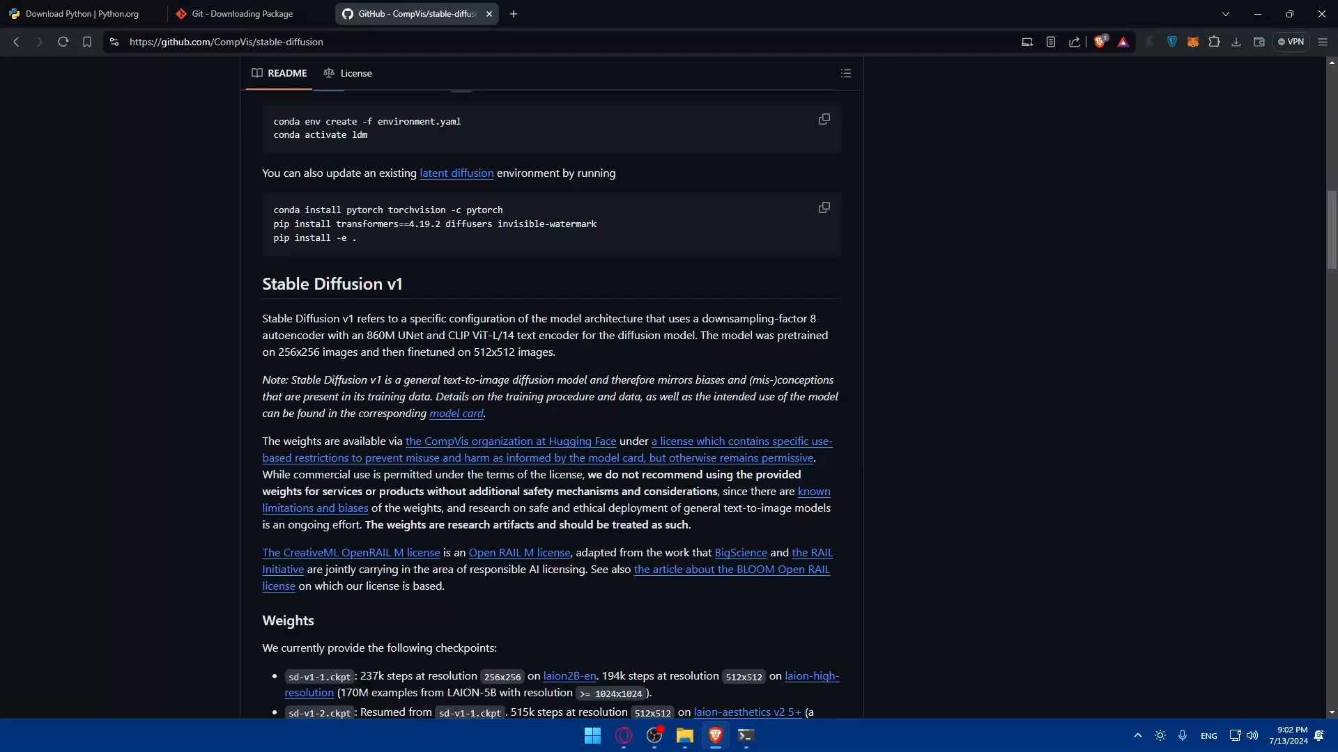
click(744, 736)
text(mkdir)
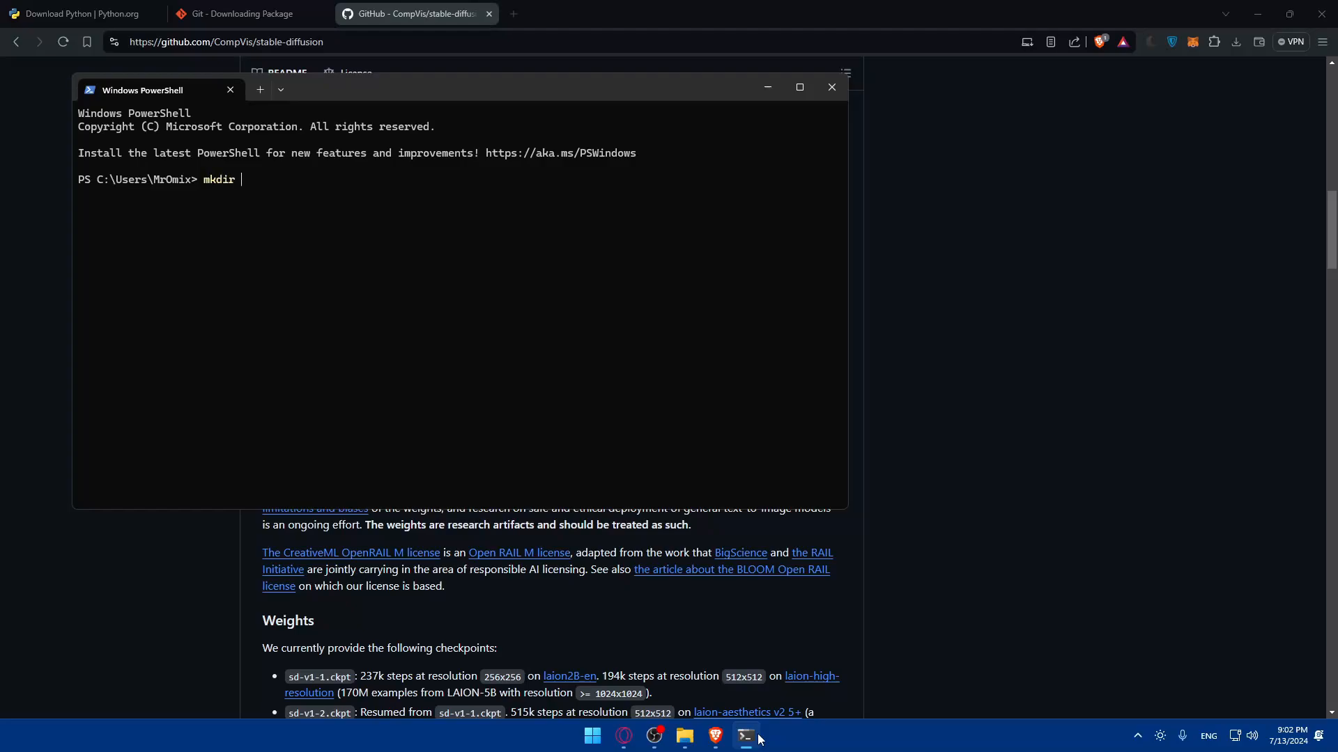
Step: Erase the 'mkdir -p mod' draft and type mv path/to/your/model.ckpt models/
text(-p mod)
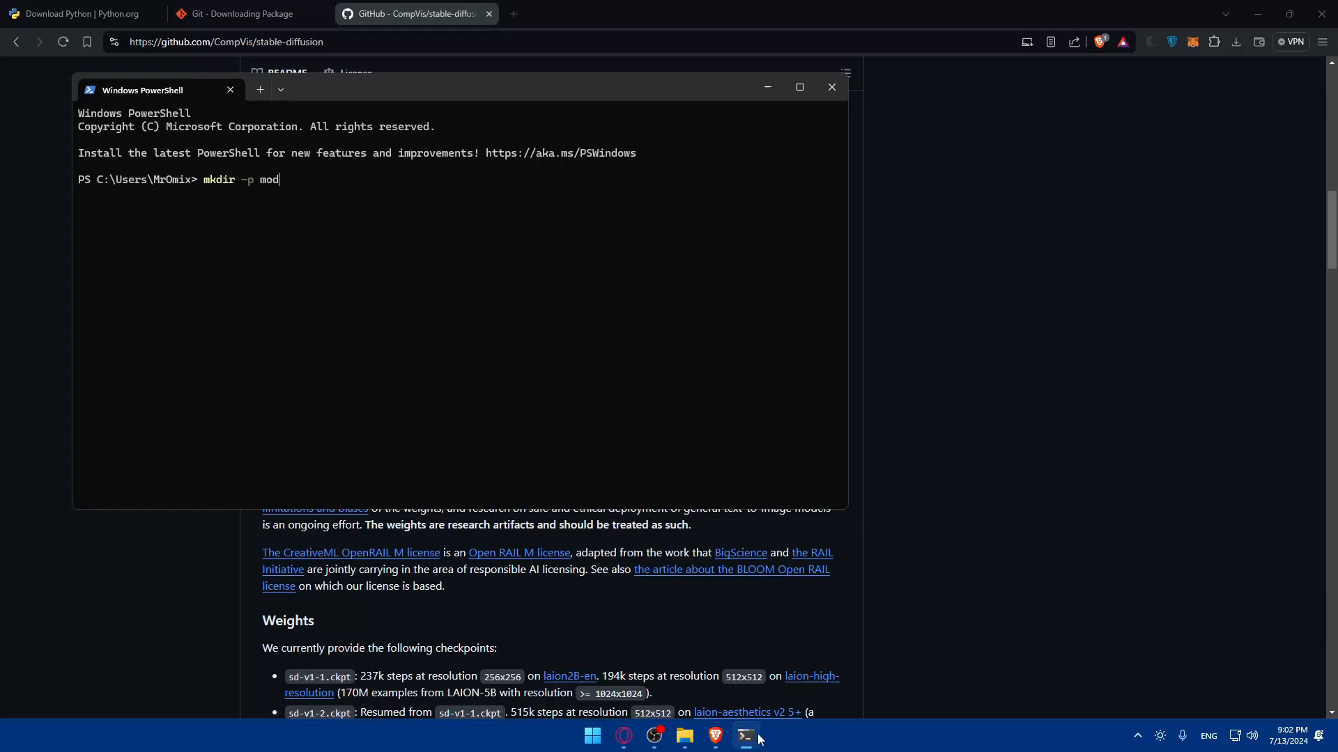
key(backspace)
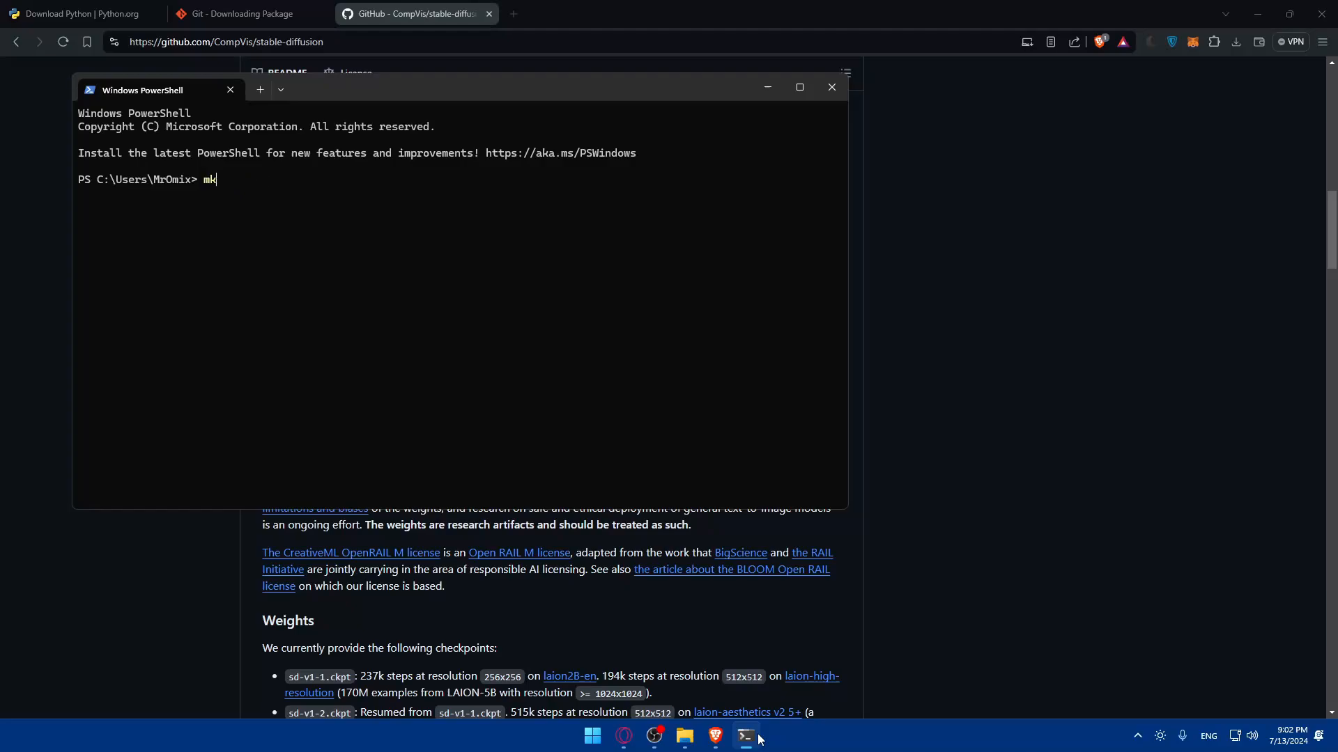
key(BackSpace)
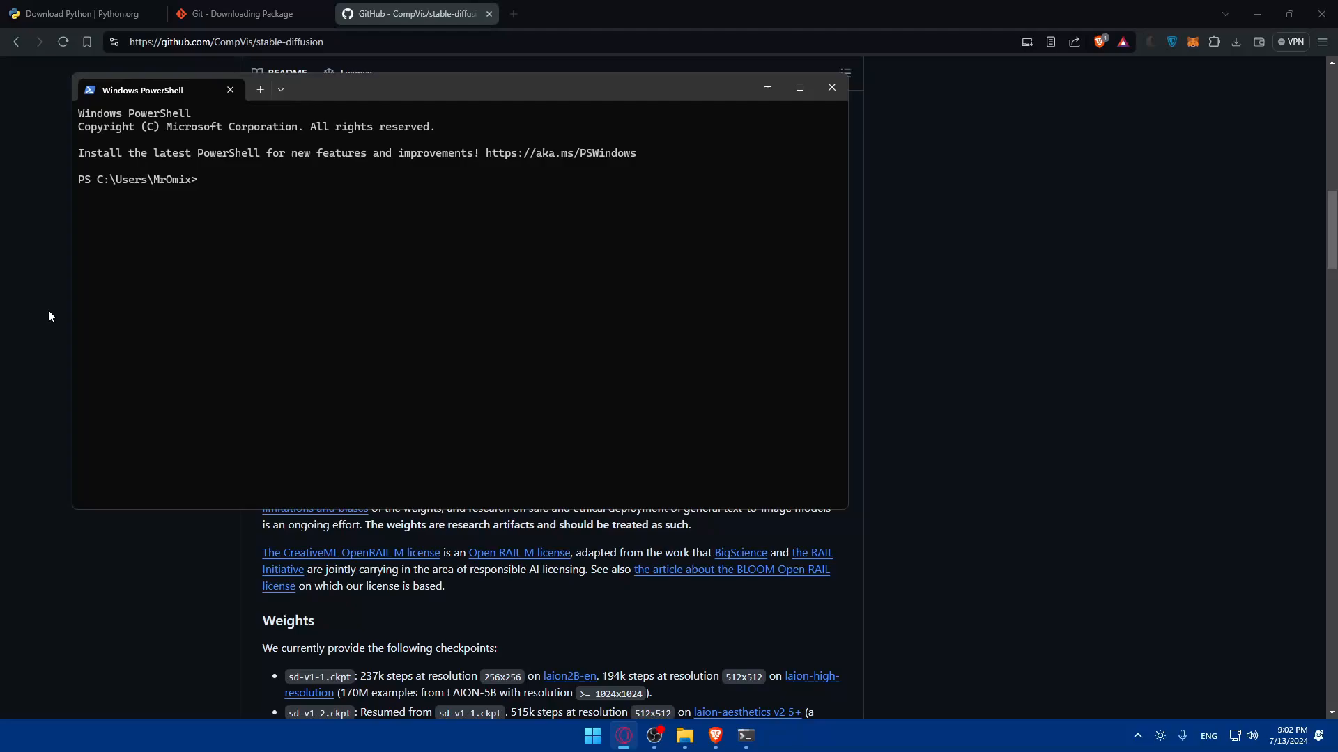
text(mv path/to/your/model.ckpt models/)
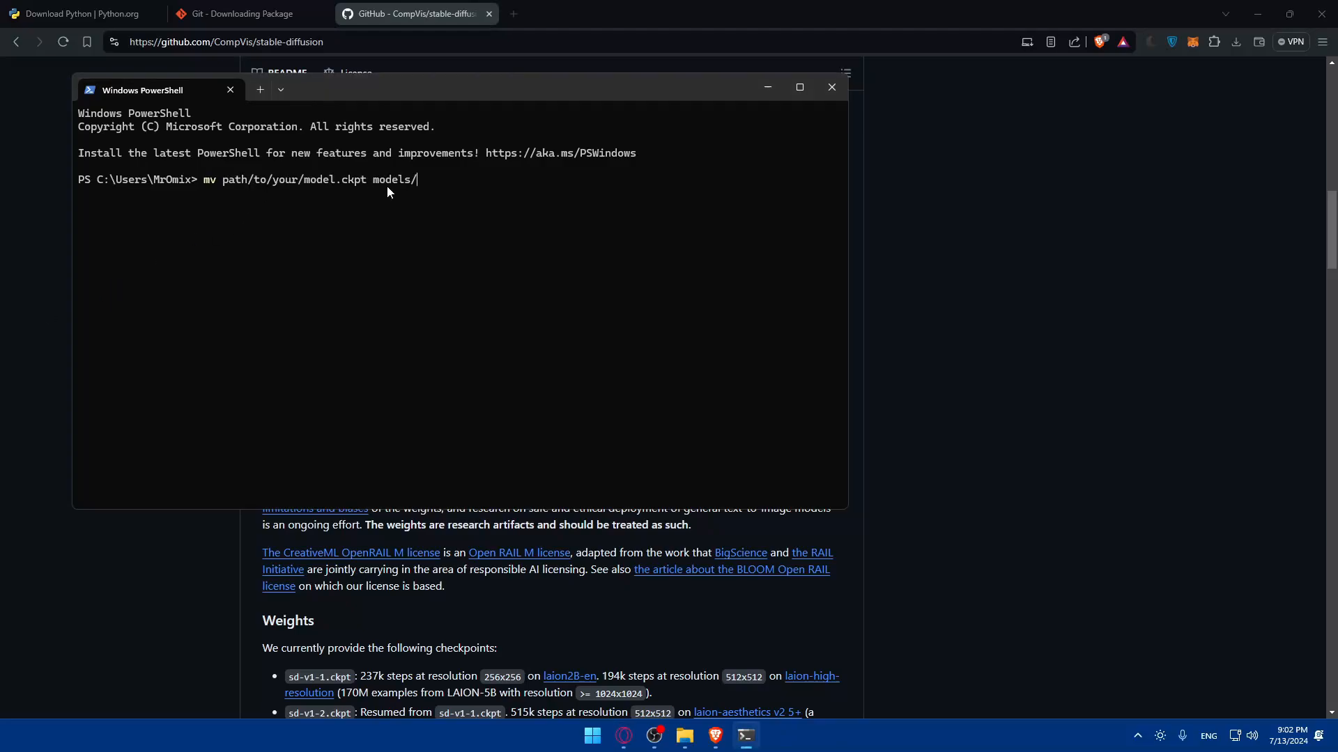
mouse_move(437, 205)
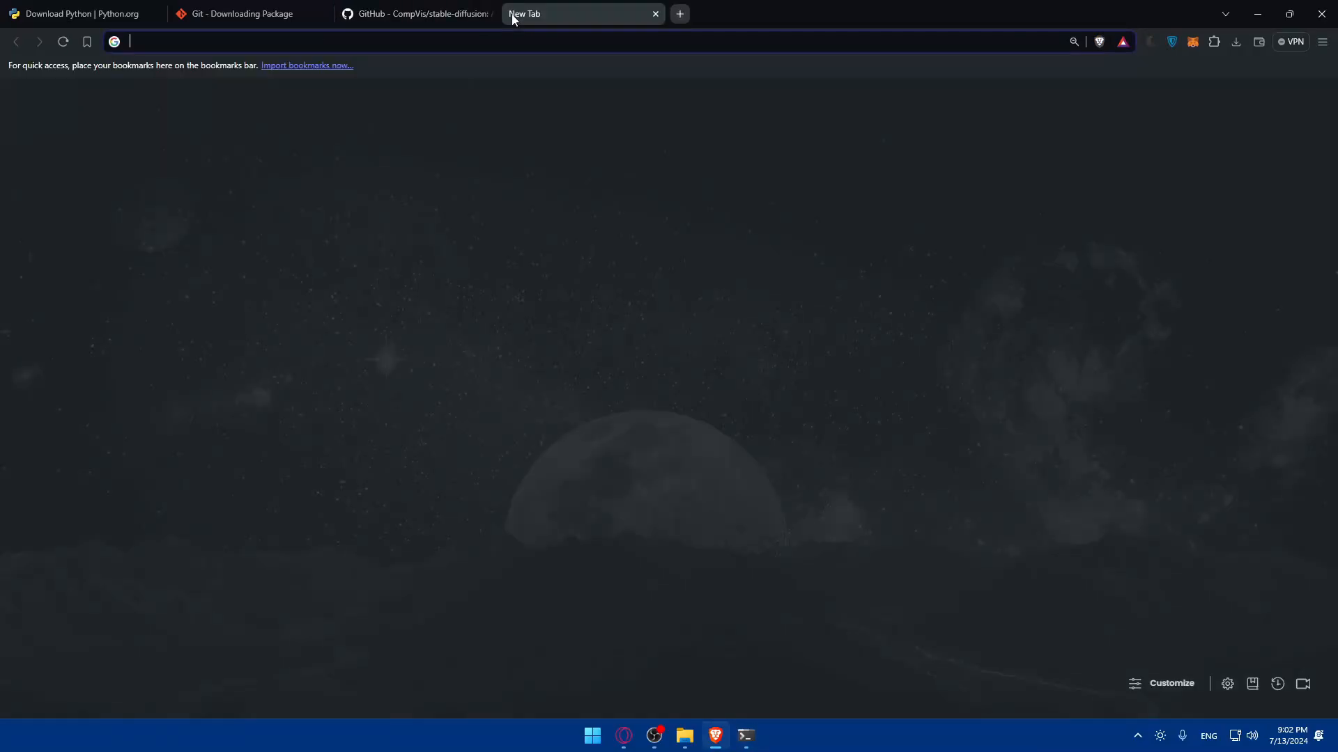
Step: Search 'real ers', open the xinntao Real-ESRGAN repo, and scroll toward Installation
text(real ersgan git)
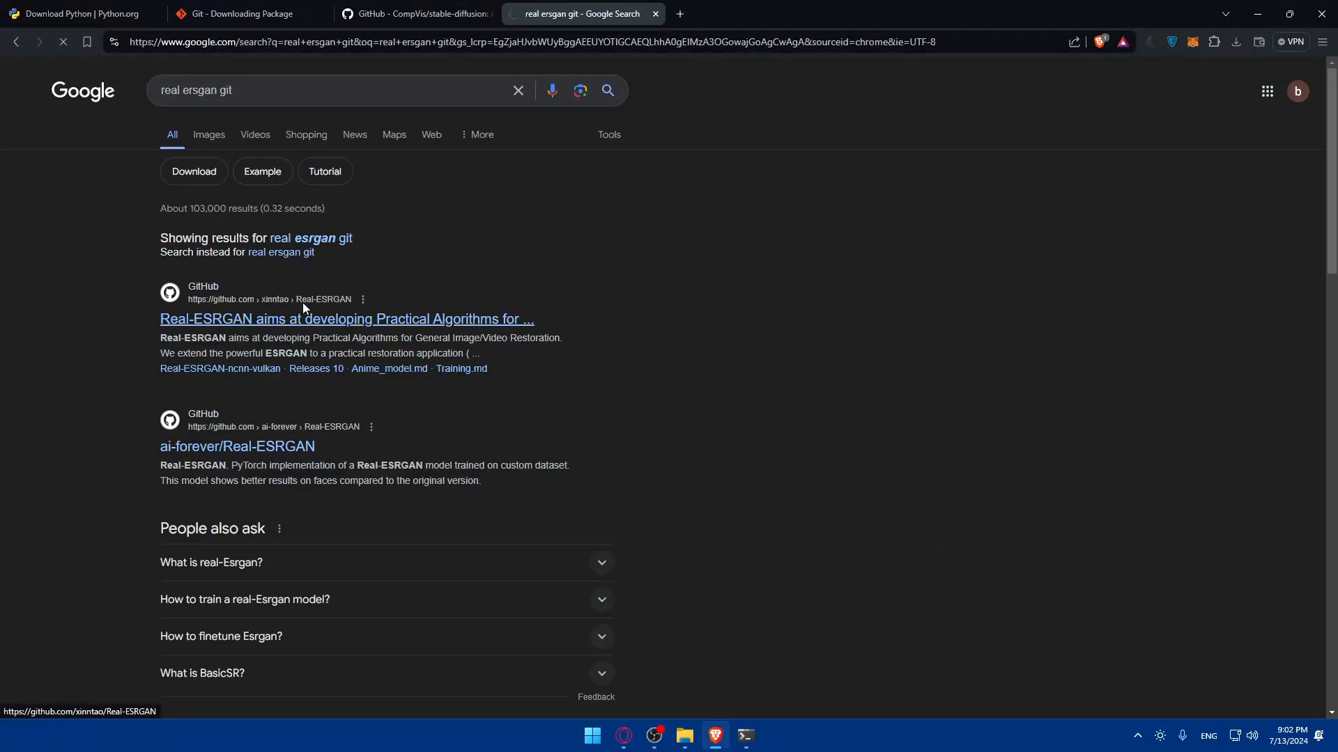
click(347, 318)
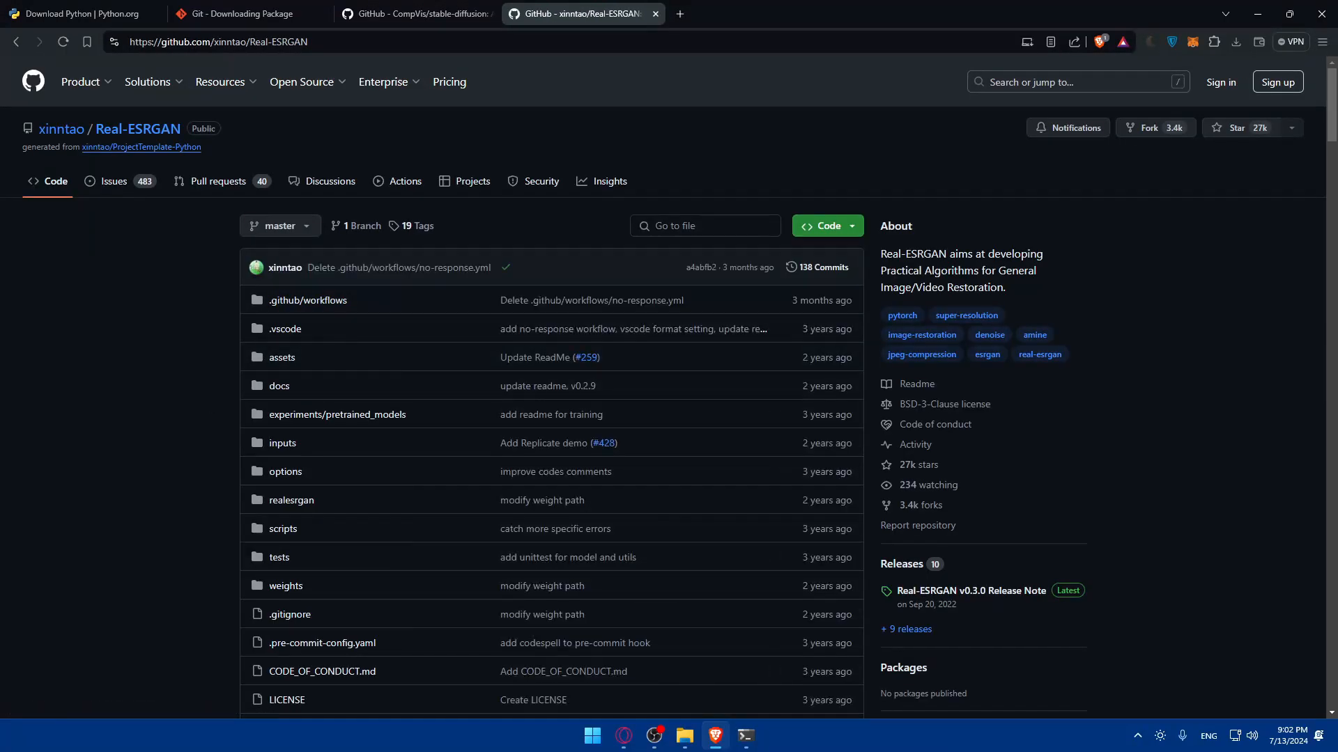
scroll(down, 3)
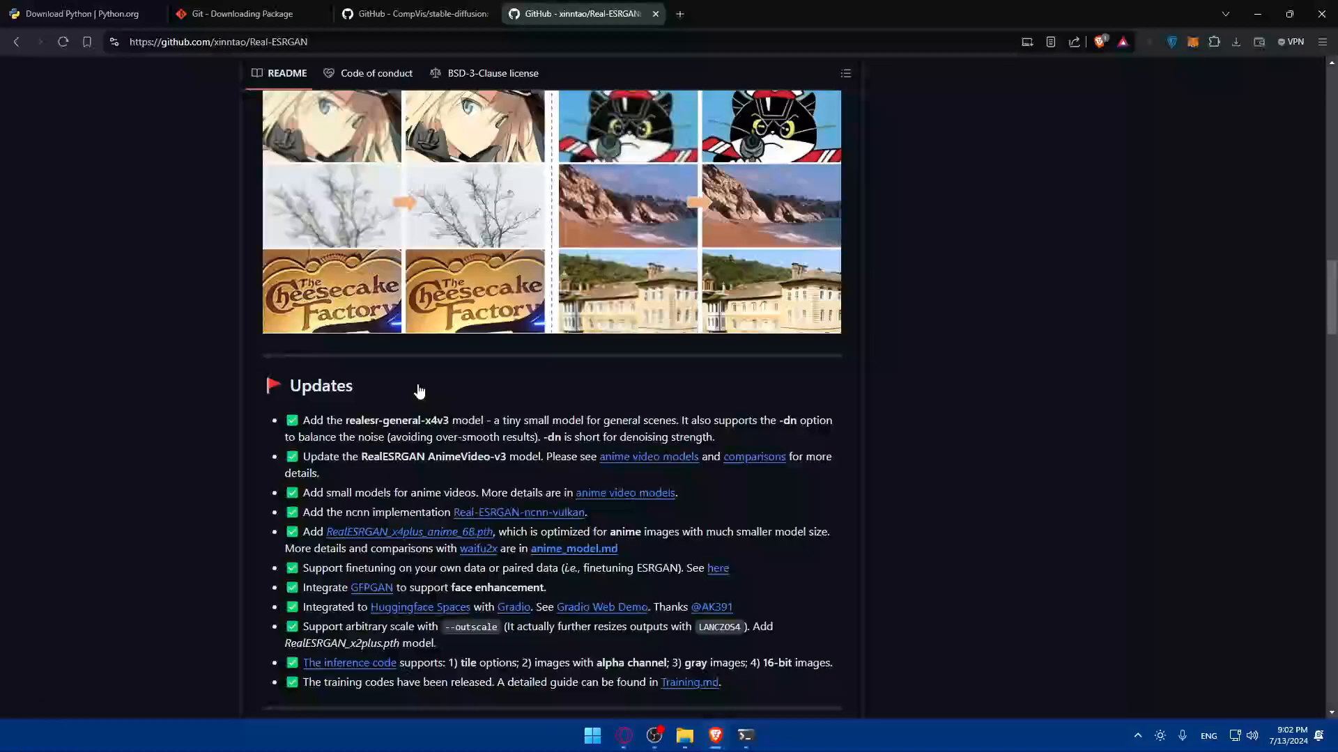
scroll(down, 3)
text(git)
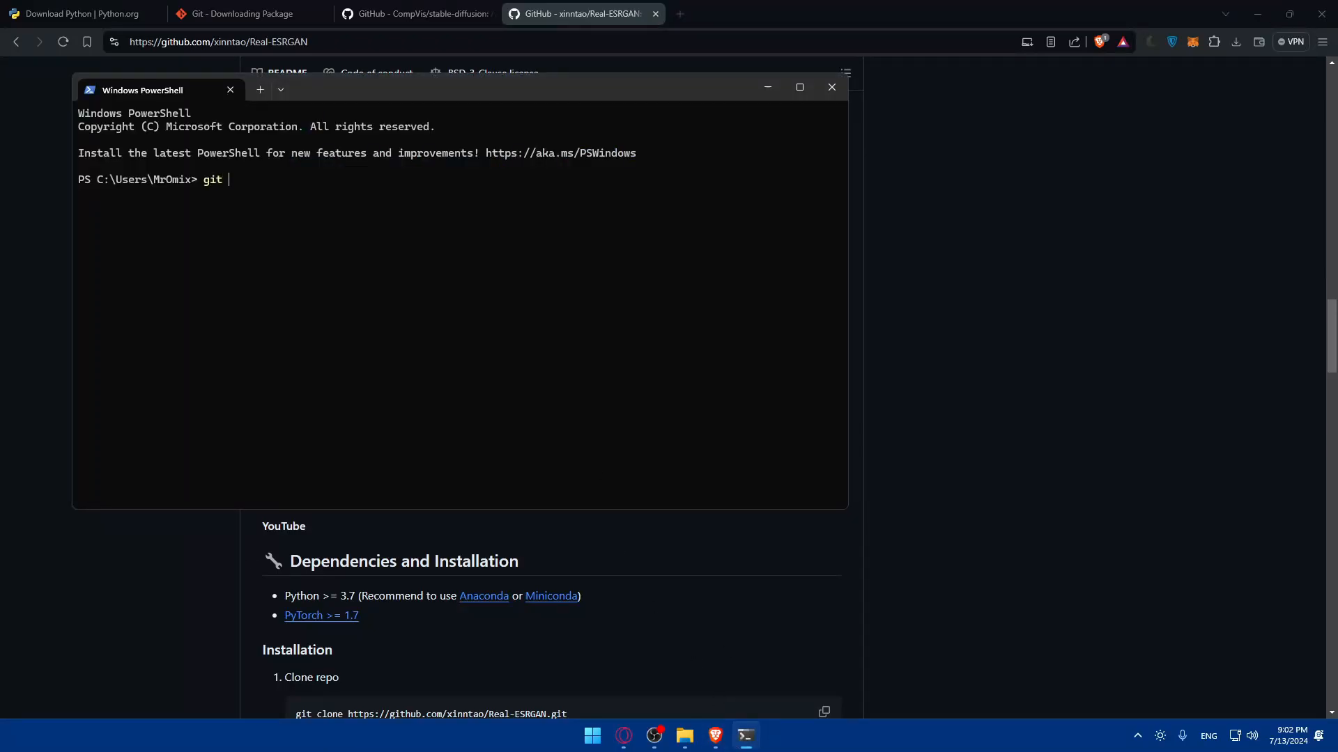
text(clo)
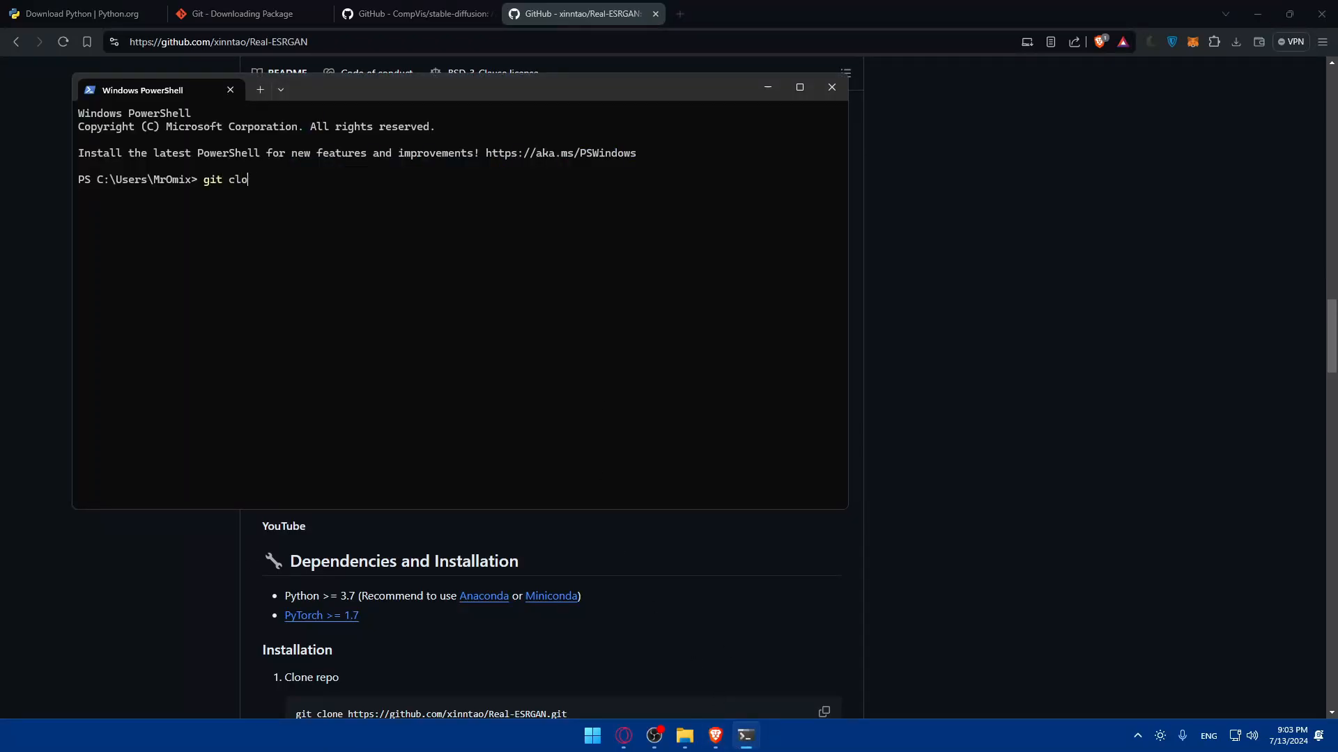
text(ne)
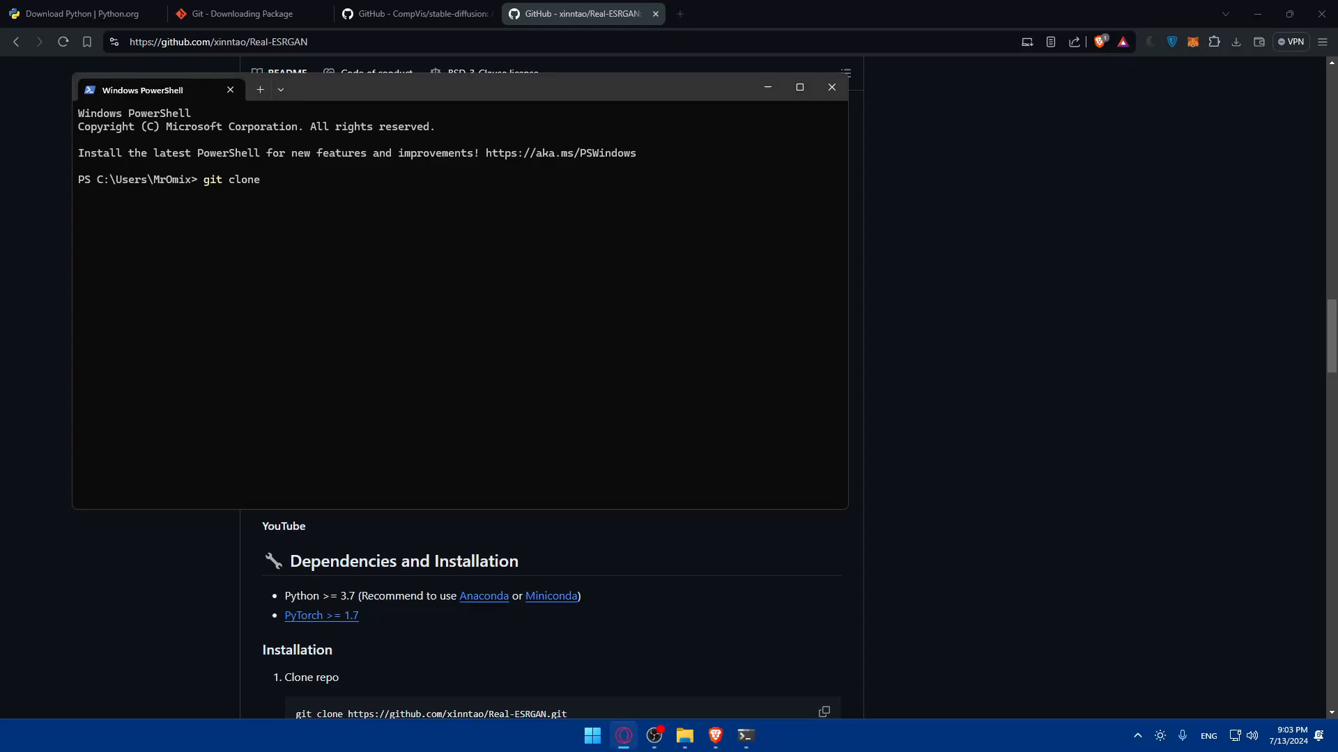
text(https://github.com/xinntao/Real-ESRGAN.git)
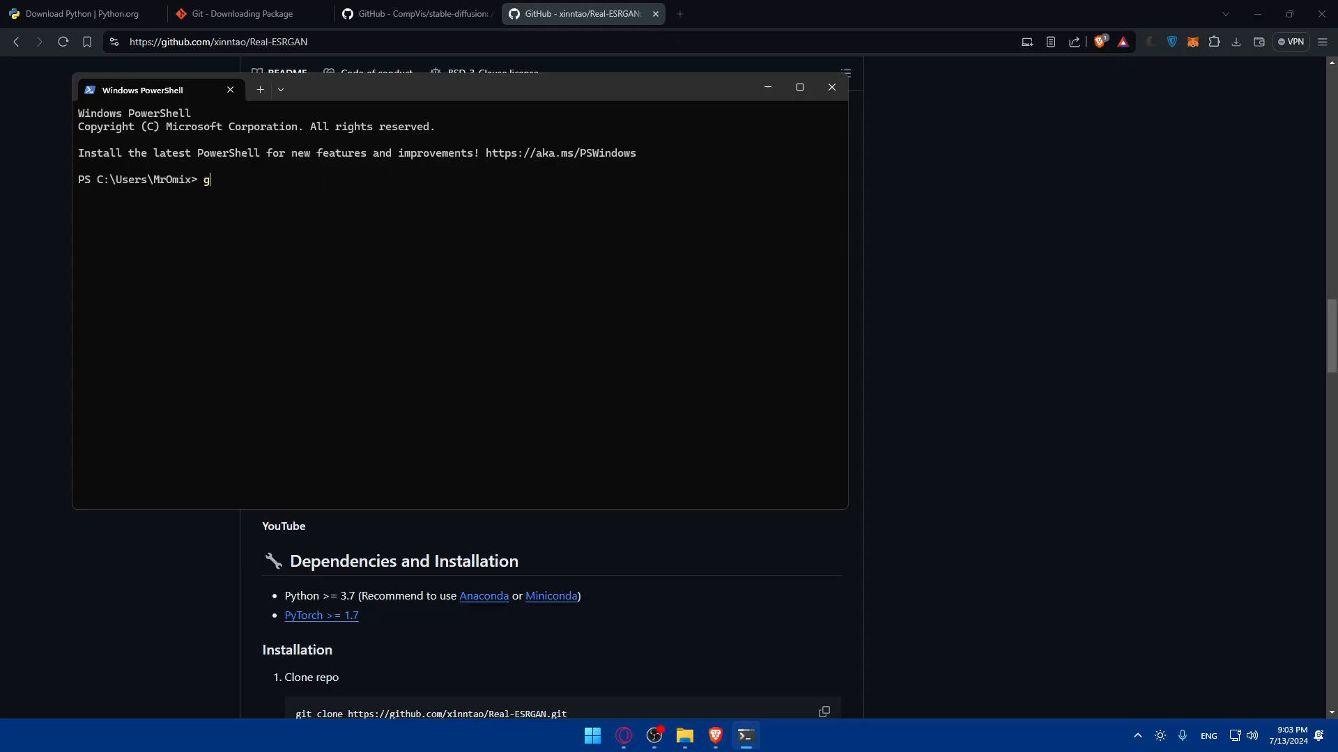
text(cd)
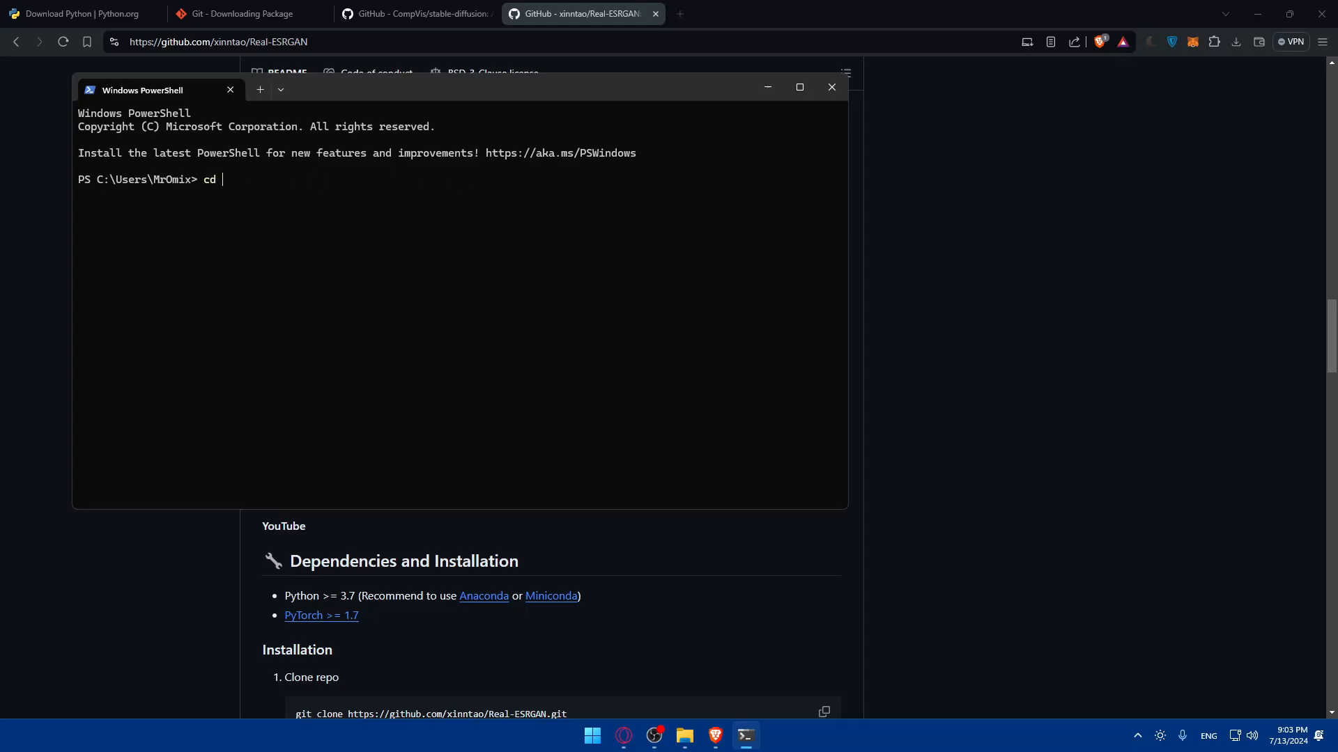
text(real es)
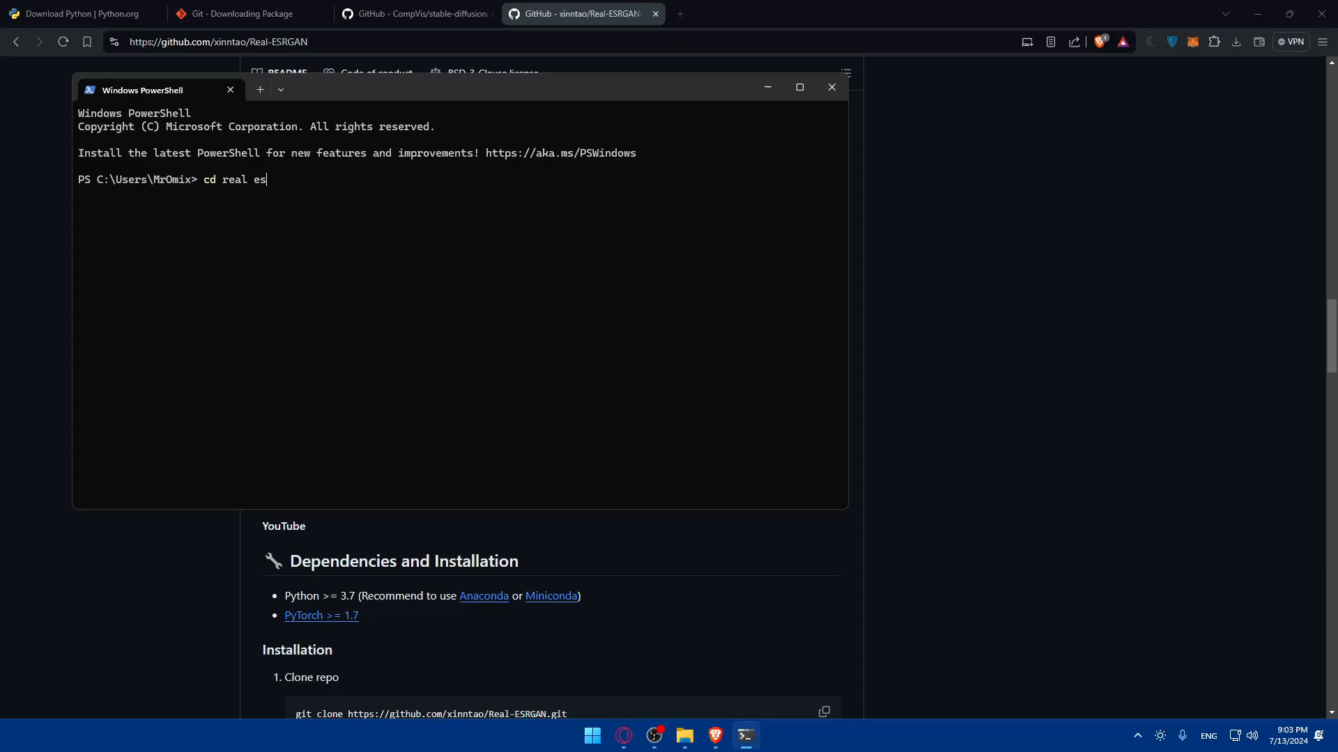
text(ga)
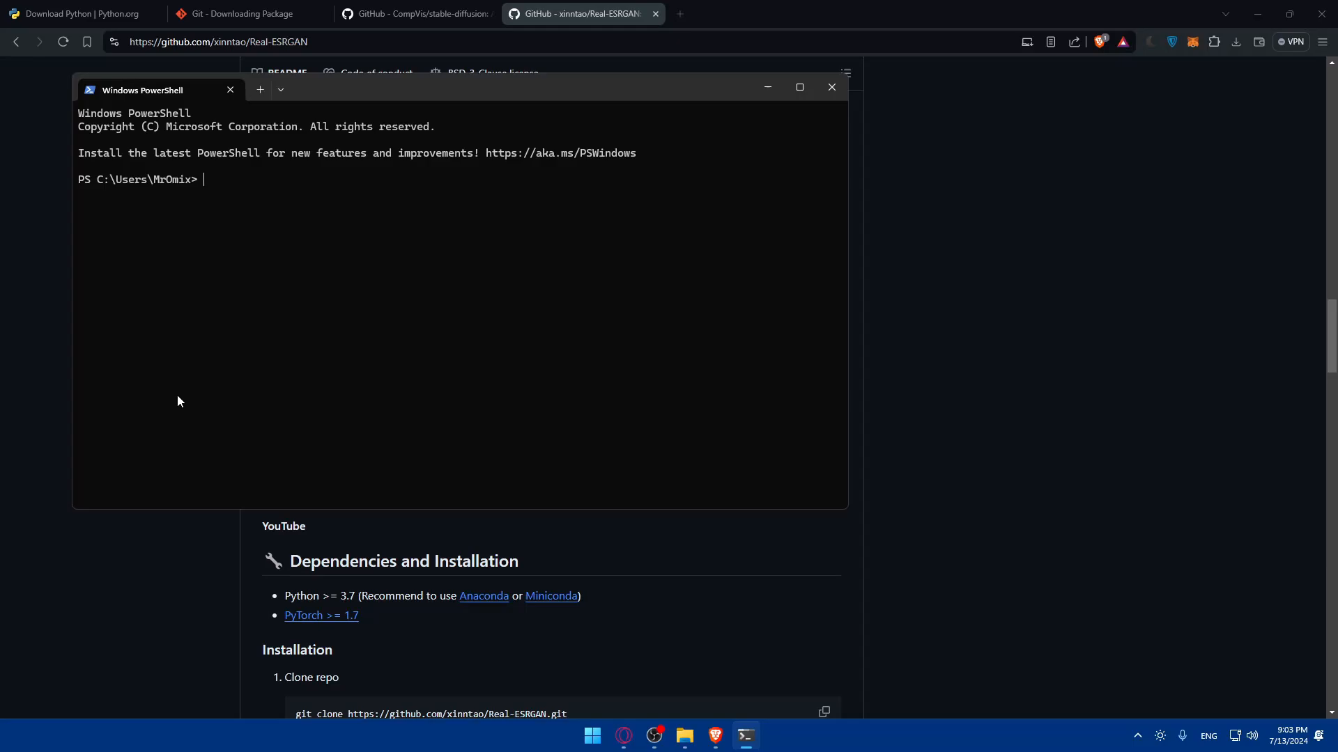
text(p)
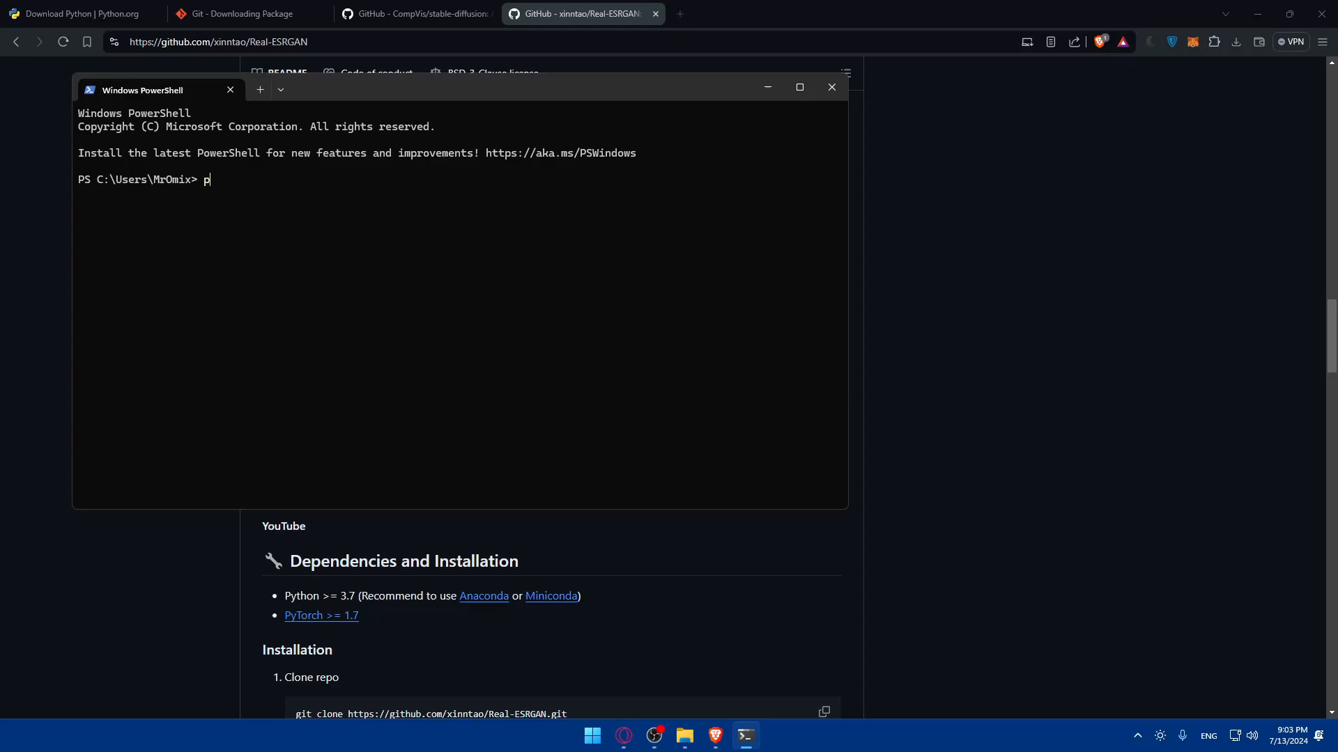
text(ip insta)
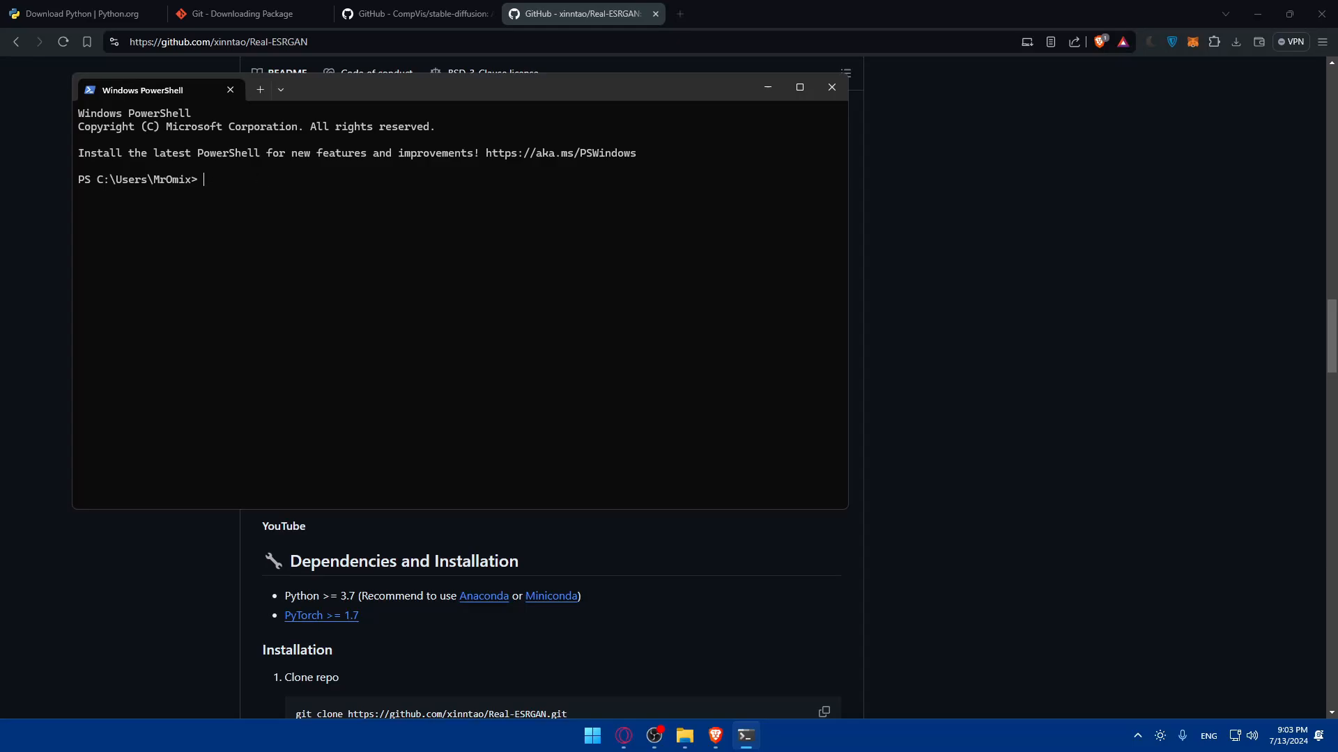
text(python setup.p)
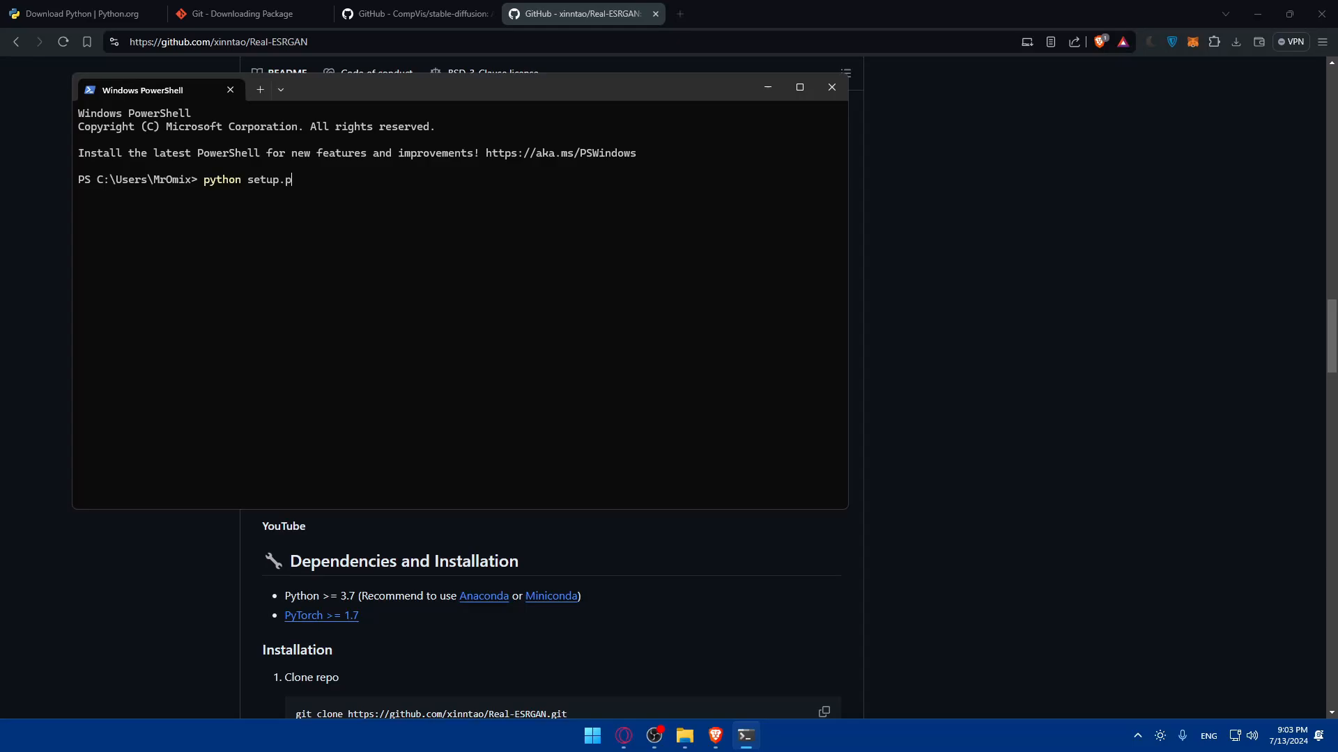
text(y instal)
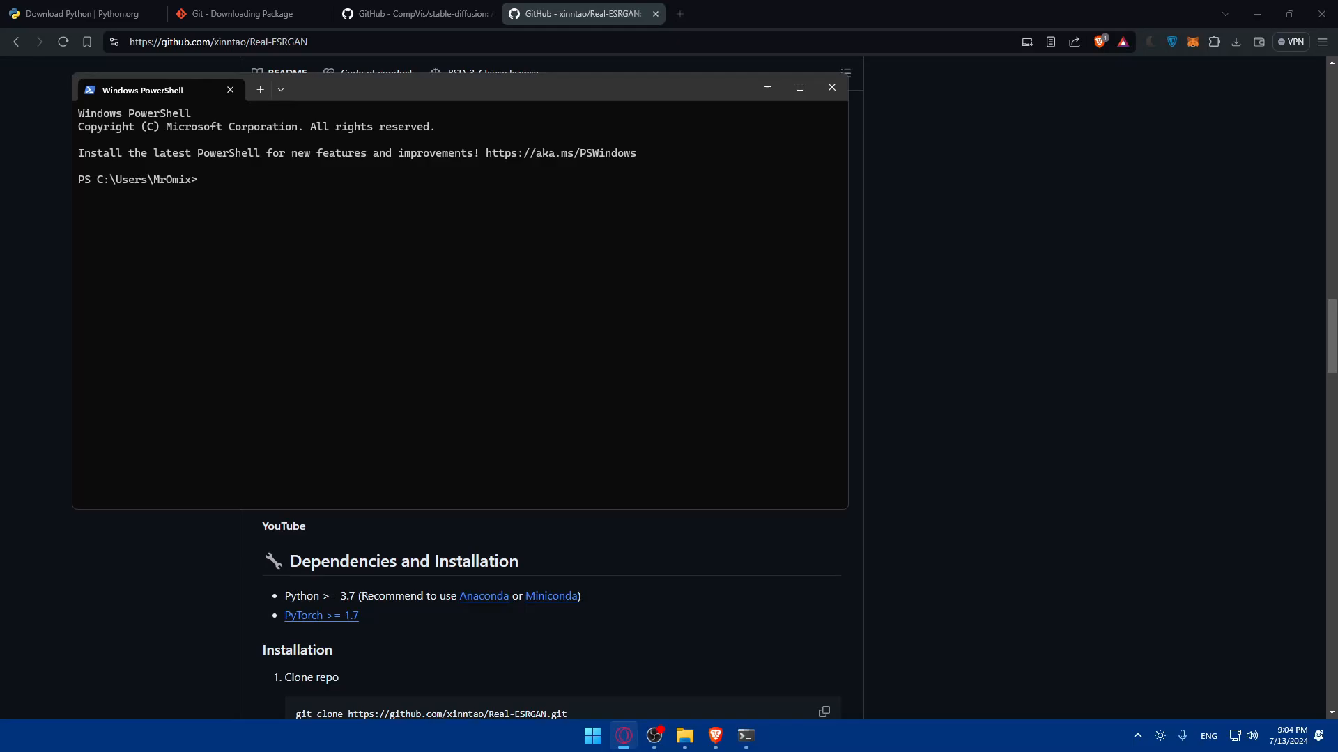
mouse_move(266, 197)
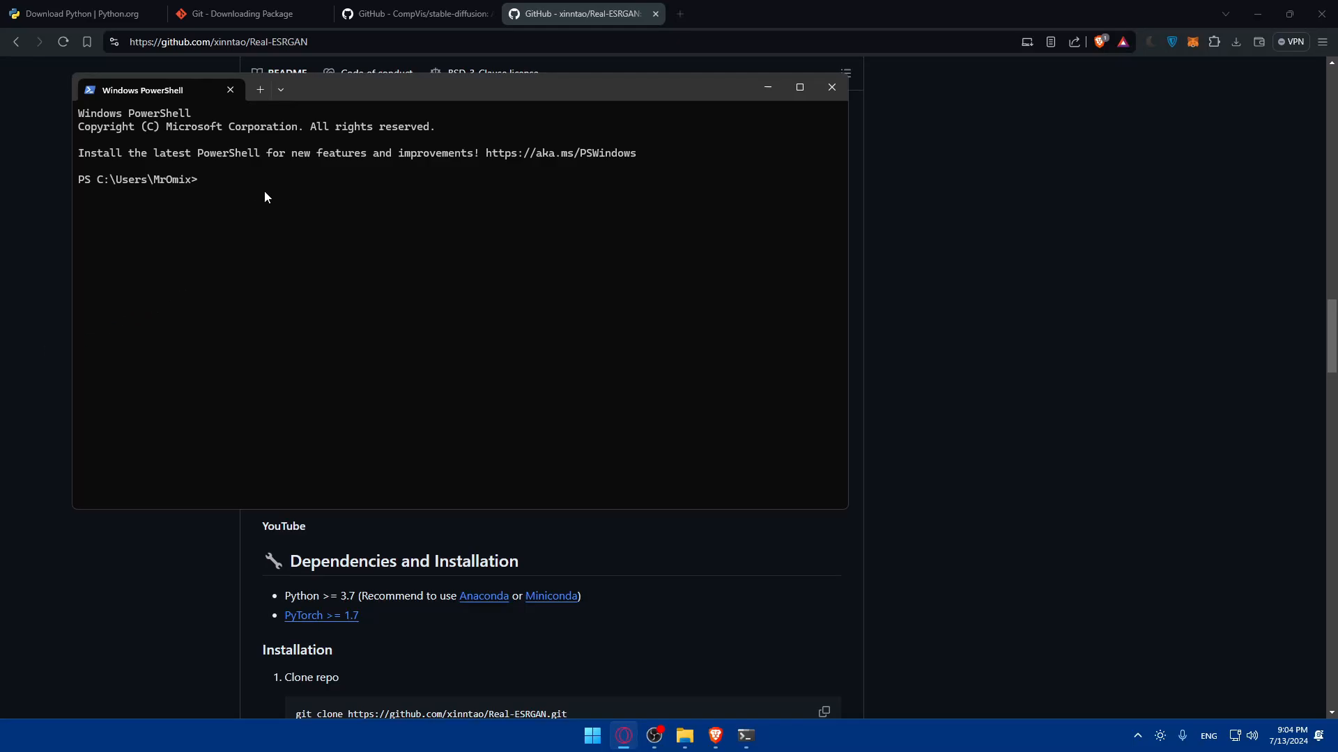
text(from realesrgan import RealESRGA)
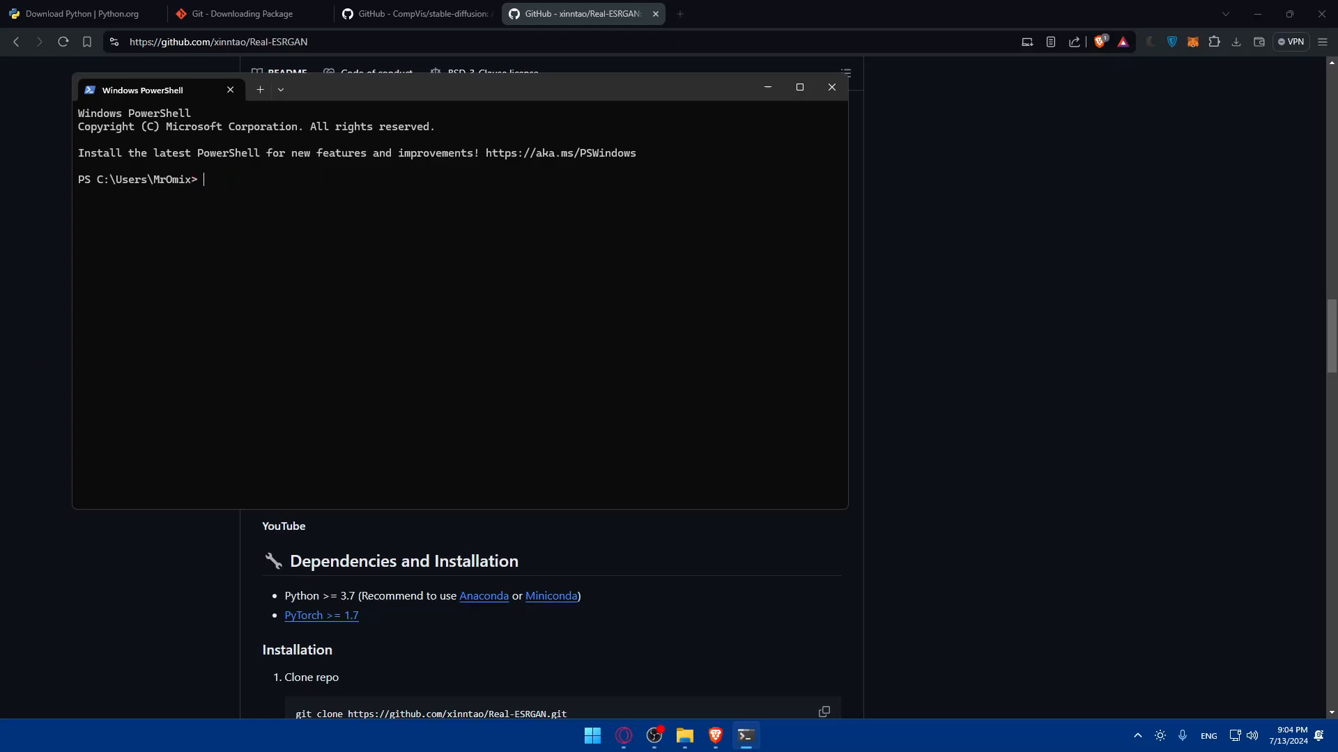
text(upscaler = RealESRGAN(model_path='path/to/Real-ESRGAN/weights.pth'))
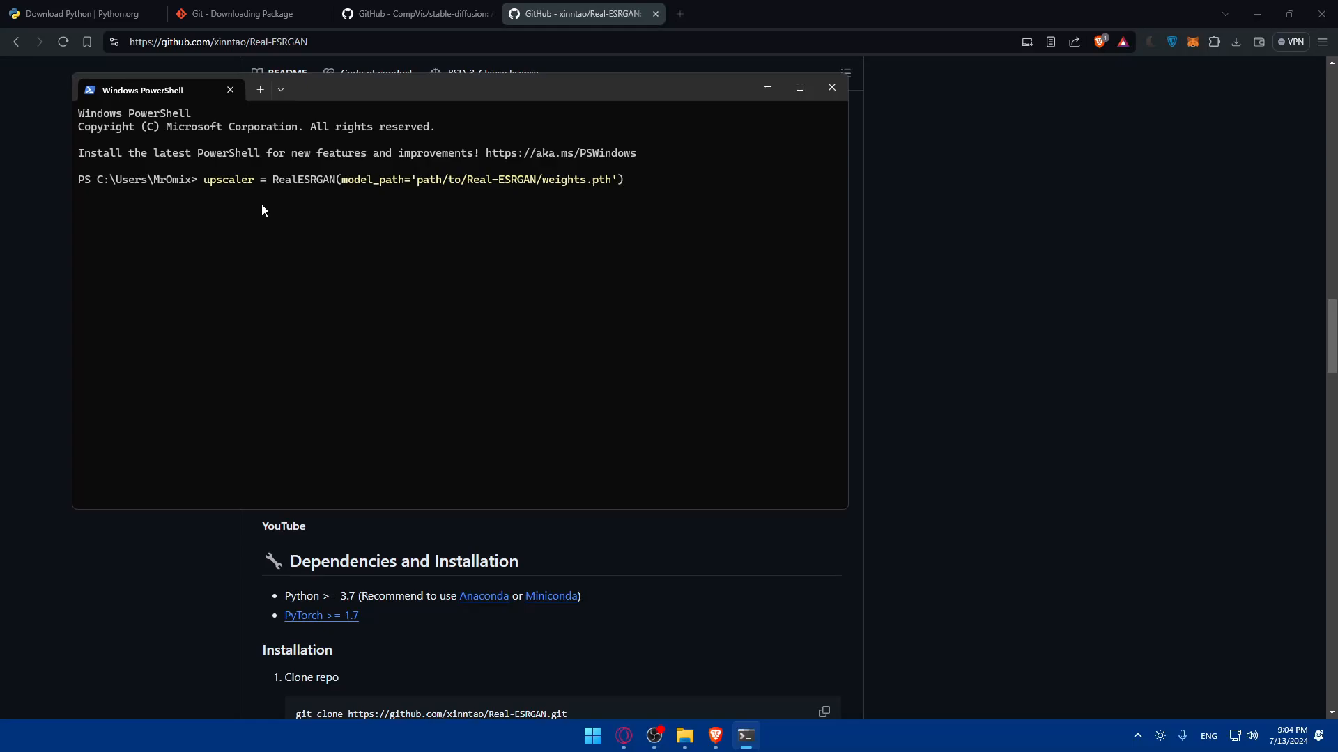
mouse_move(478, 202)
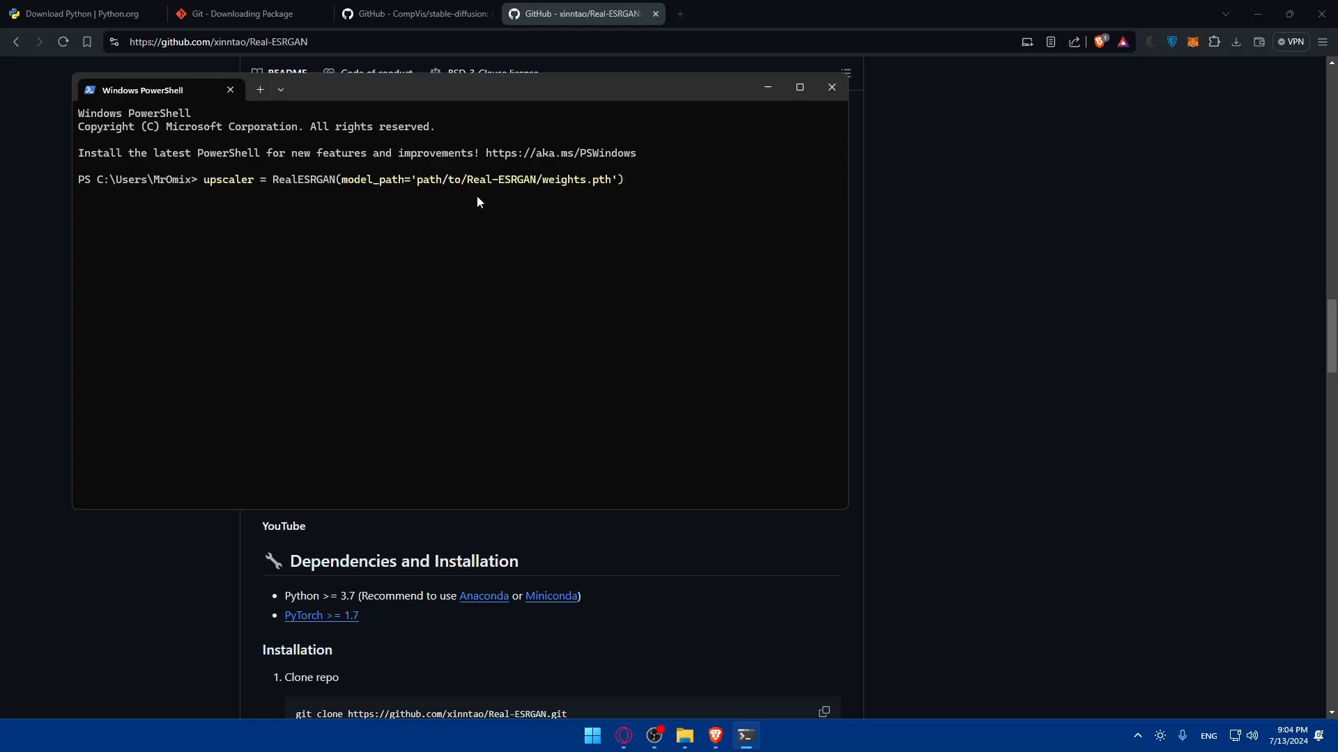
key(Backspace)
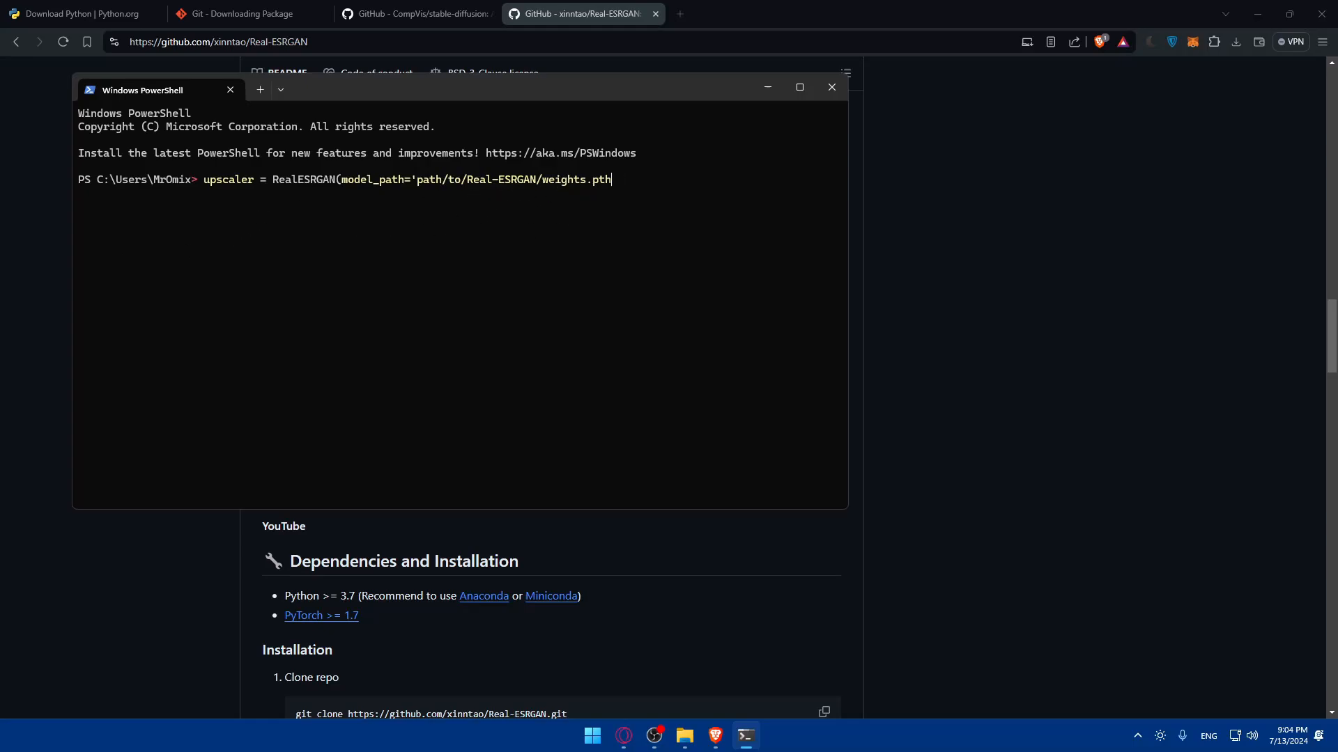
key(BackSpace)
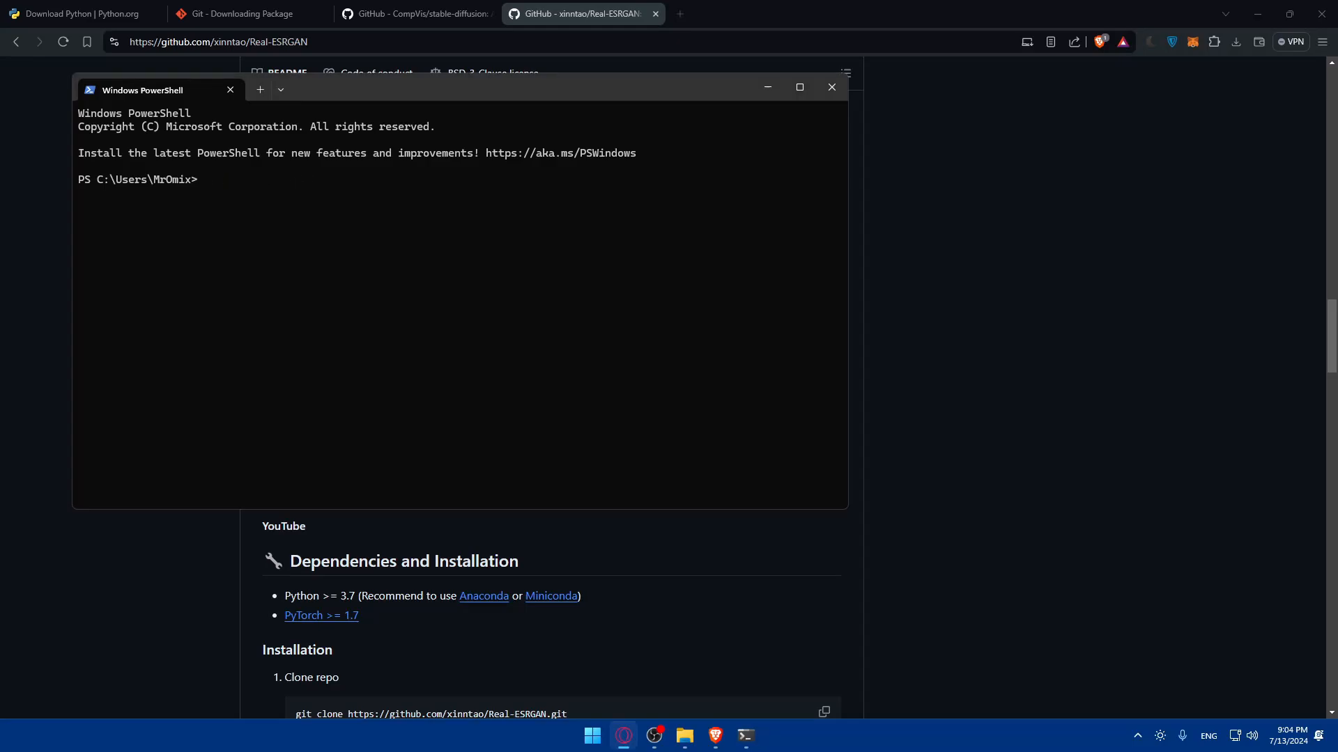
text(generated_image = stable_diffusion.generate(prompt='A futuristic cityscape at sunset'))
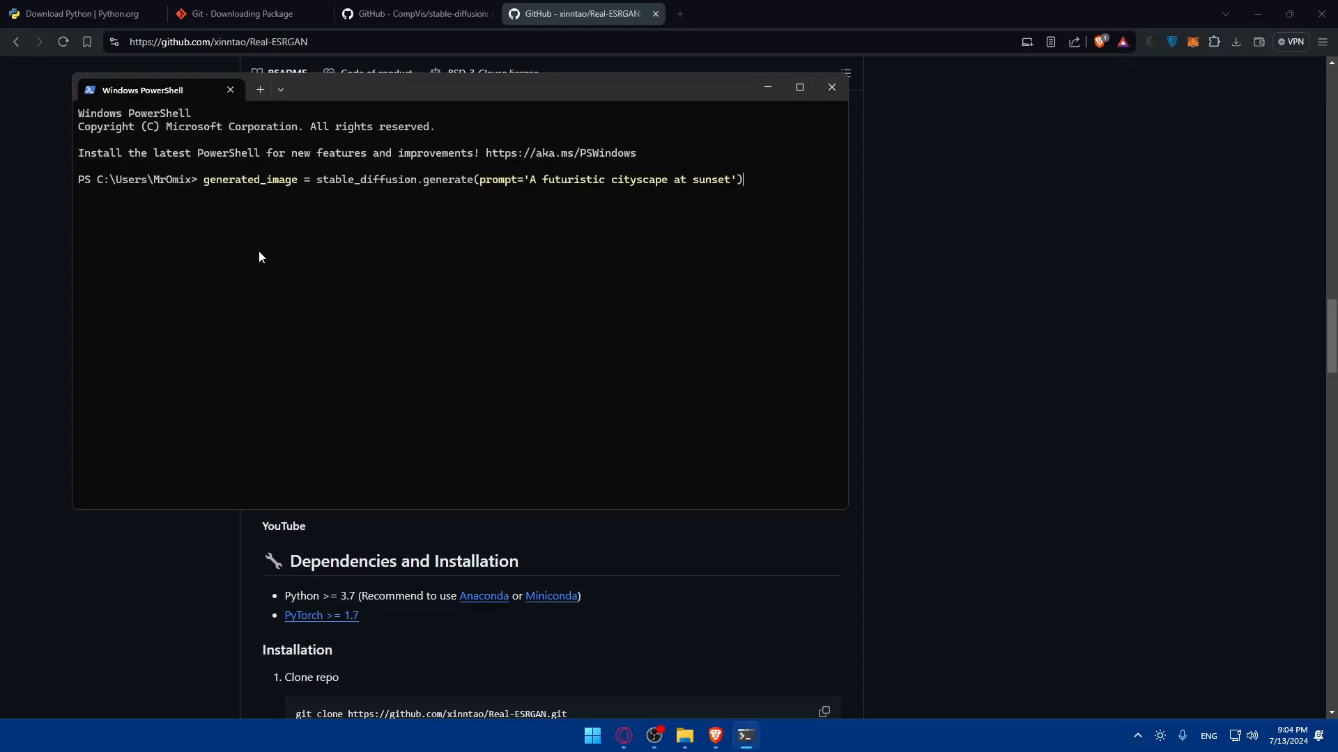
mouse_move(563, 196)
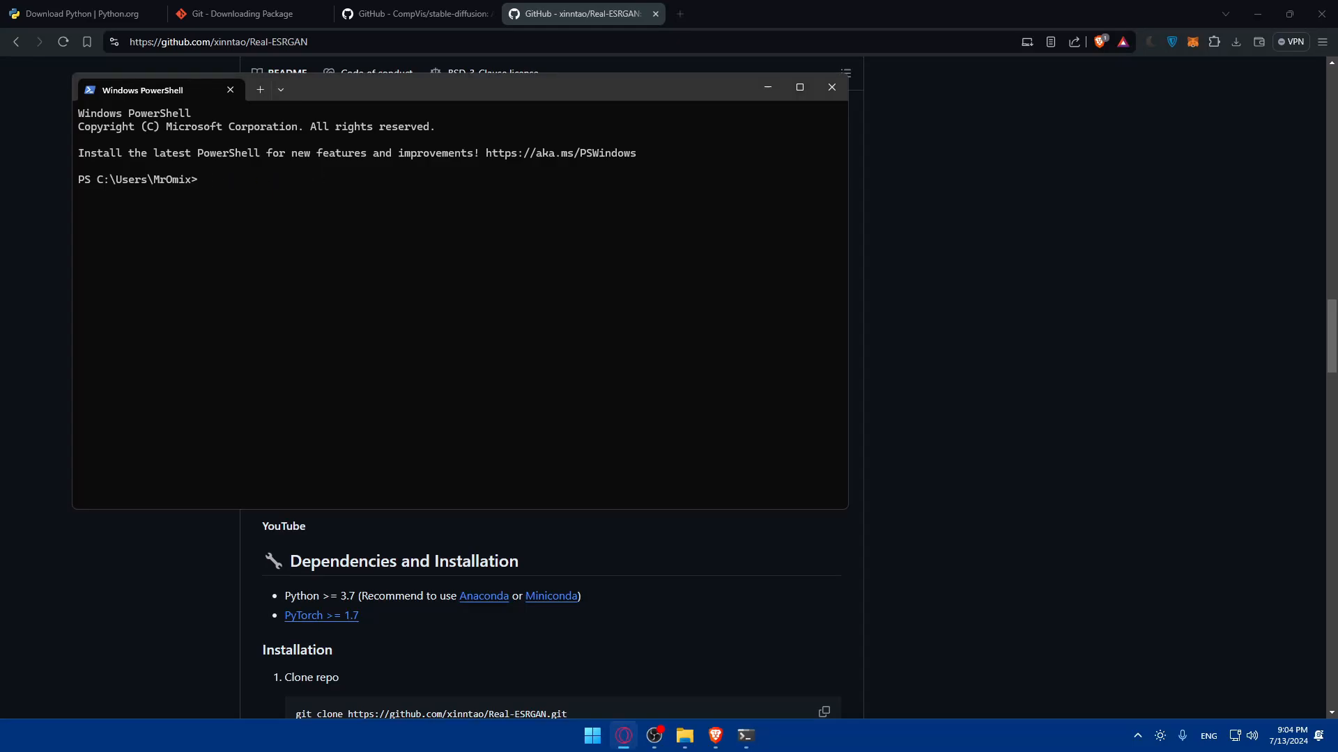
text(upscaled_image = upscaler.upscale(generated_image))
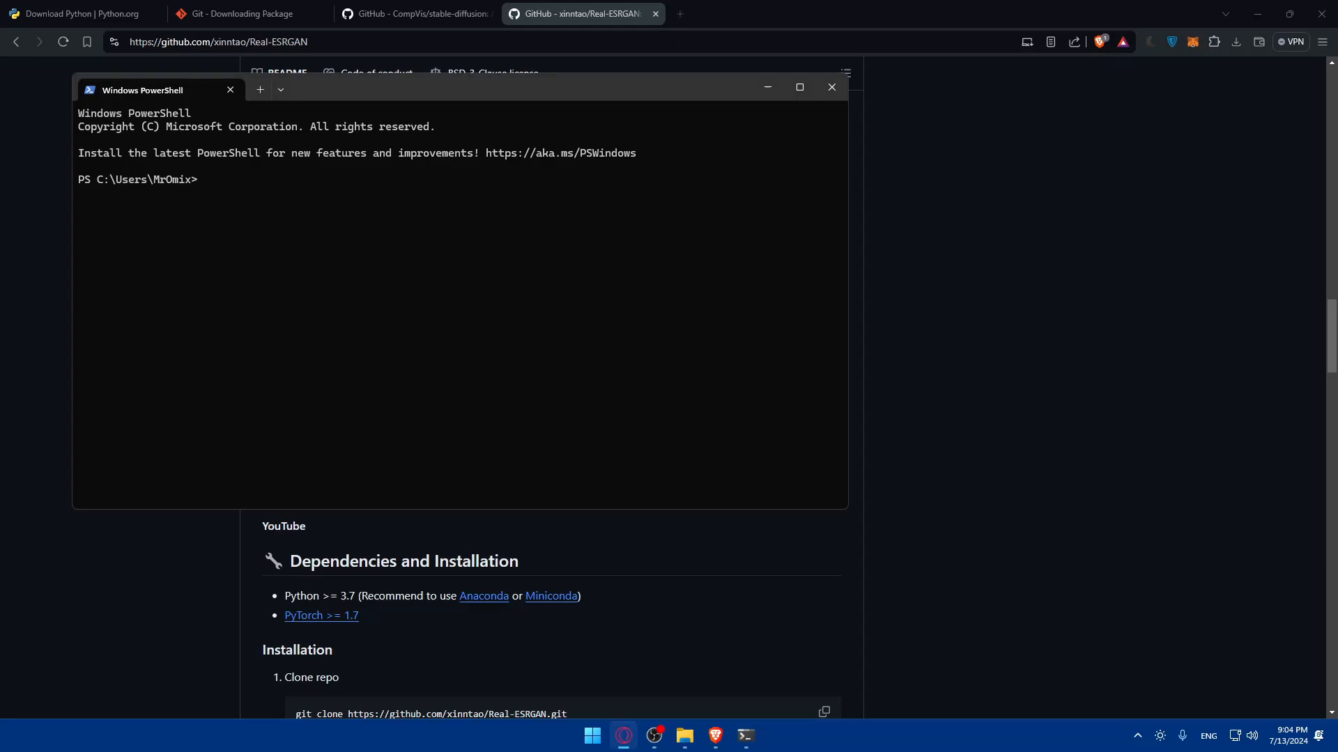
text(generated_image = stable_diffusion.generate(prompt='A futuristic cityscape at sunset'))
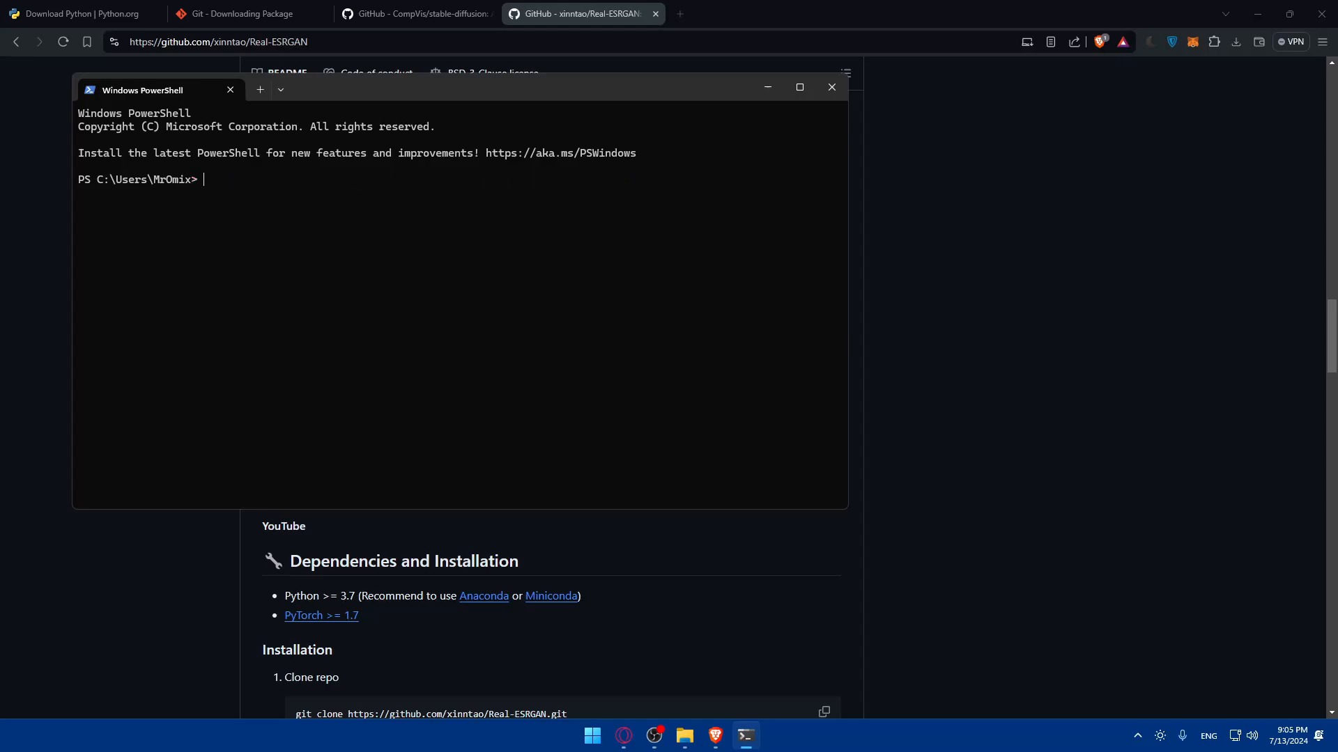
Step: Type the txt2img command with prompt 'A futuristic cityscape at sunset' and models/model.ckpt
text(python scripts/txt2img.py --prompt "A futuristic cityscape at sunset" --output_dir outputs/ --ckpt models/model.ckpt)
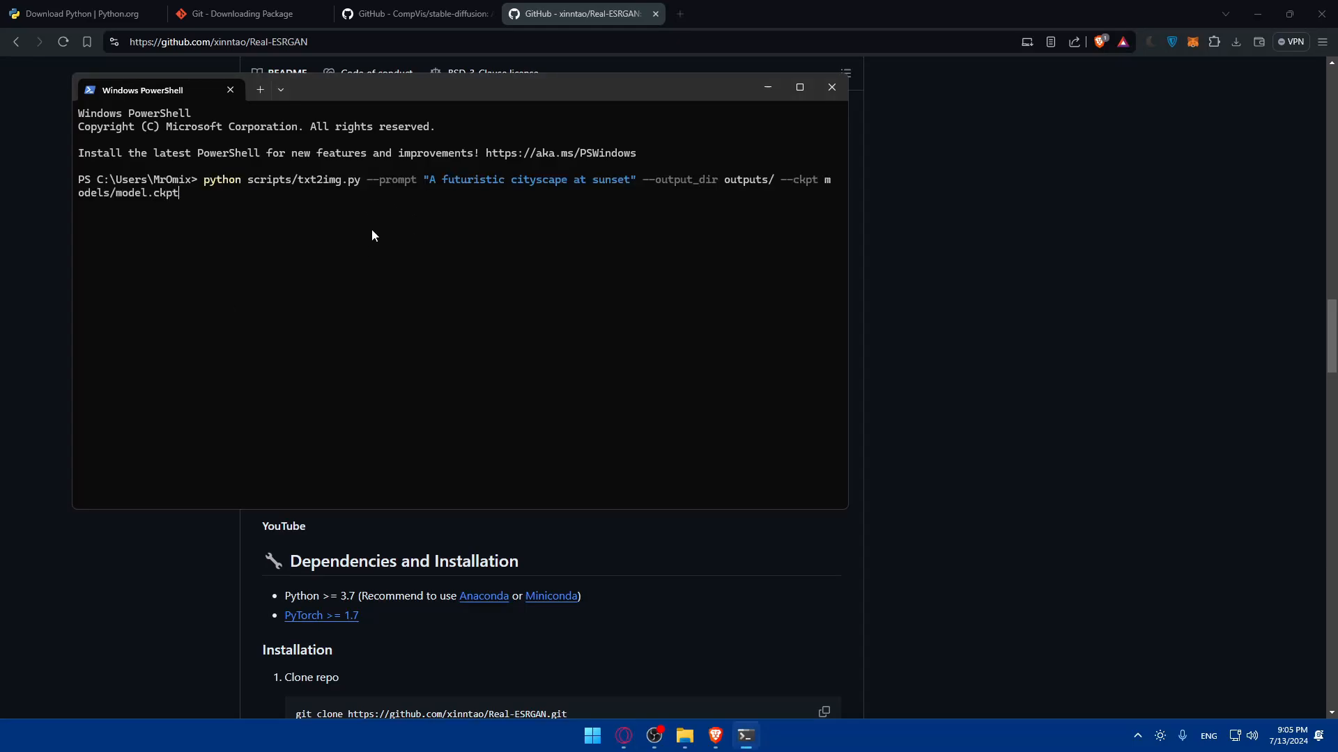
mouse_move(359, 242)
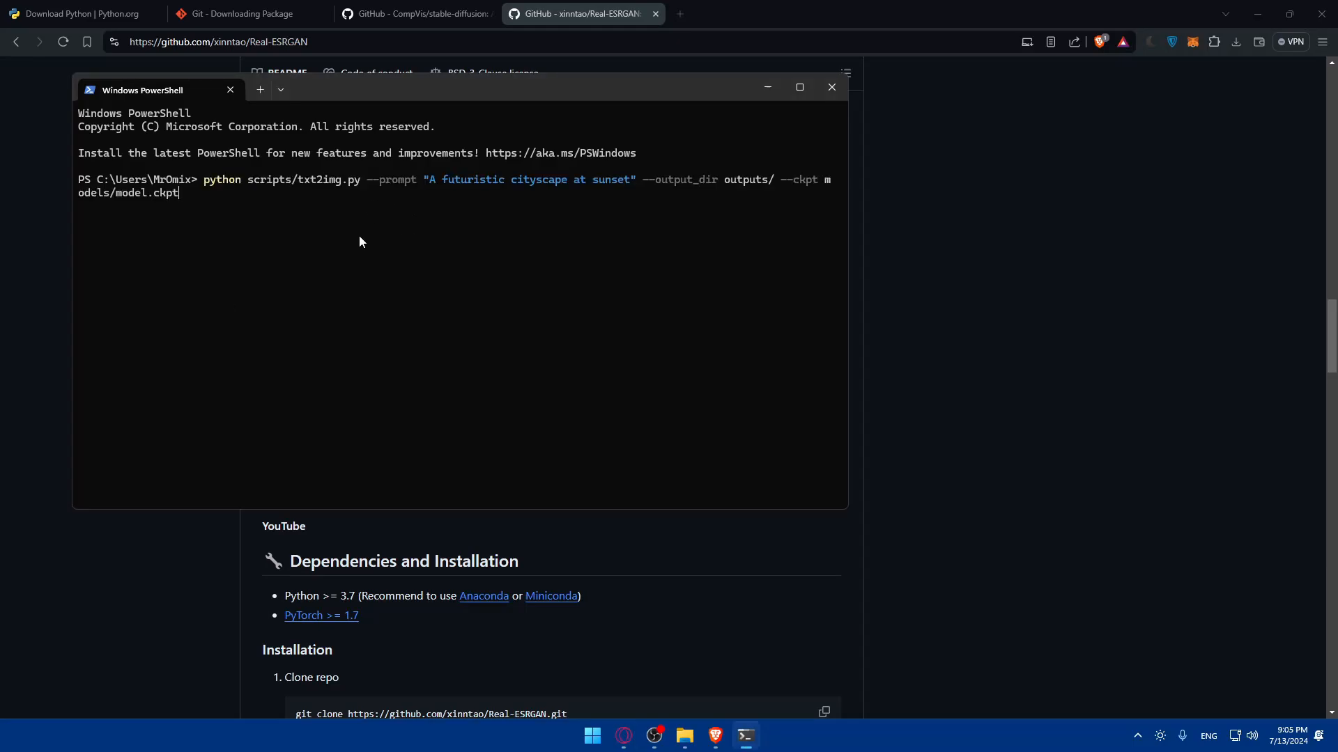